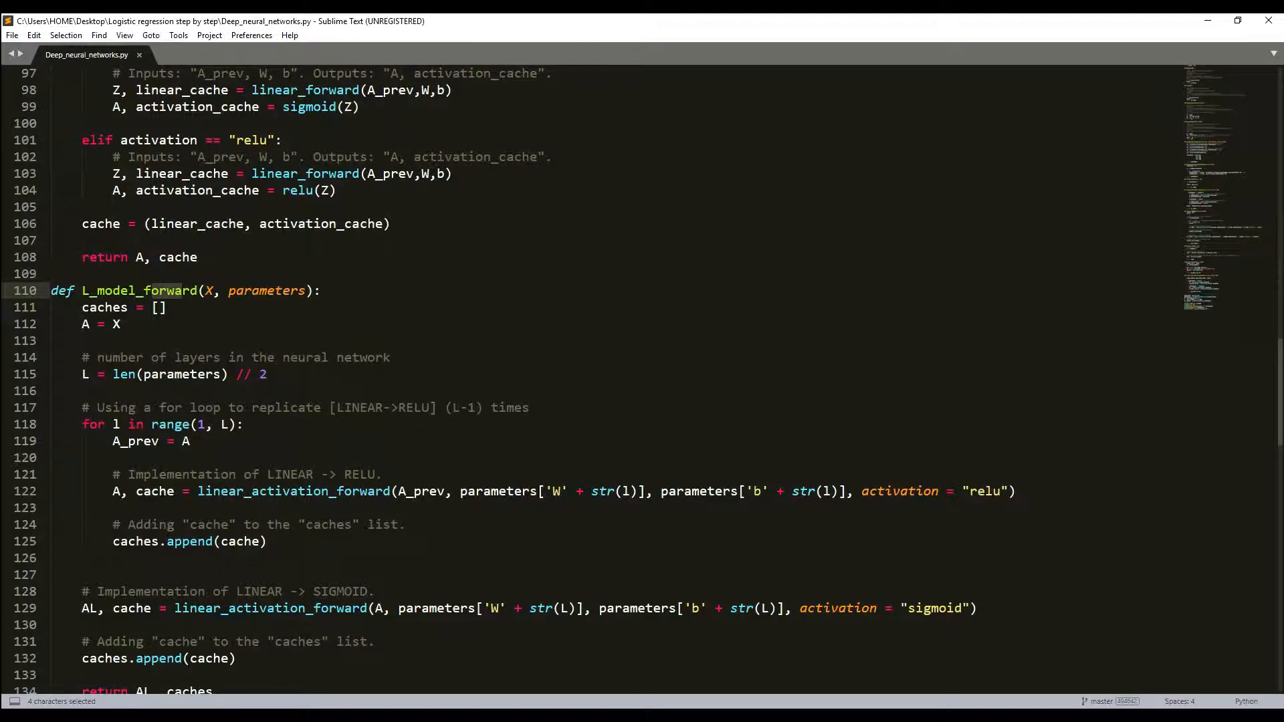
Scroll up through the forward-propagation code alongside the mn_backward.jpg backward-pass diagram.
scroll(up, 3)
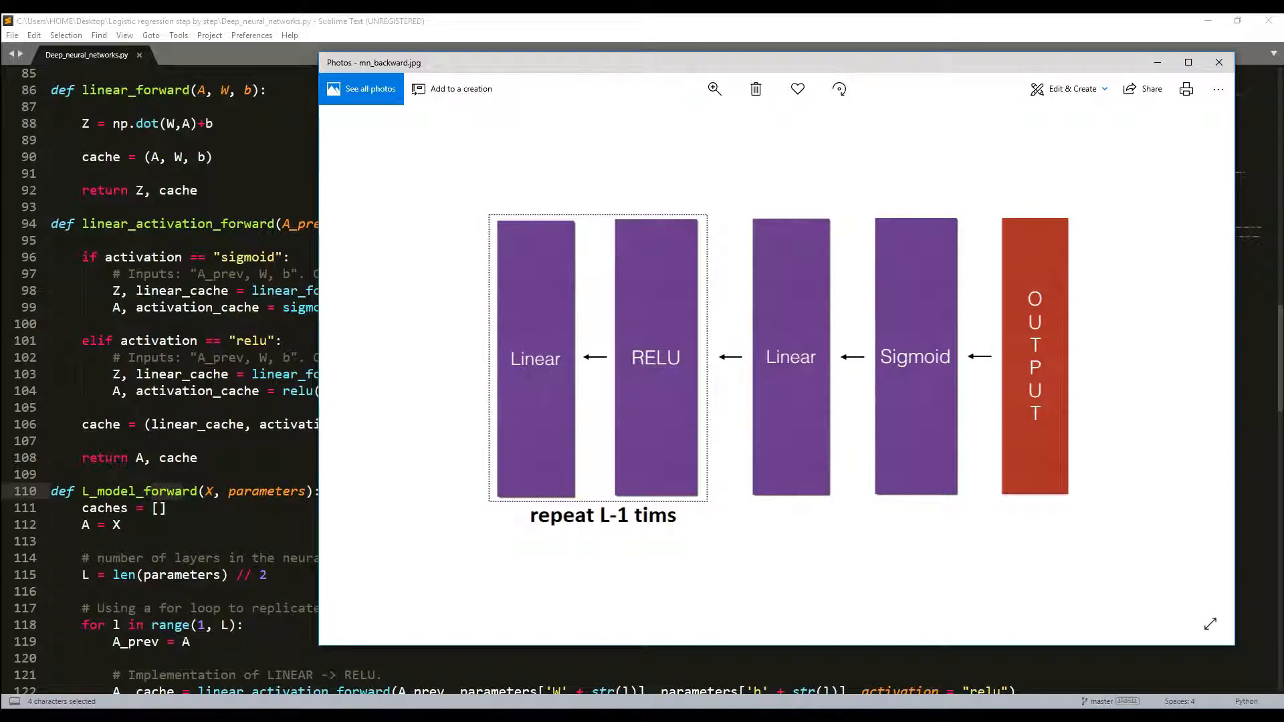
mouse_move(647, 213)
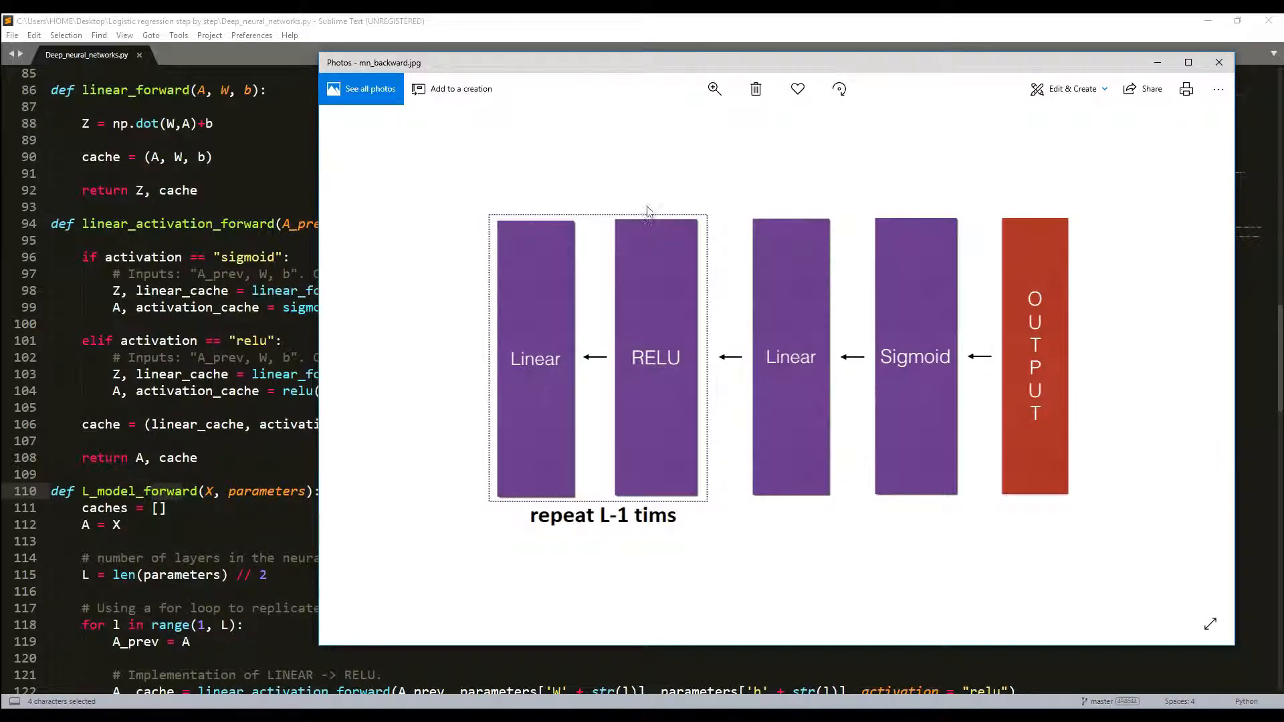
mouse_move(1152, 257)
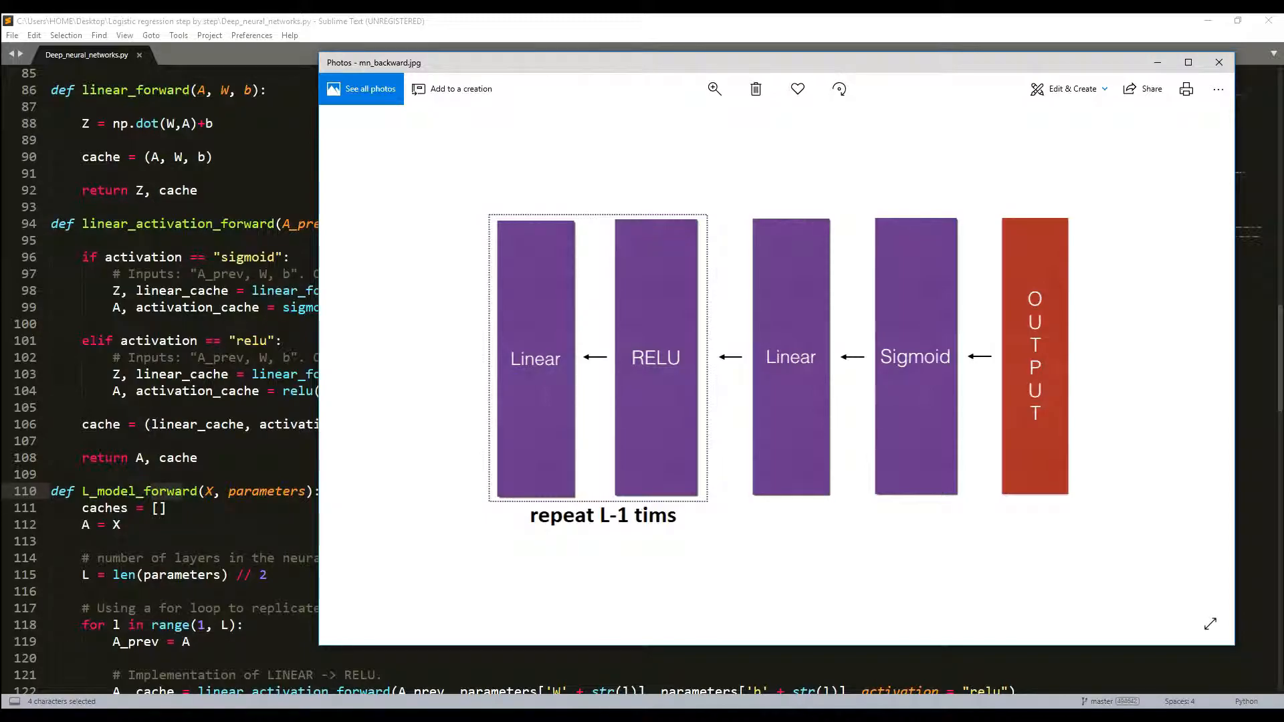
Close the Photos window showing the Linear-RELU-Linear-Sigmoid backward diagram.
click(1219, 62)
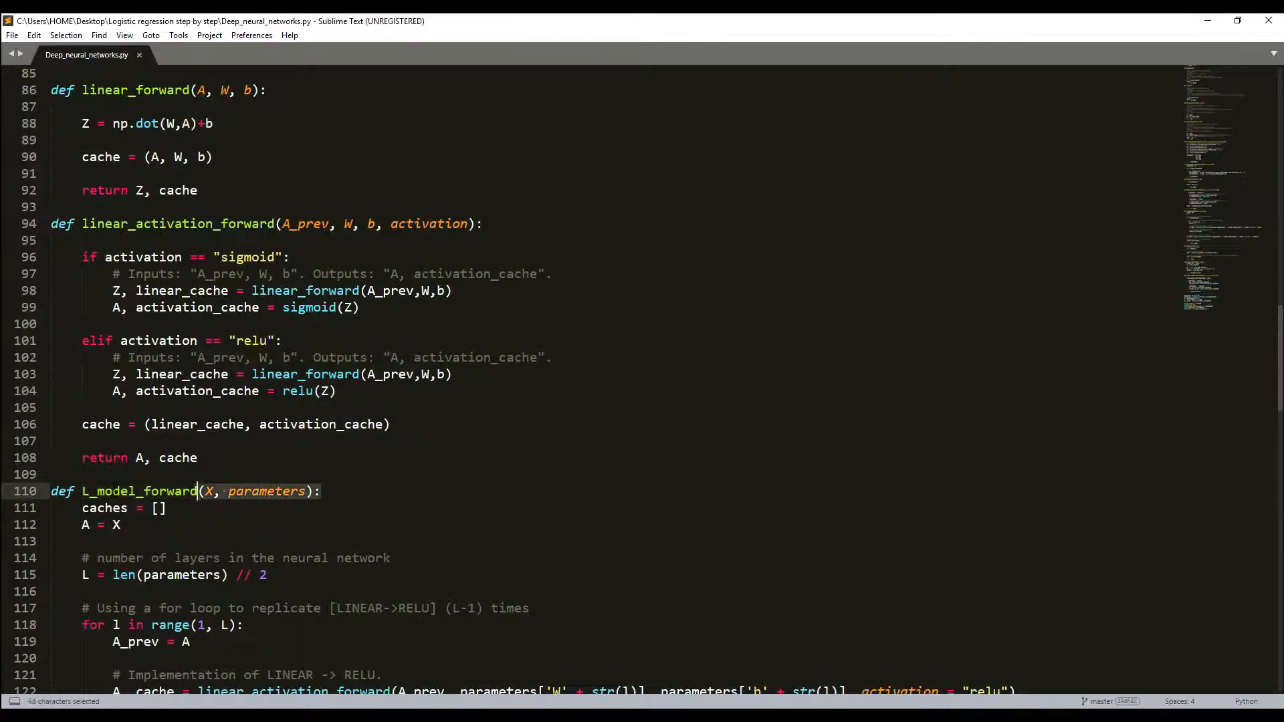
Turn the copied L_model_forward header into L_model_backward(AL, Y, caches).
scroll(down, 3)
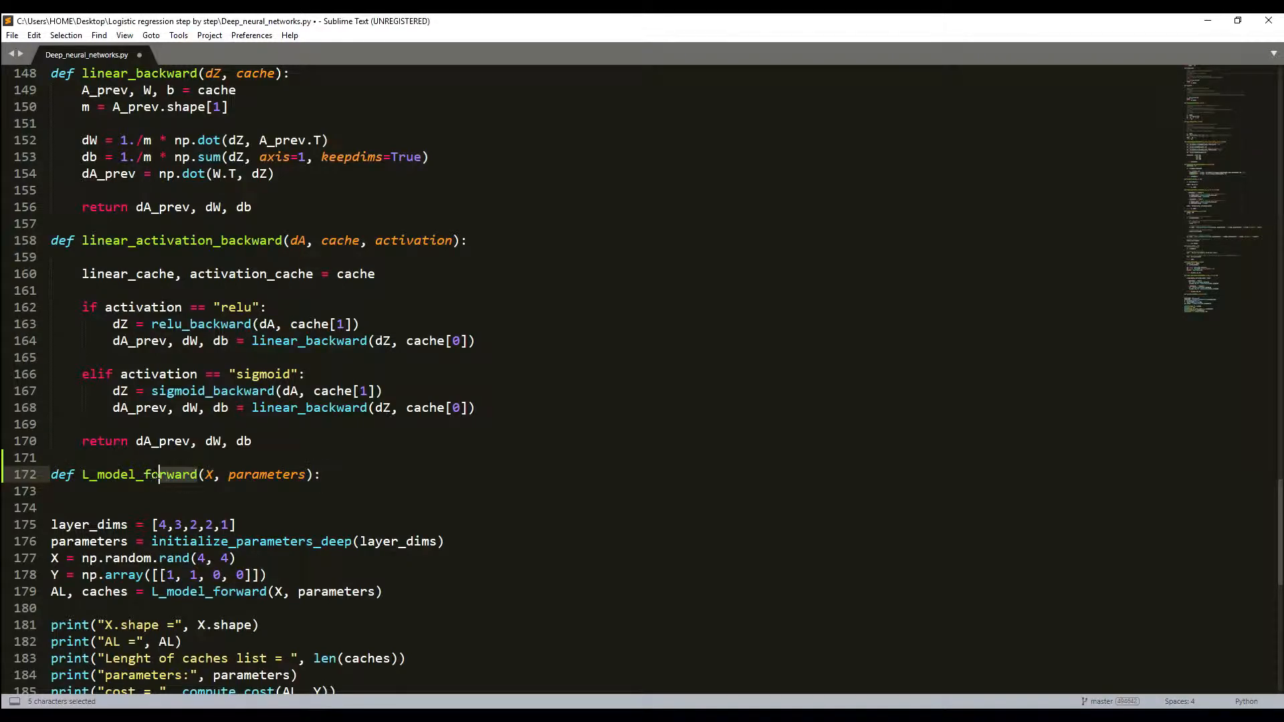
text(backward)
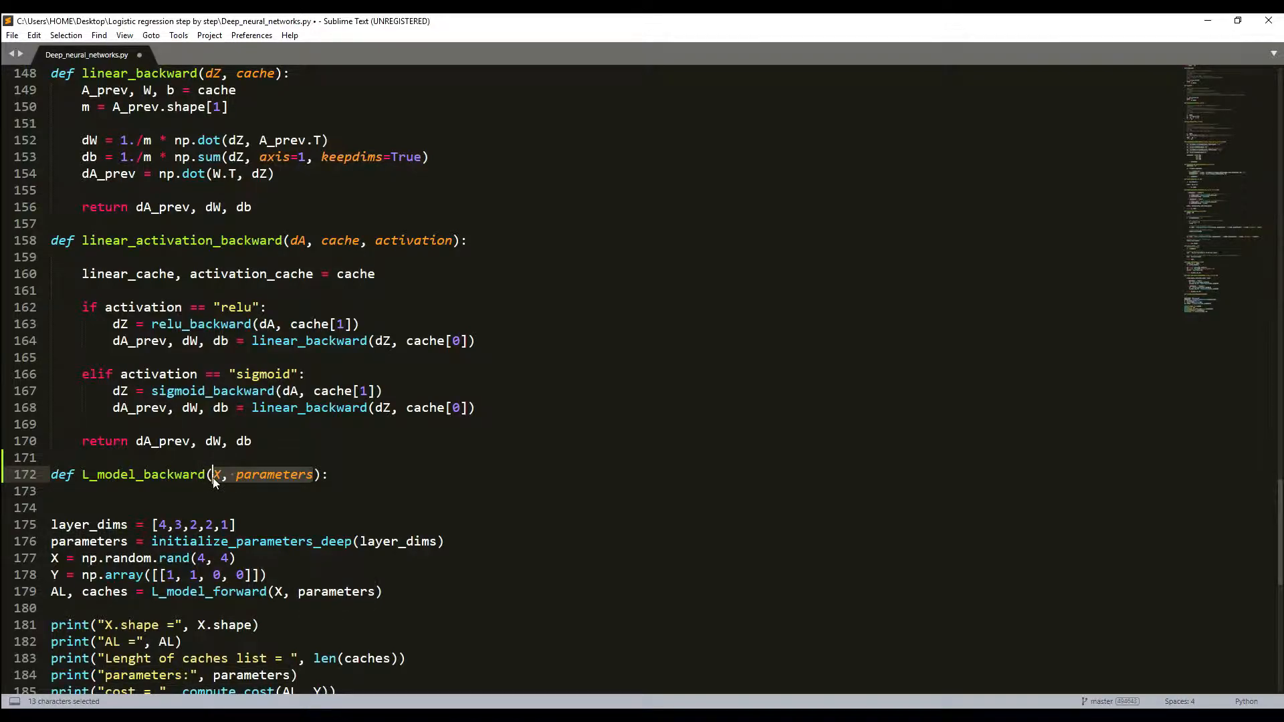
text(AL)
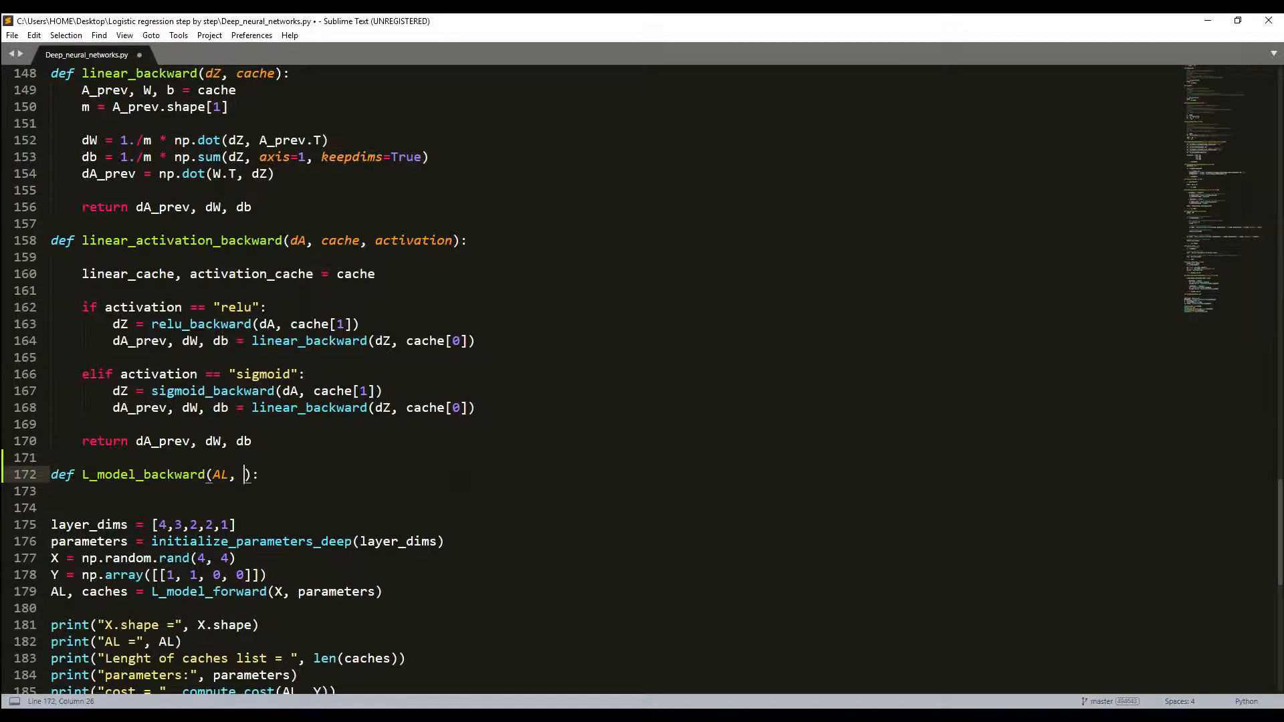
text(Y, caches)
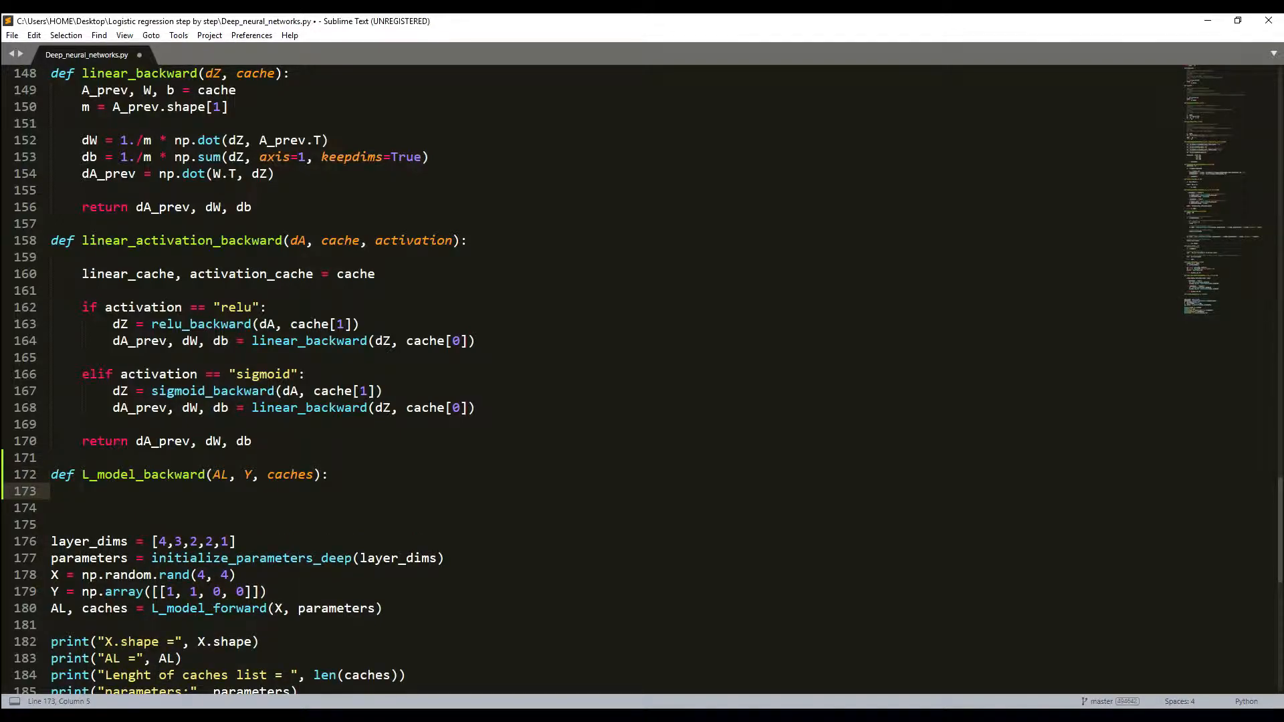
Add grads = {} and L = len(caches) to L_model_backward.
text(grads =)
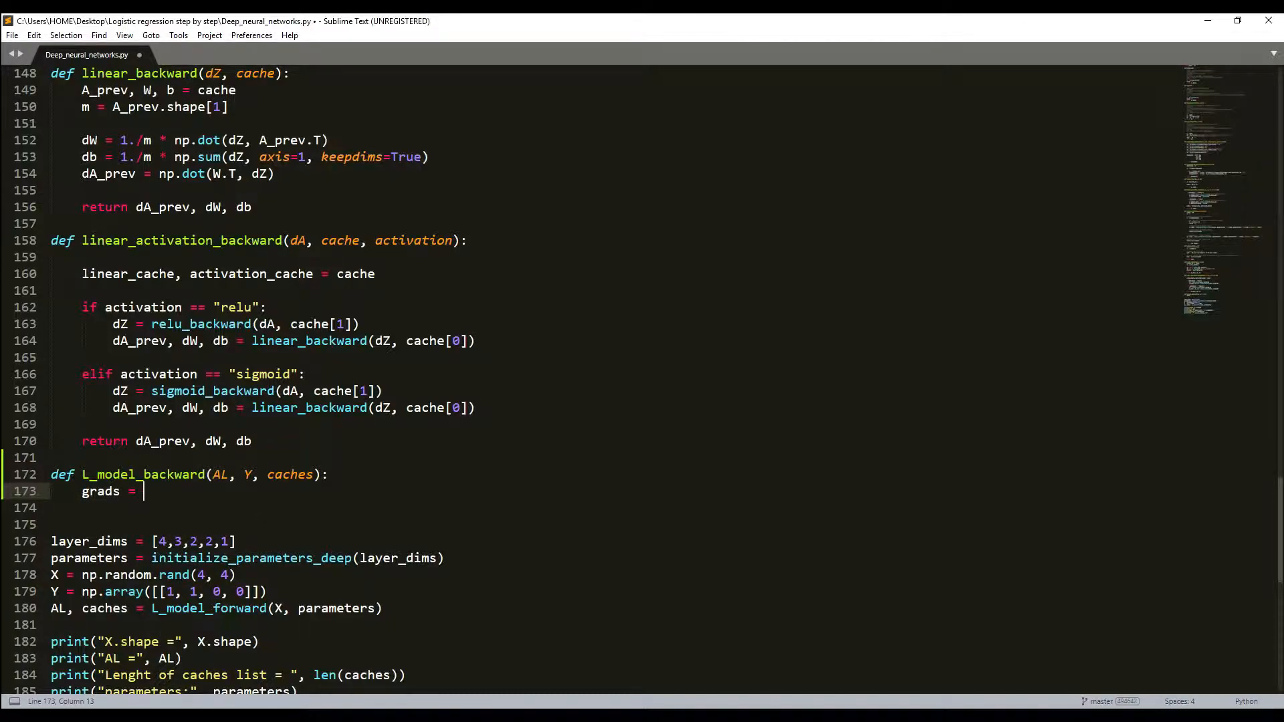
text([)
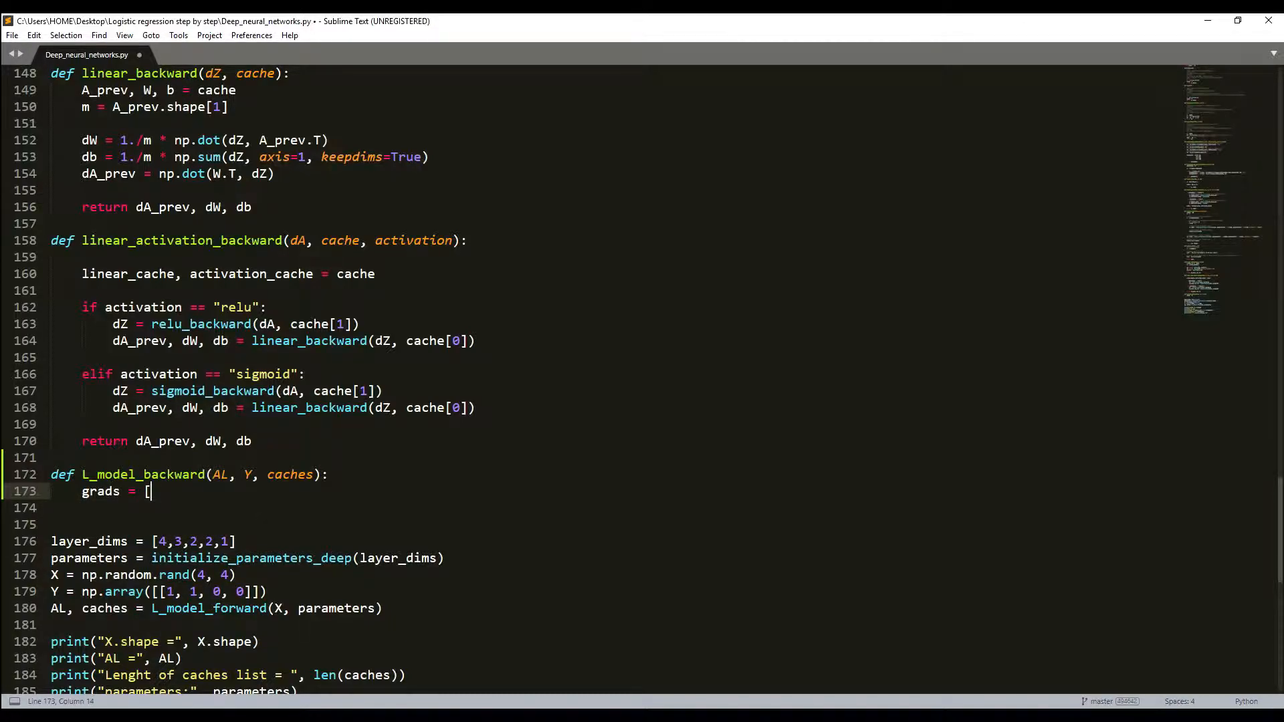
text({})
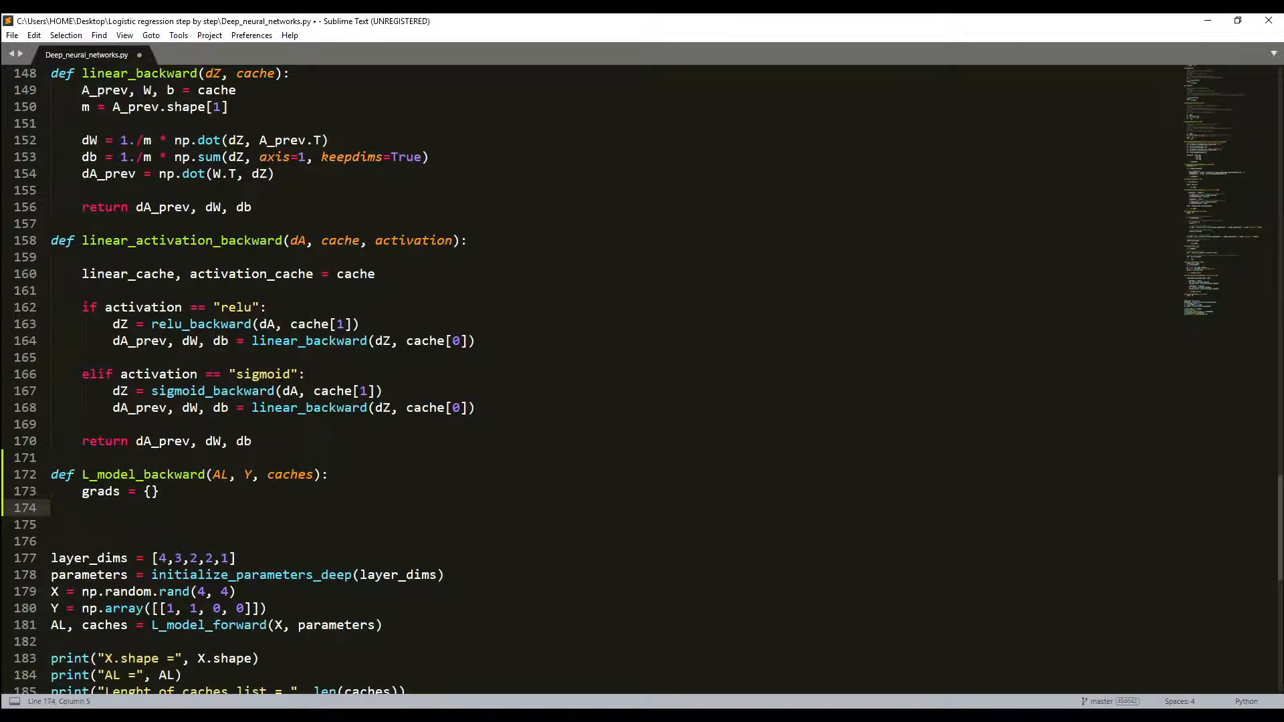
text(L =)
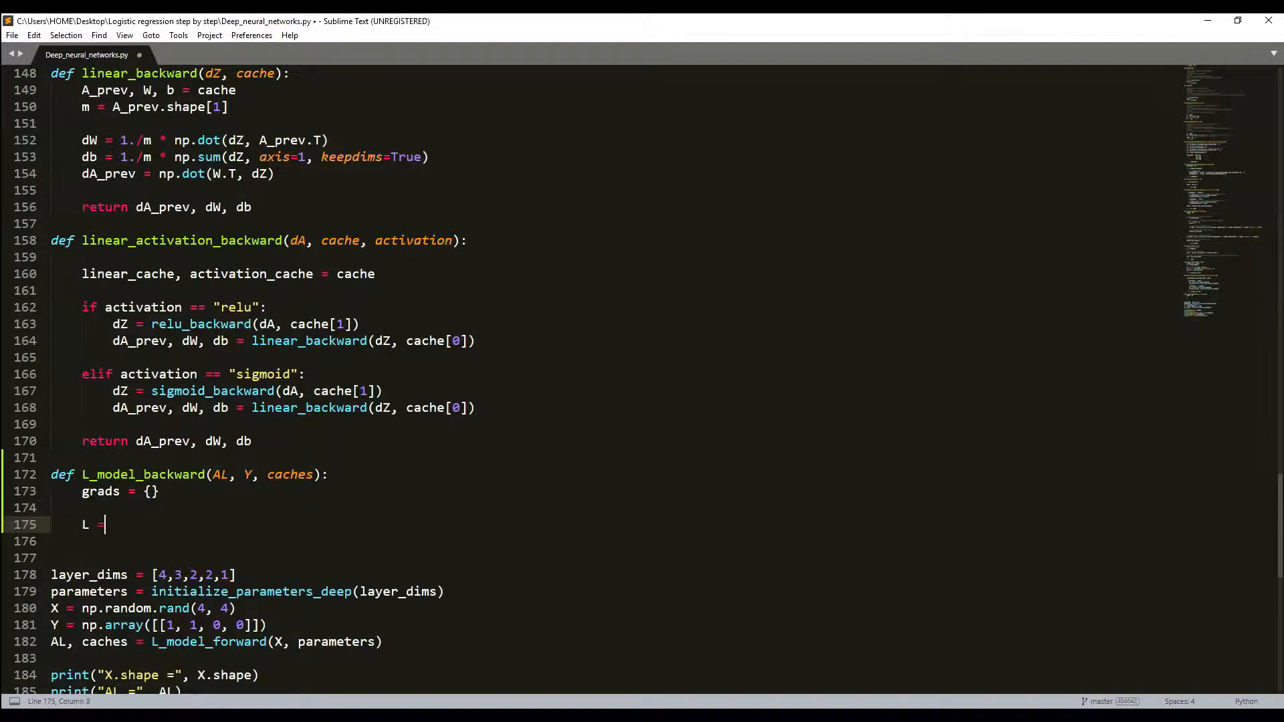
text(len)
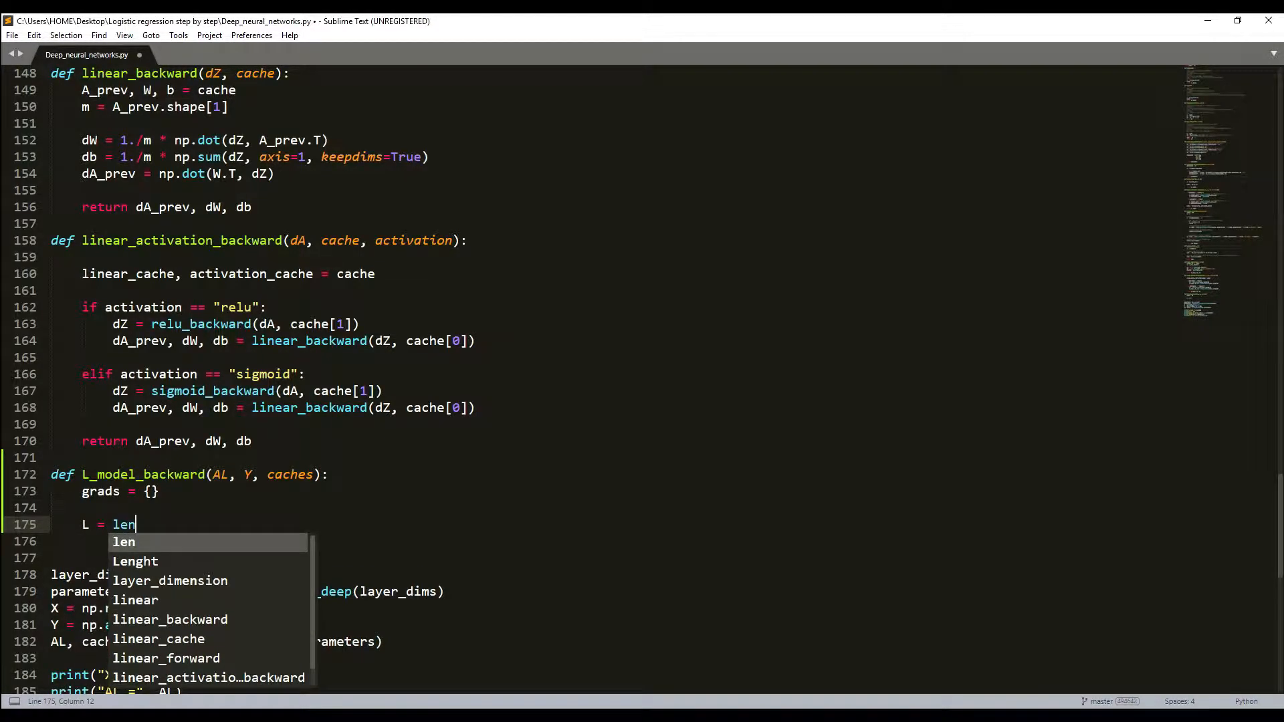
text((caches)
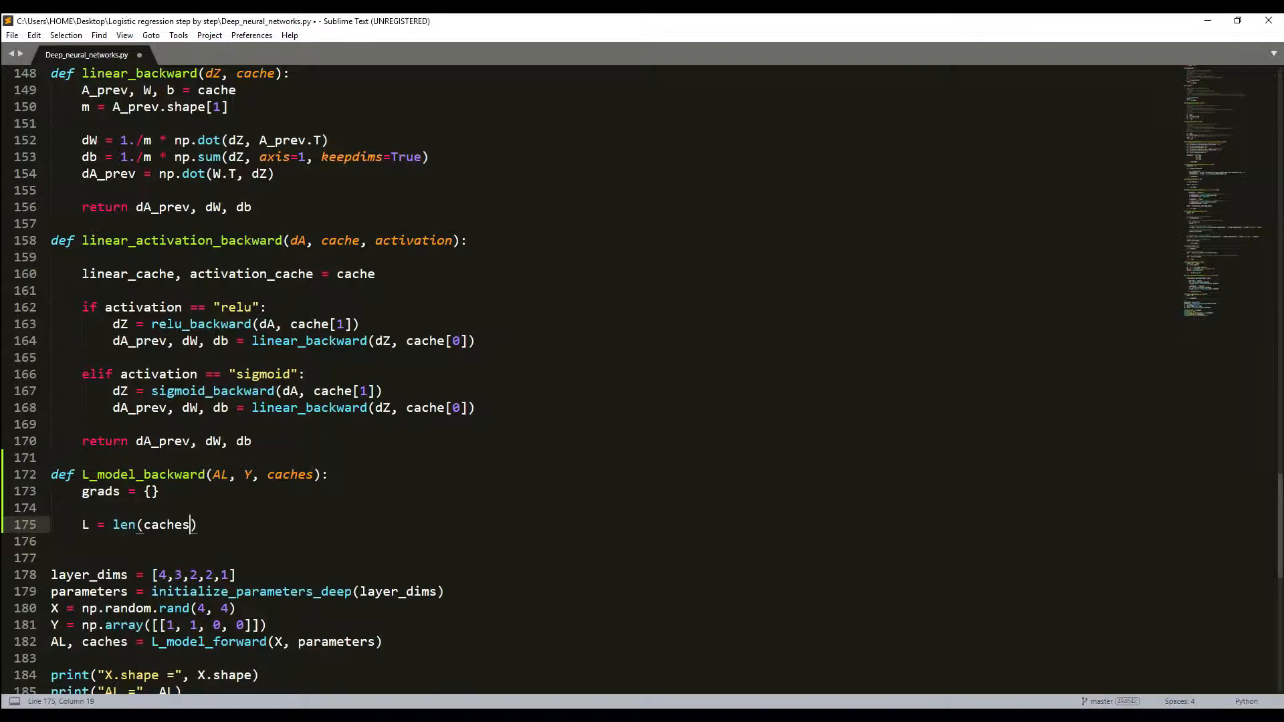
scroll(down, 3)
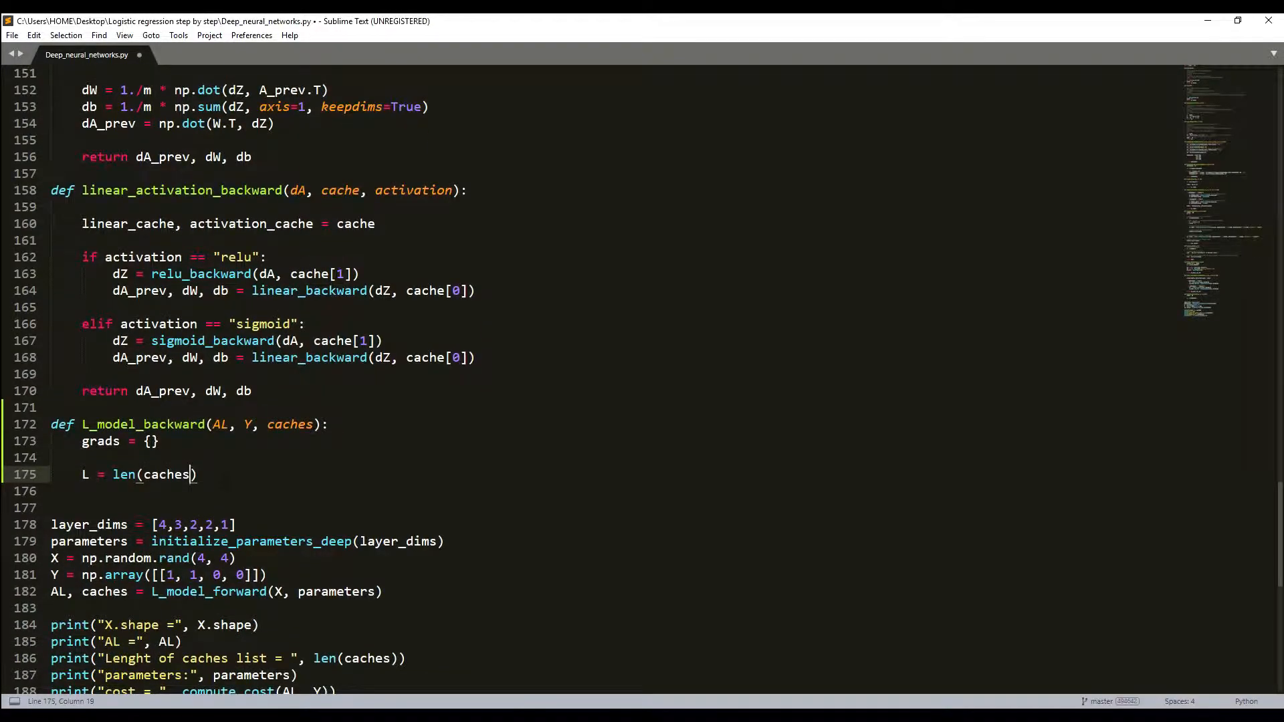
key(enter)
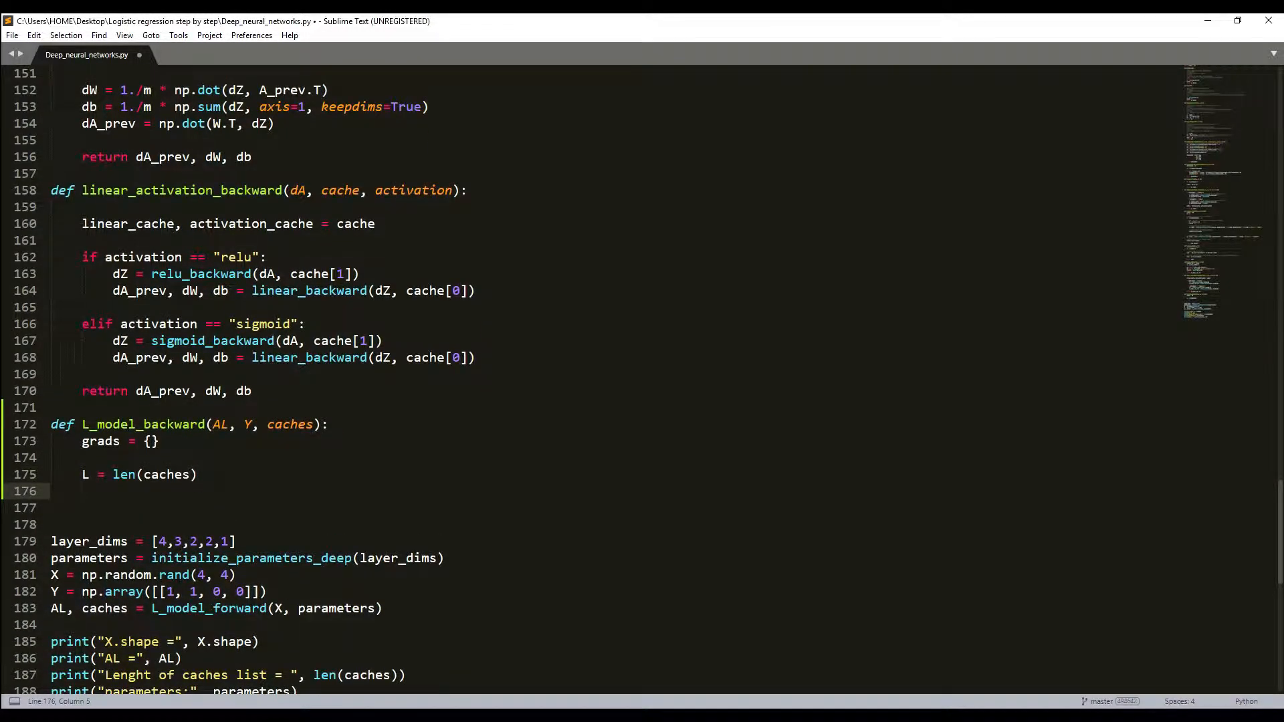
Add m = AL.shape[1] and Y = Y.reshape(AL.shape) on new lines.
text(m =)
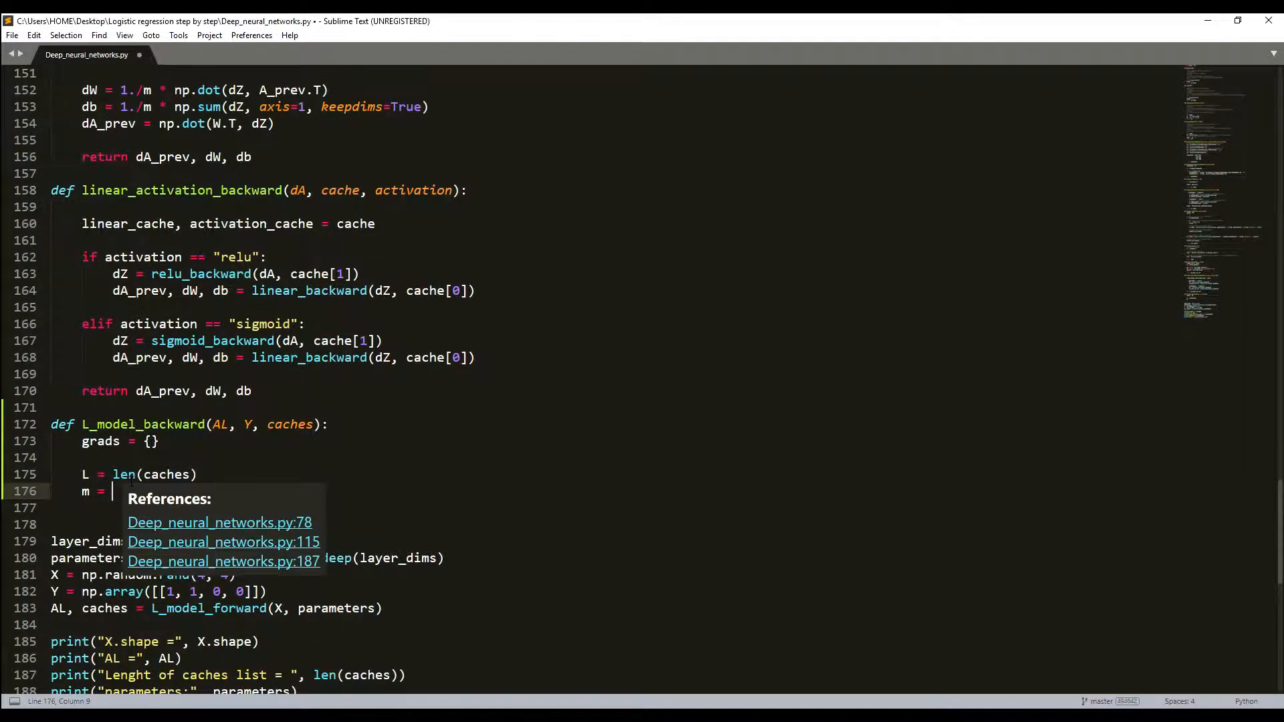
text(AL.)
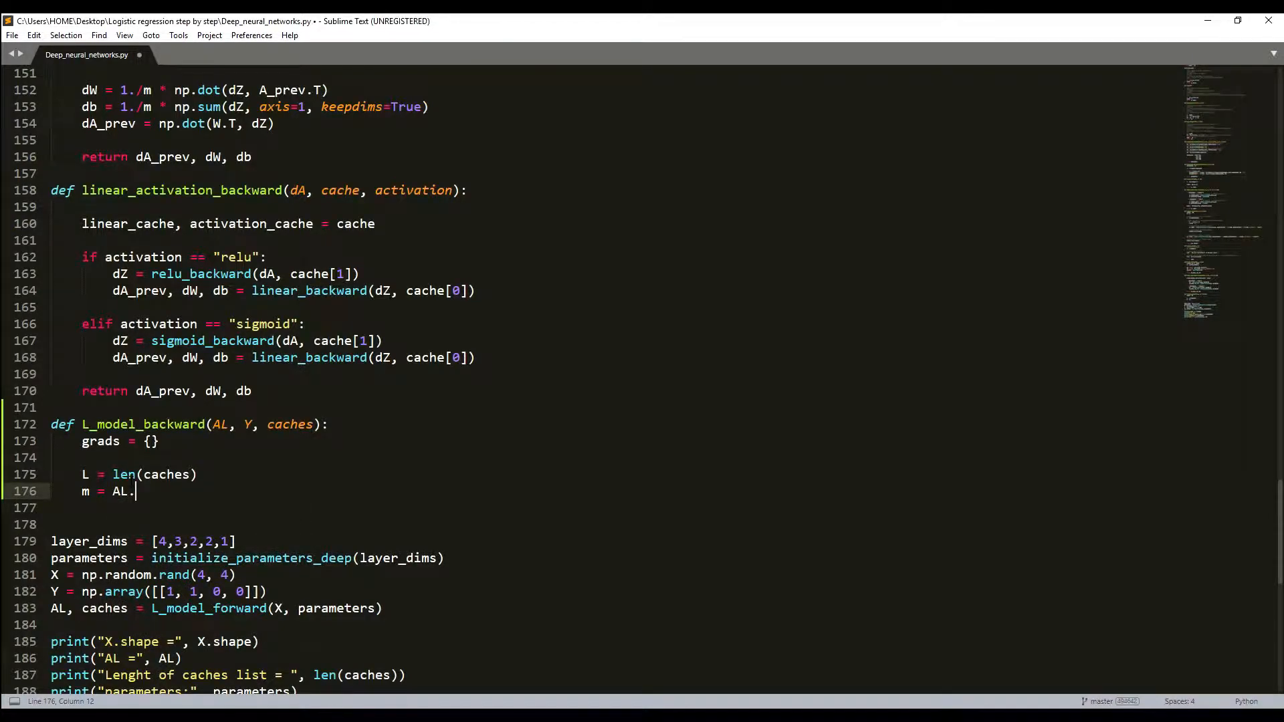
text(shape[1])
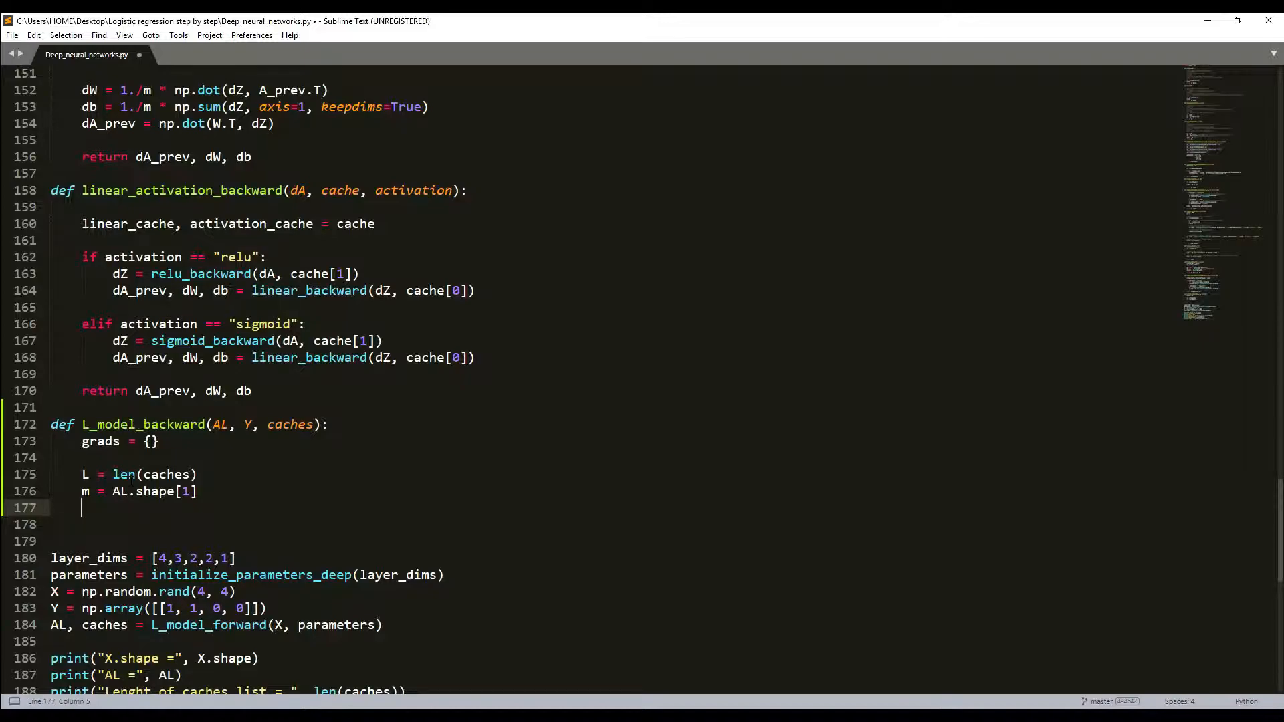
text(Y)
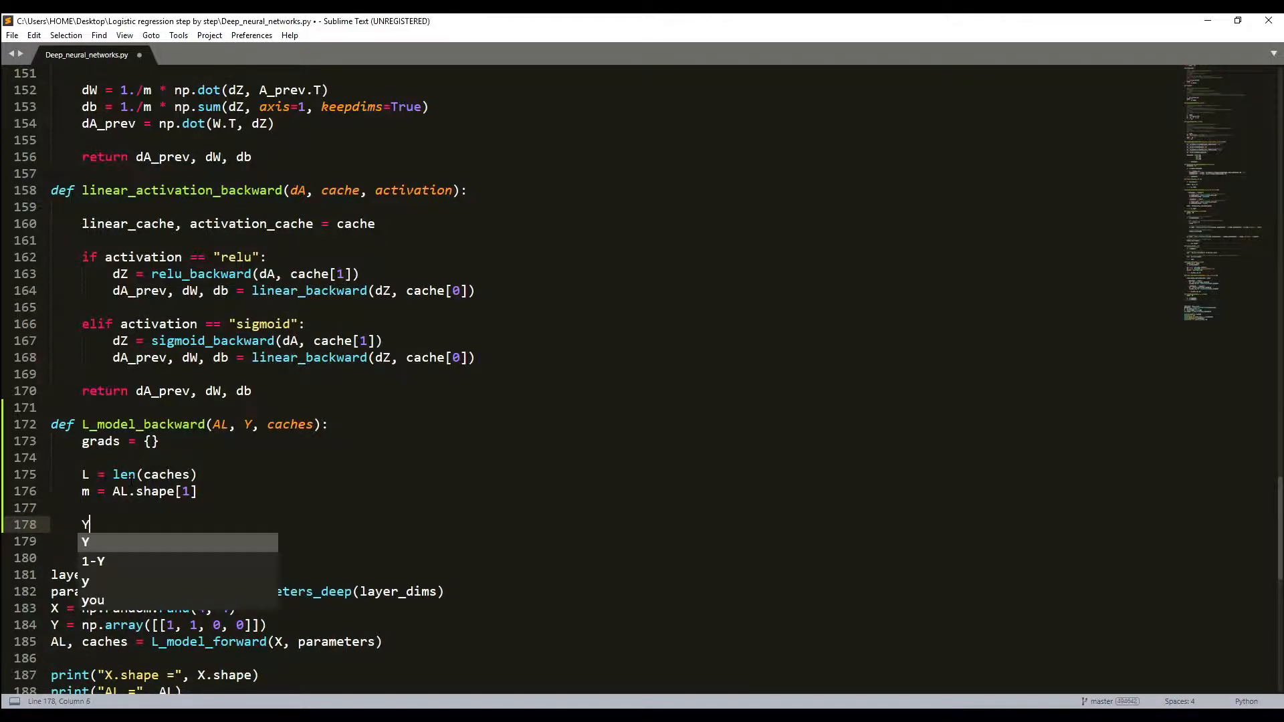
text(= Y)
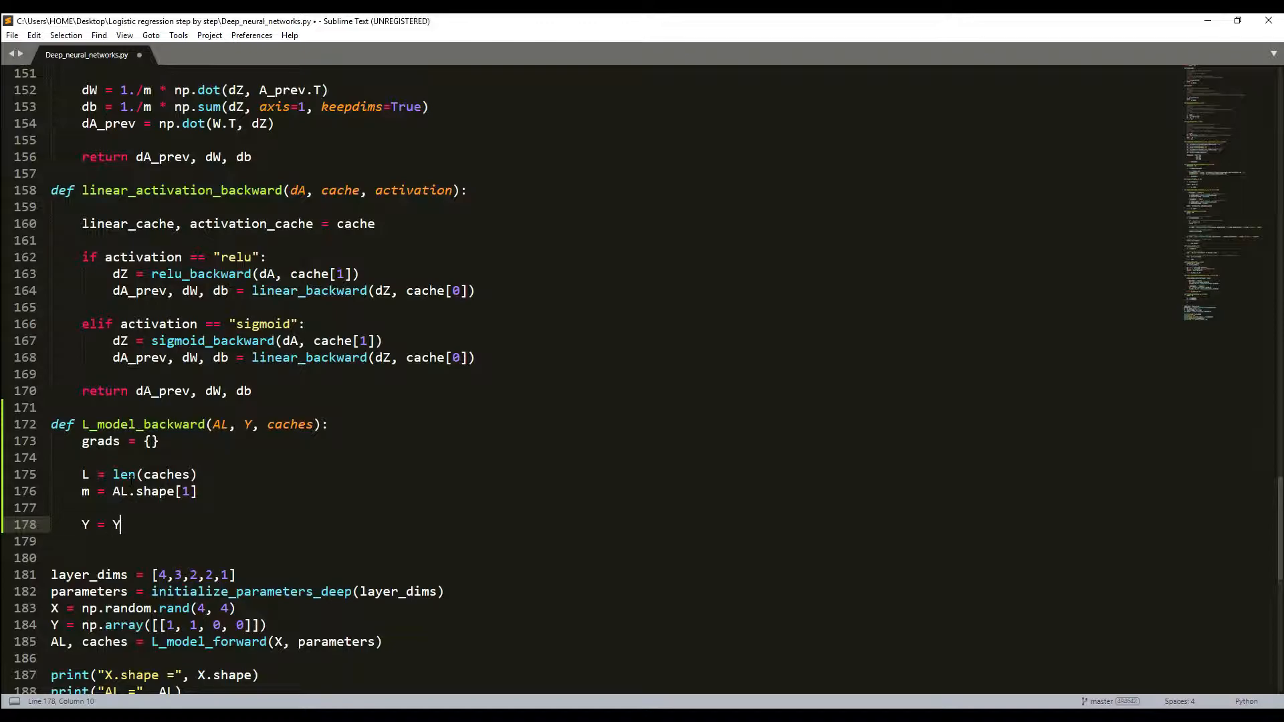
text(.reshape)
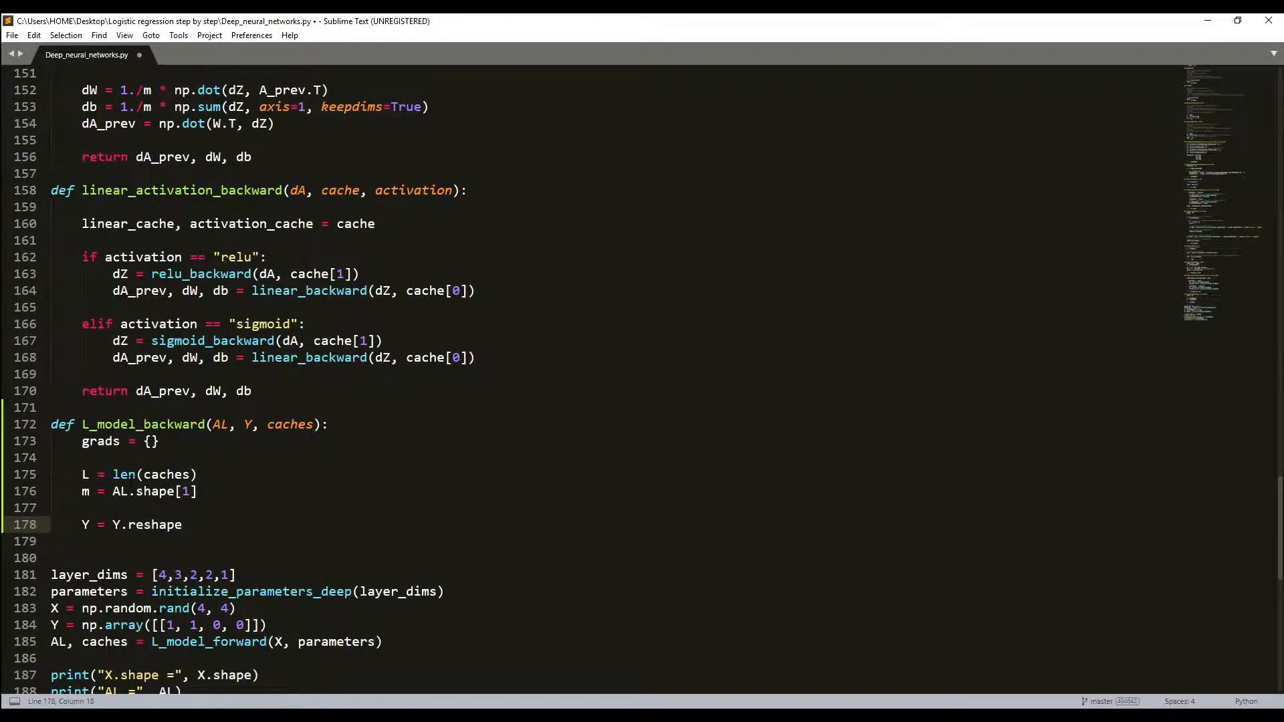
text((AL.)
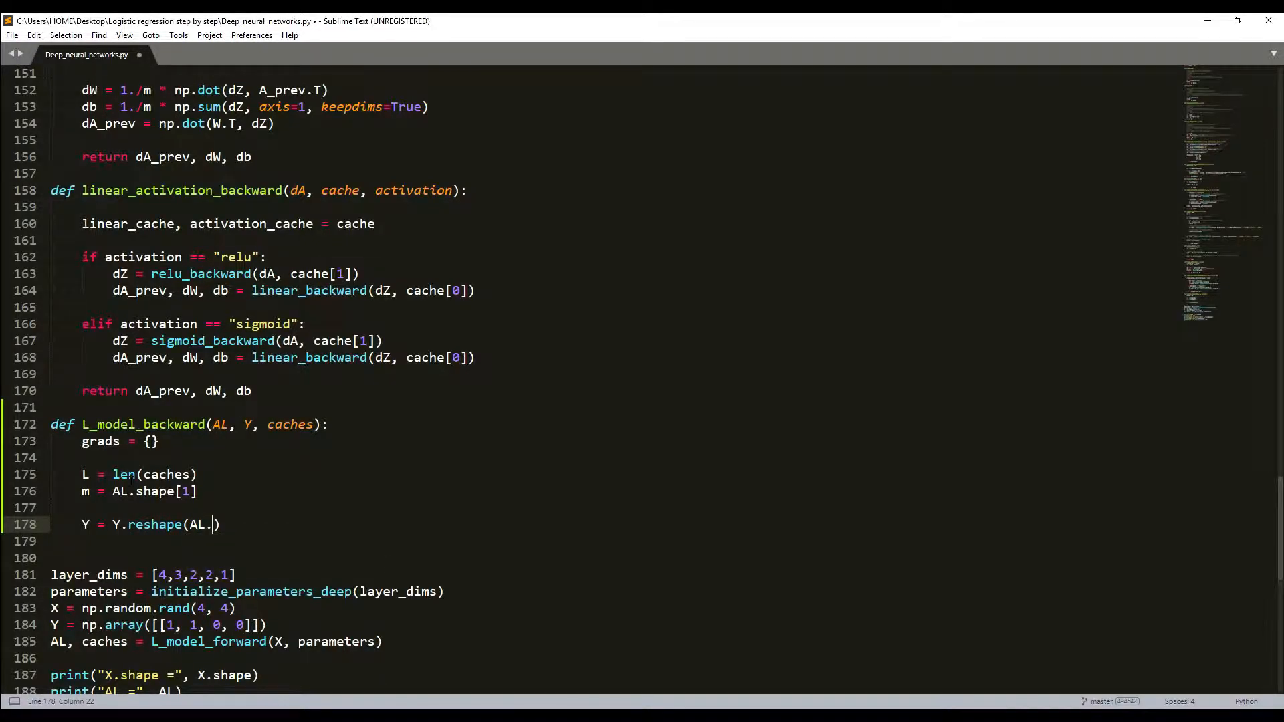
text(shape)
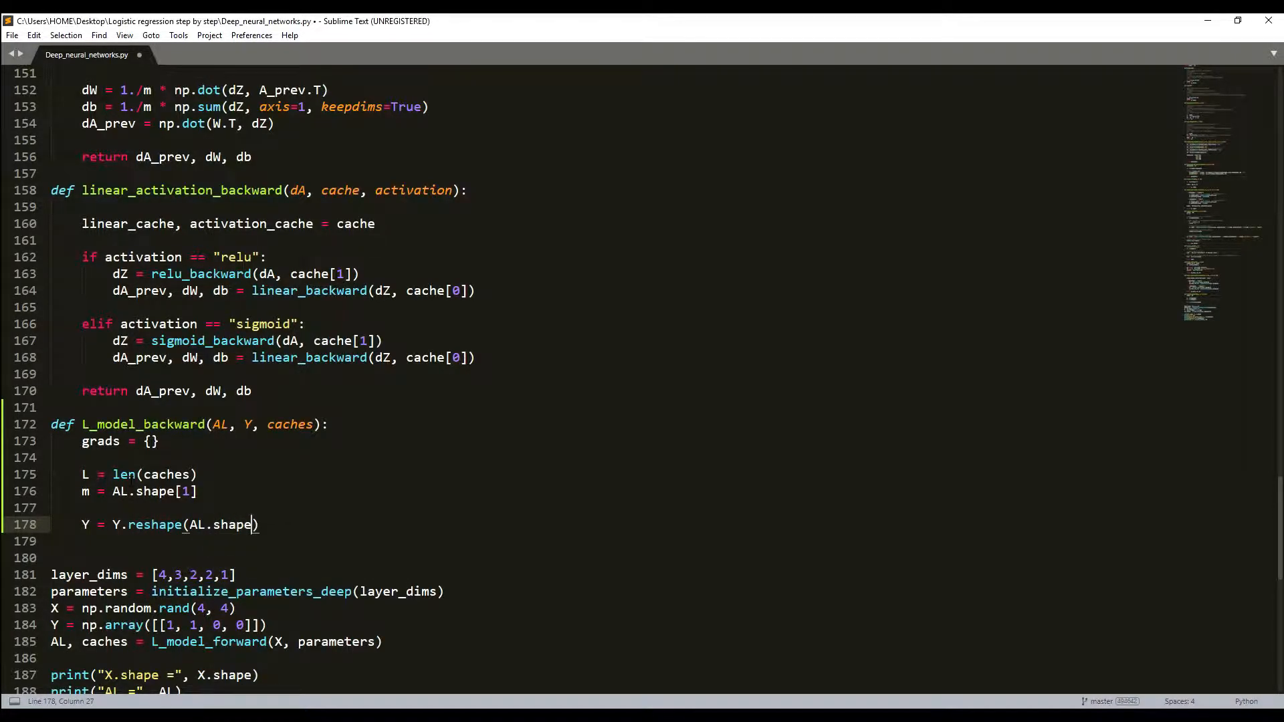
key(enter)
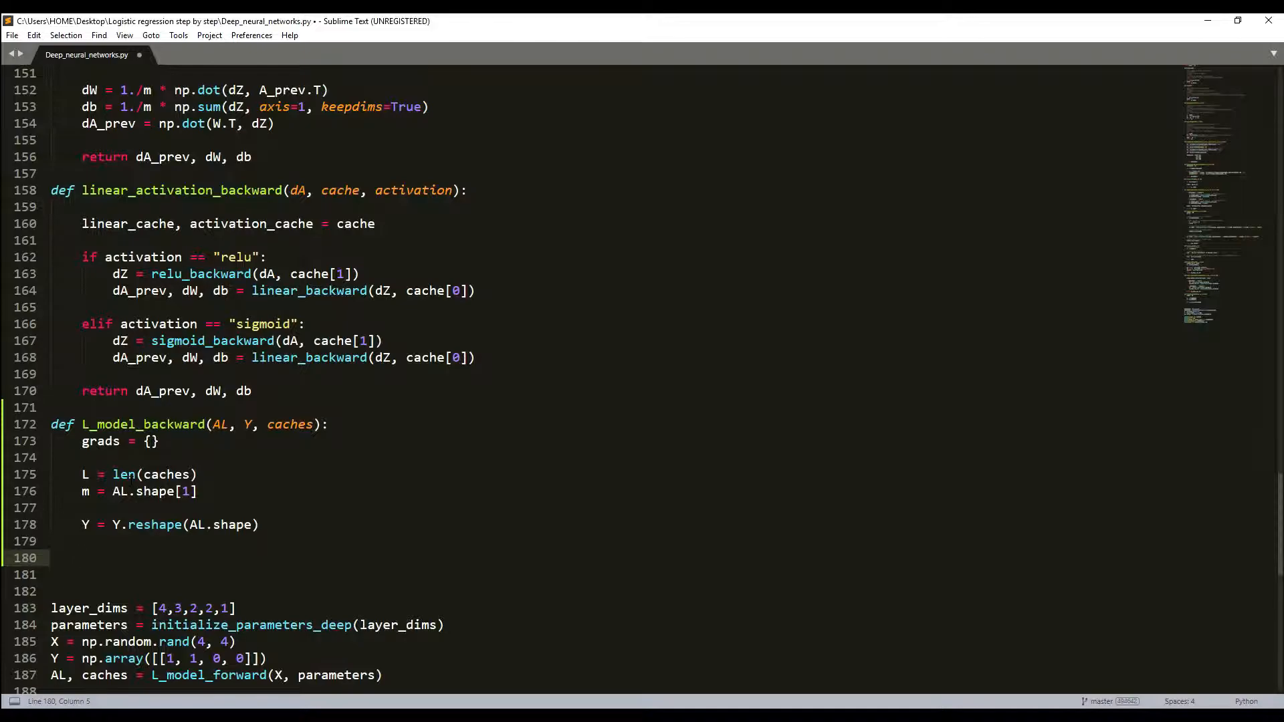
Write dAL = -(np.divide(Y, AL) - np.divide(1-Y, 1-AL)) in L_model_backward.
text(dAL =)
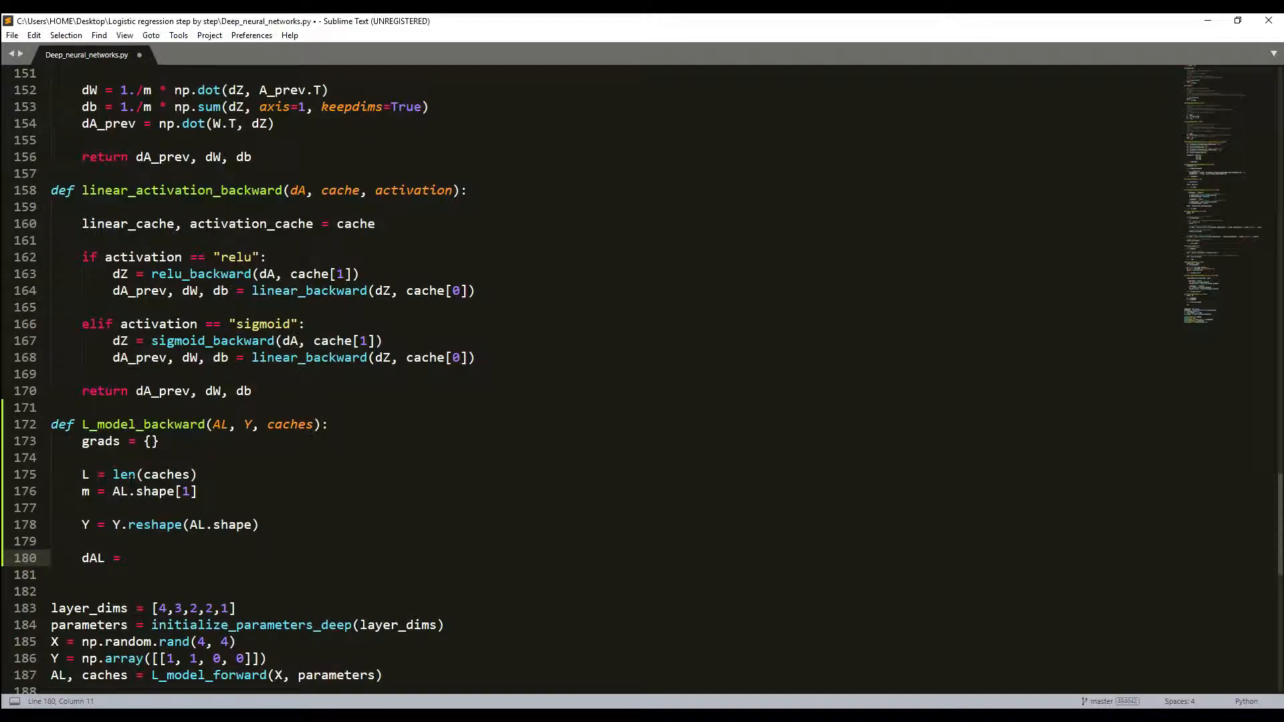
text(- ())
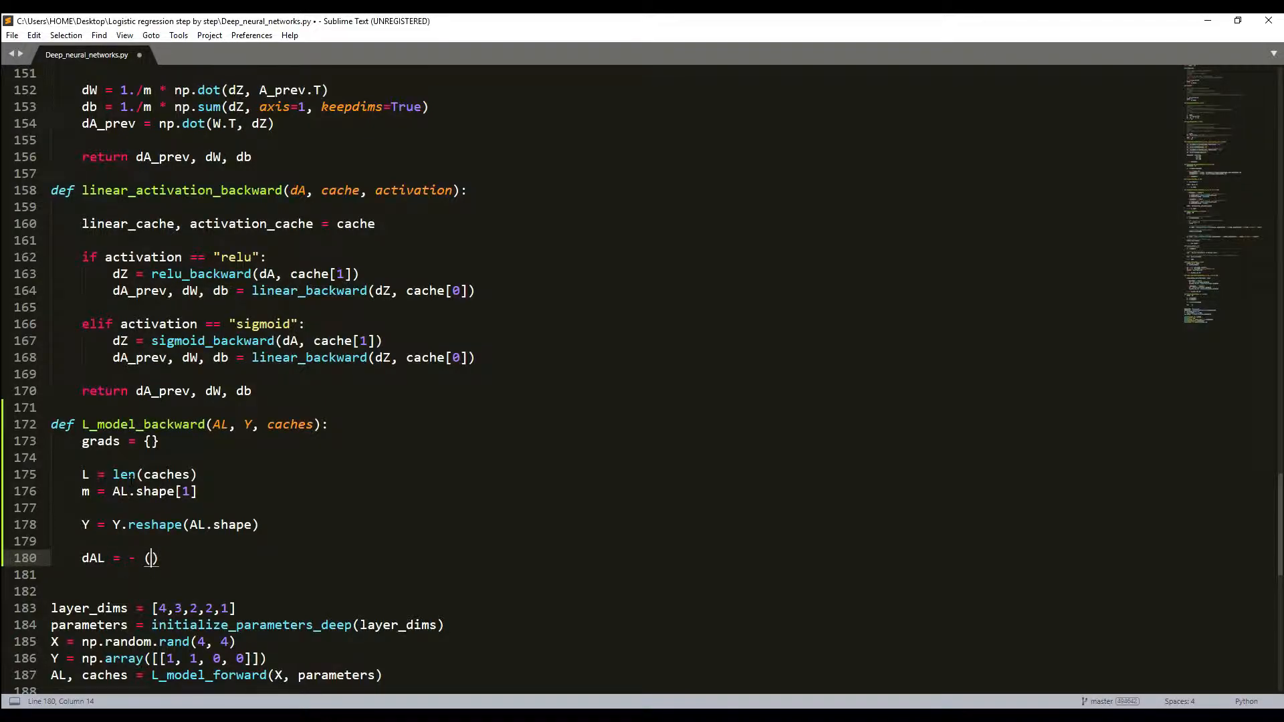
text(np.d)
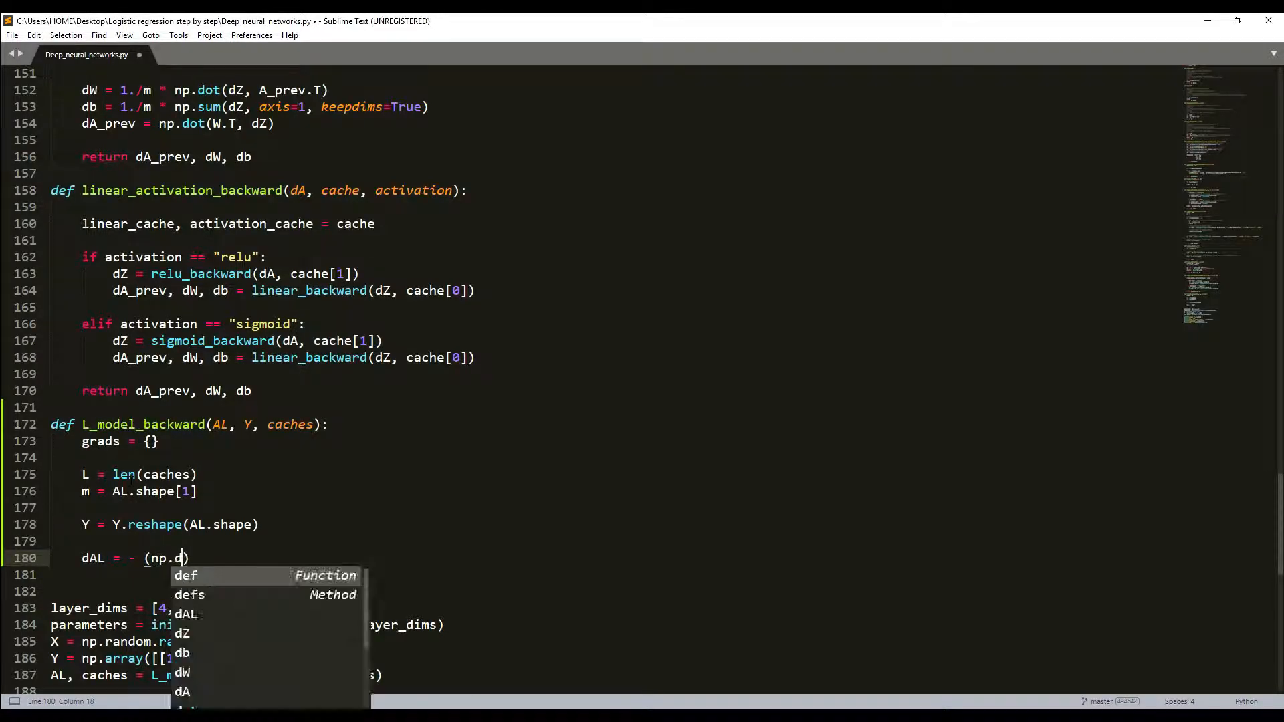
text(ivide)
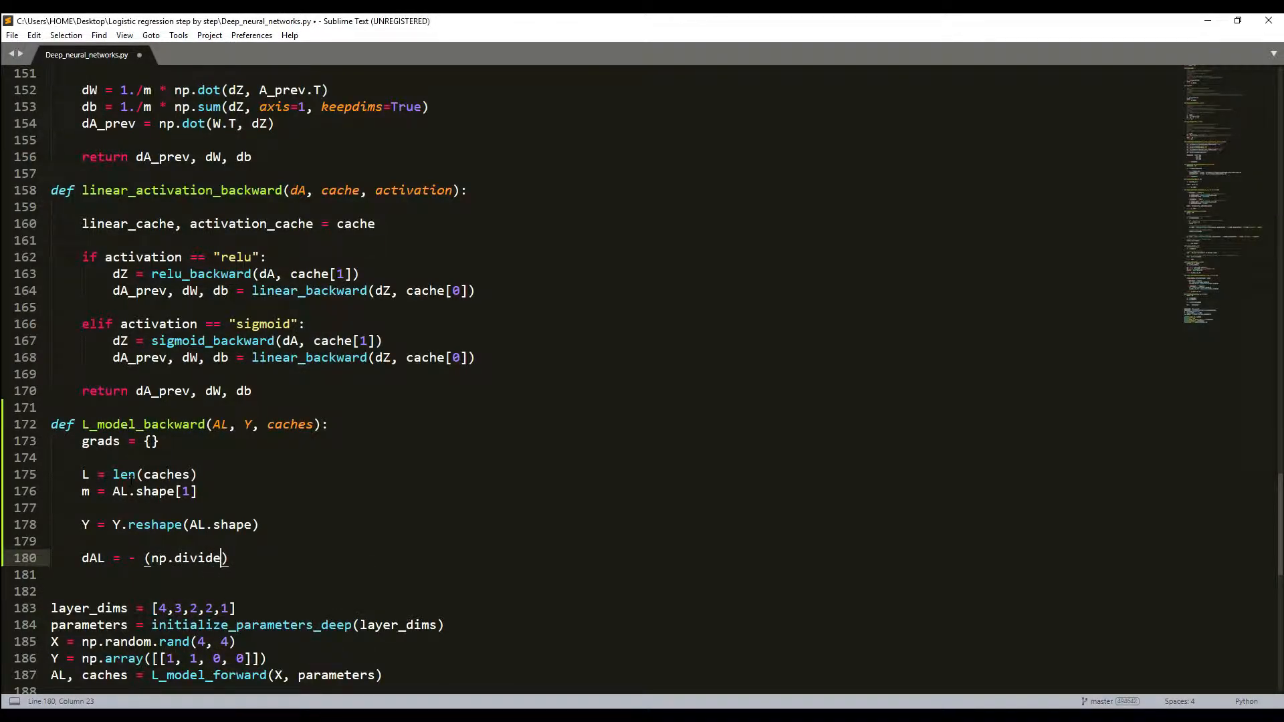
text(Y)
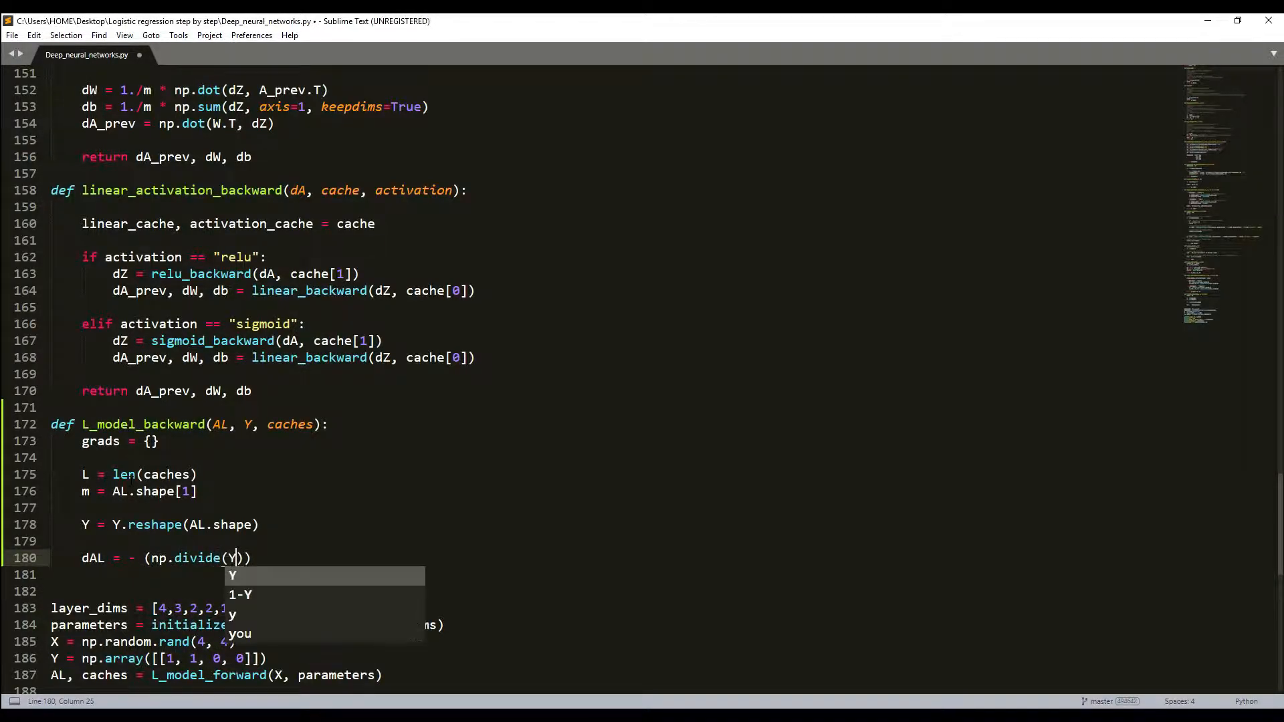
text(, AL)
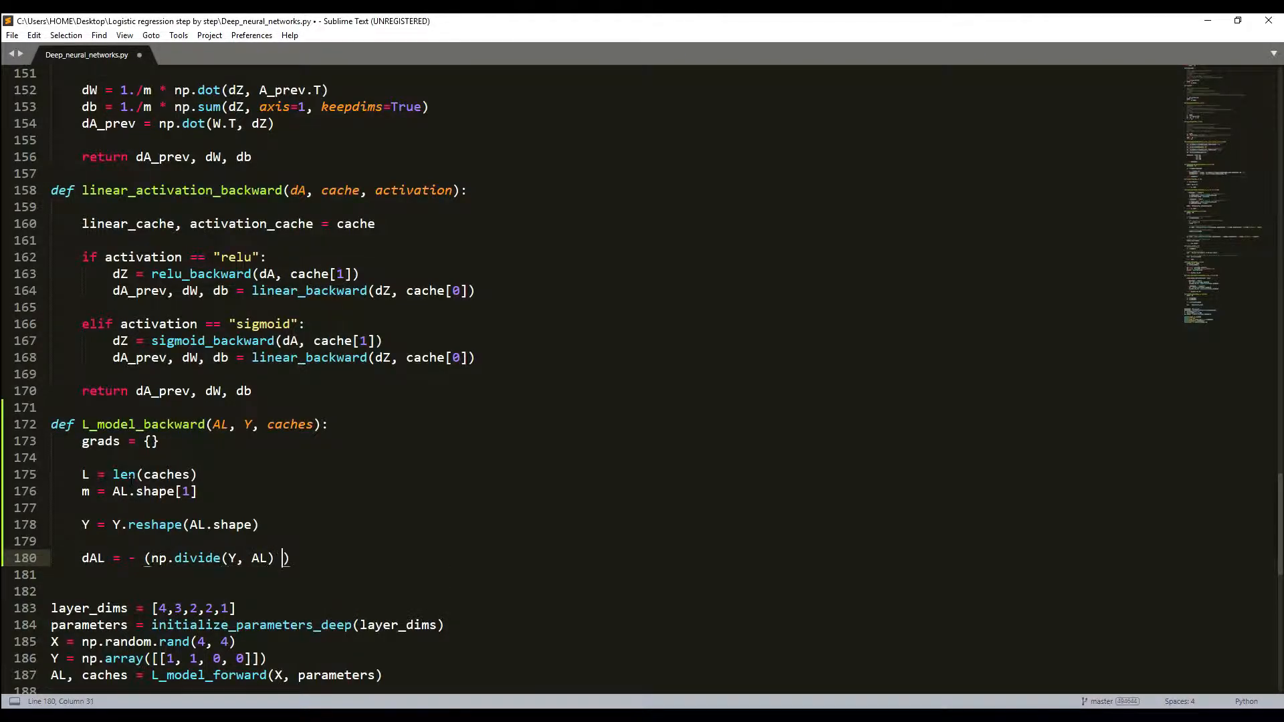
text(- np.divide)
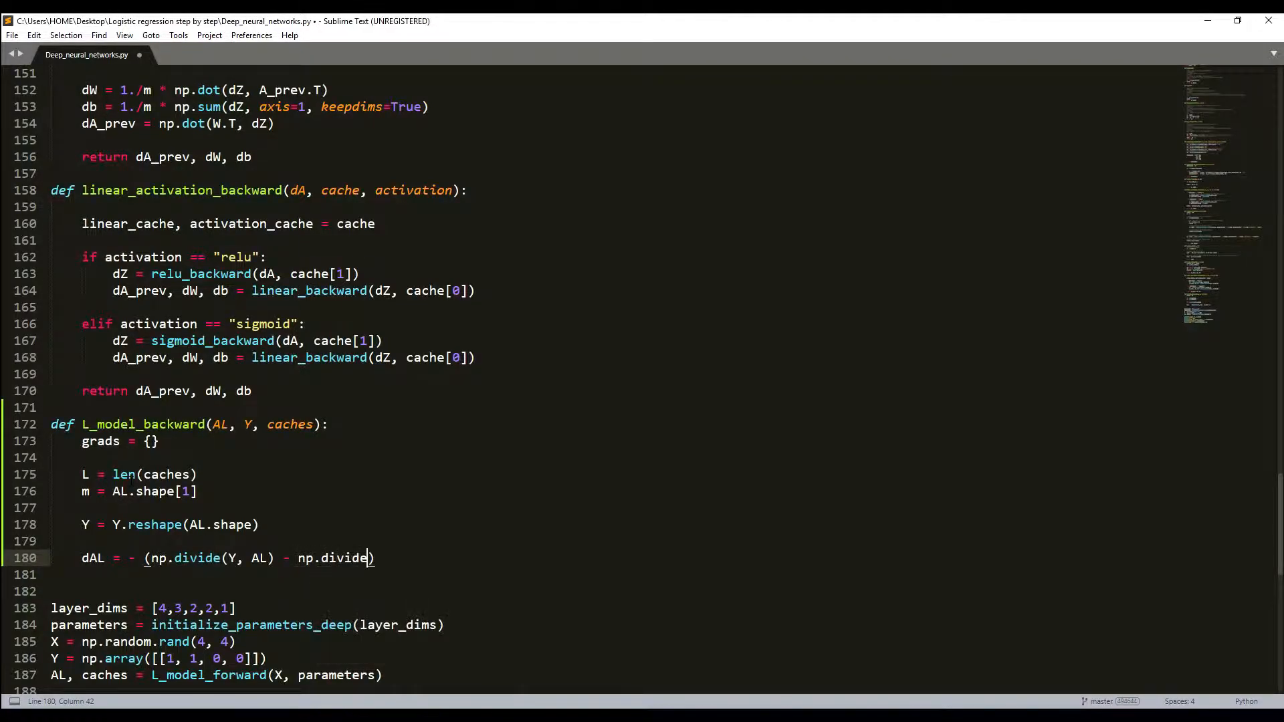
text(()
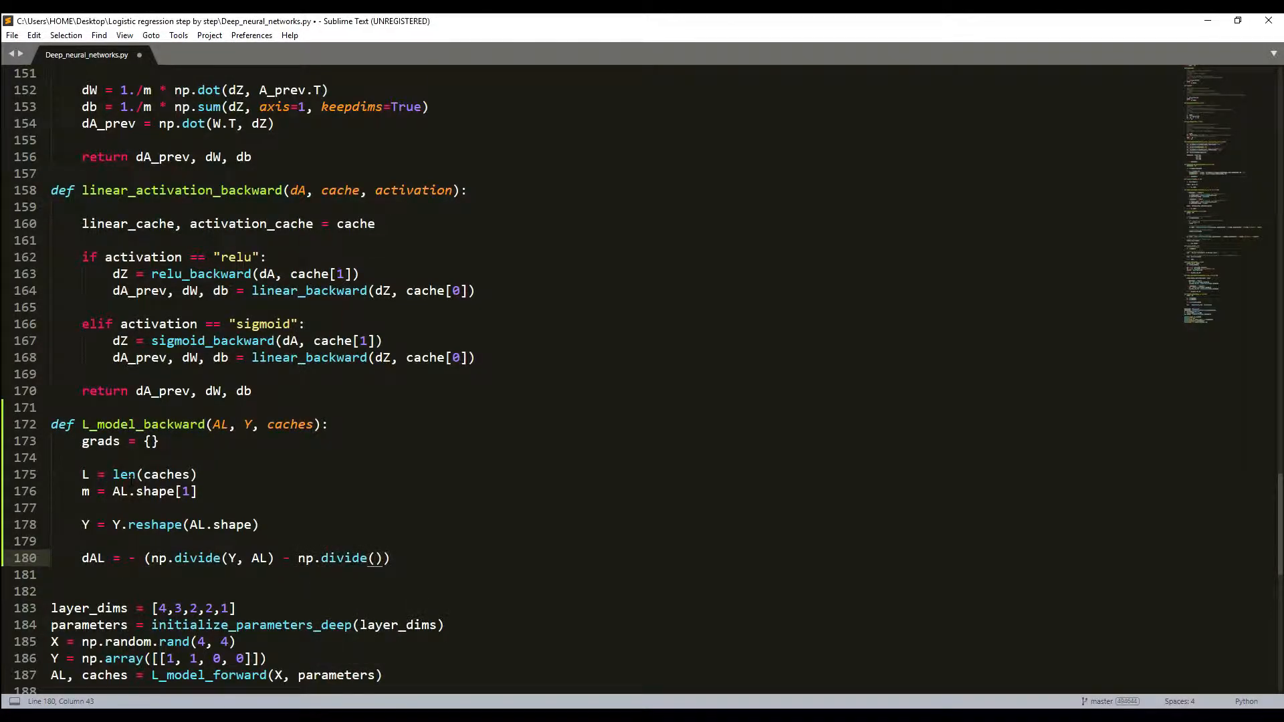
text(1-Y)
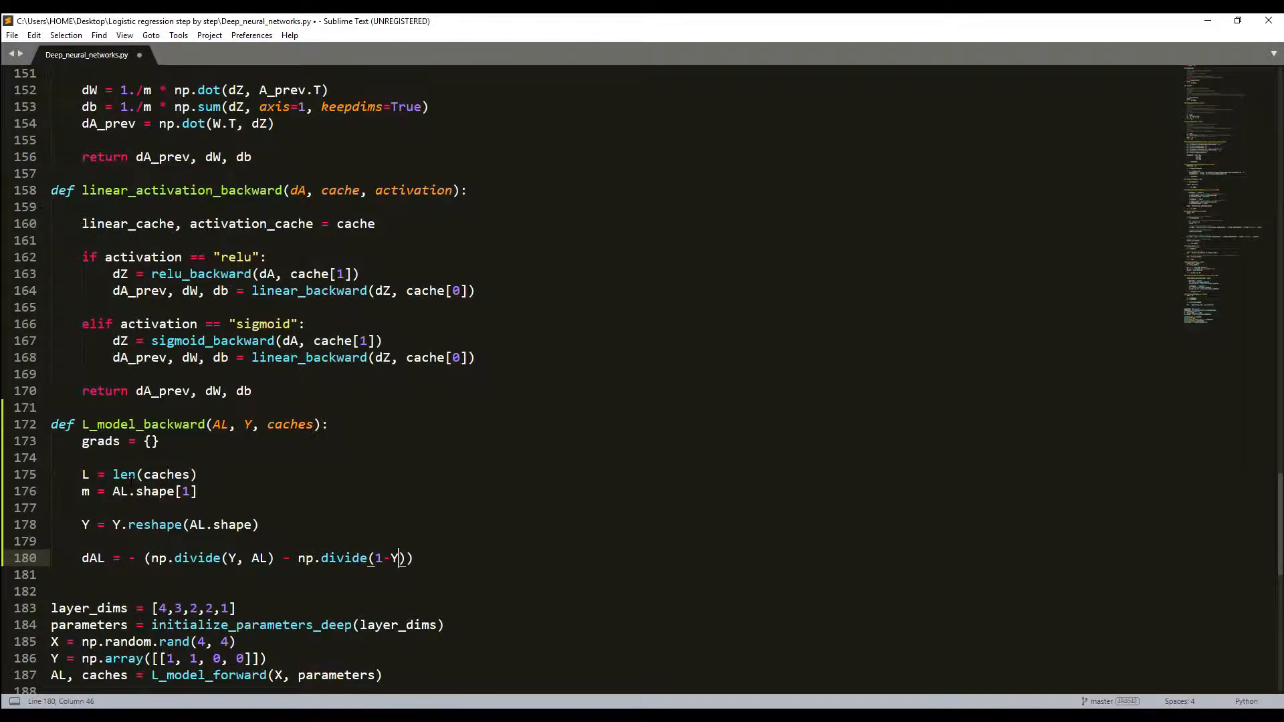
text(, 1)
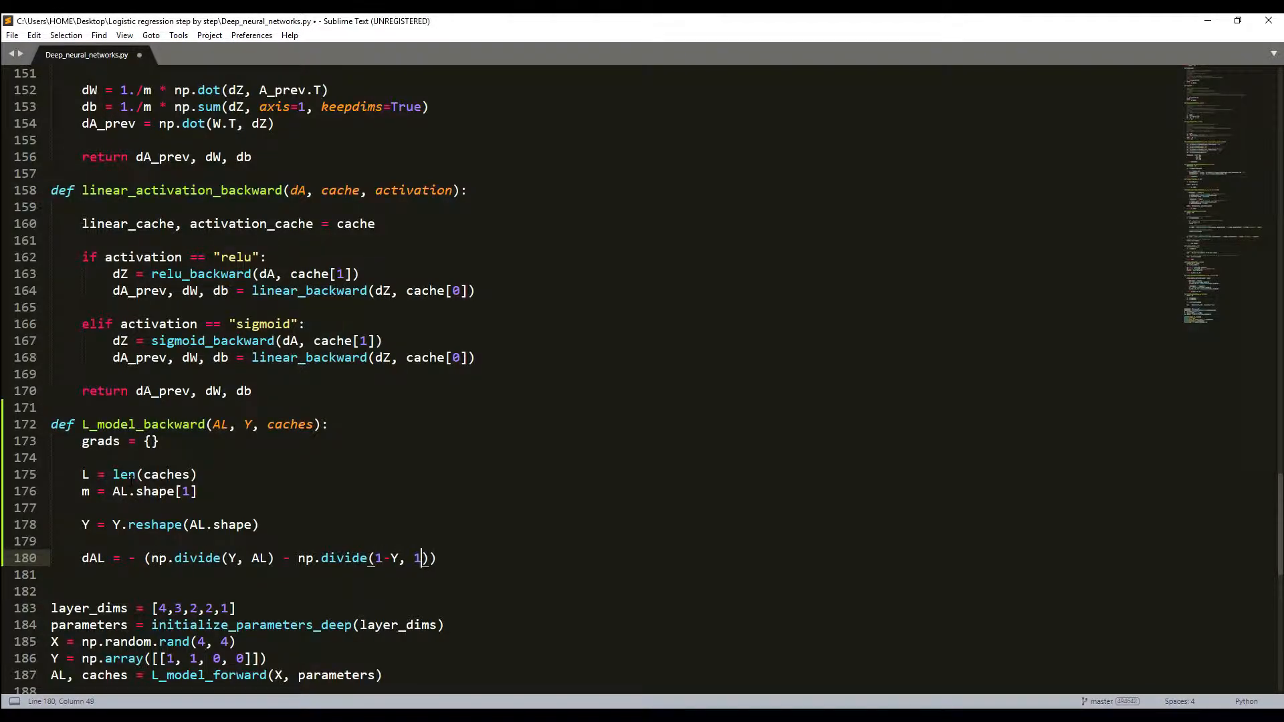
text(-AL)
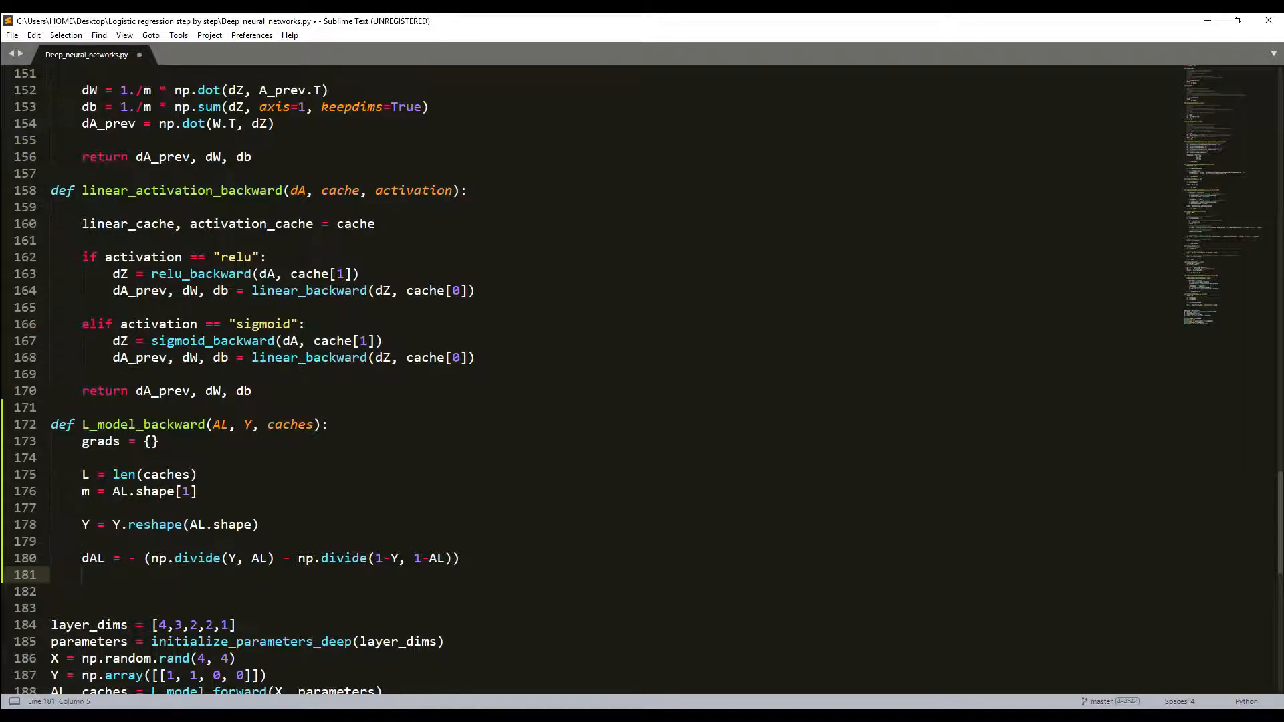
Add current_cache = caches[L-1] for the output layer.
text(cu)
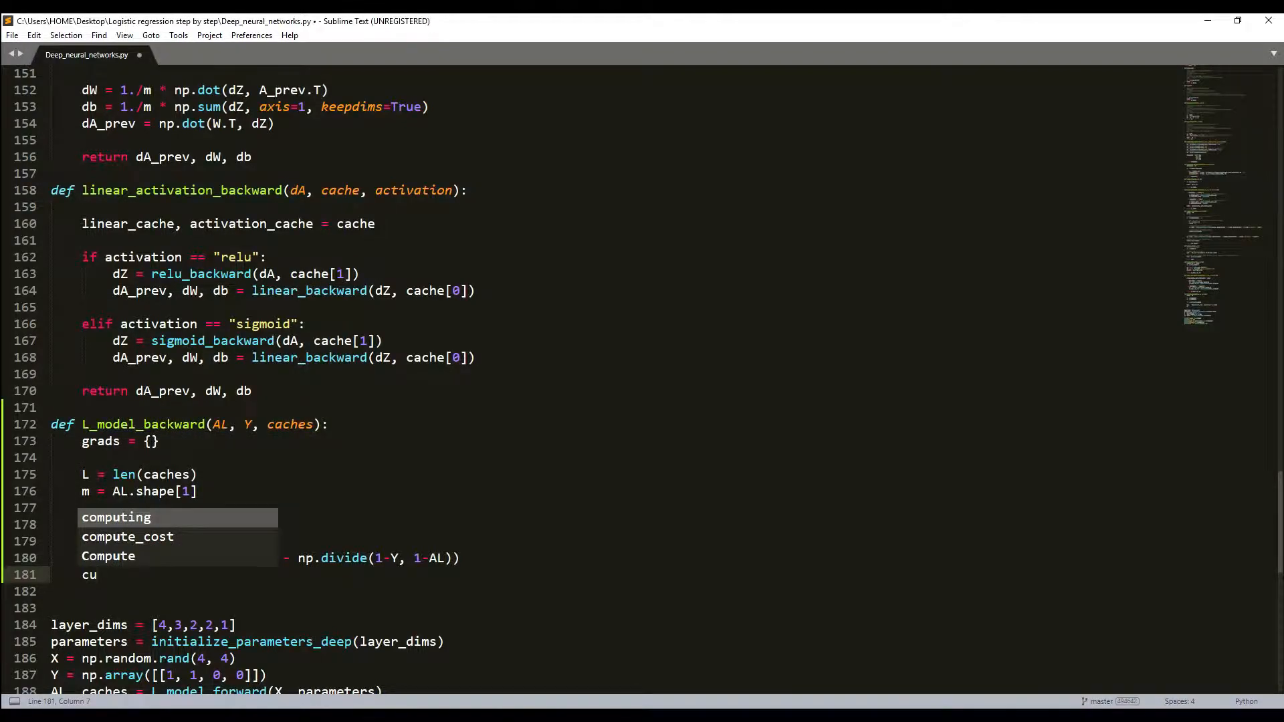
text(current)
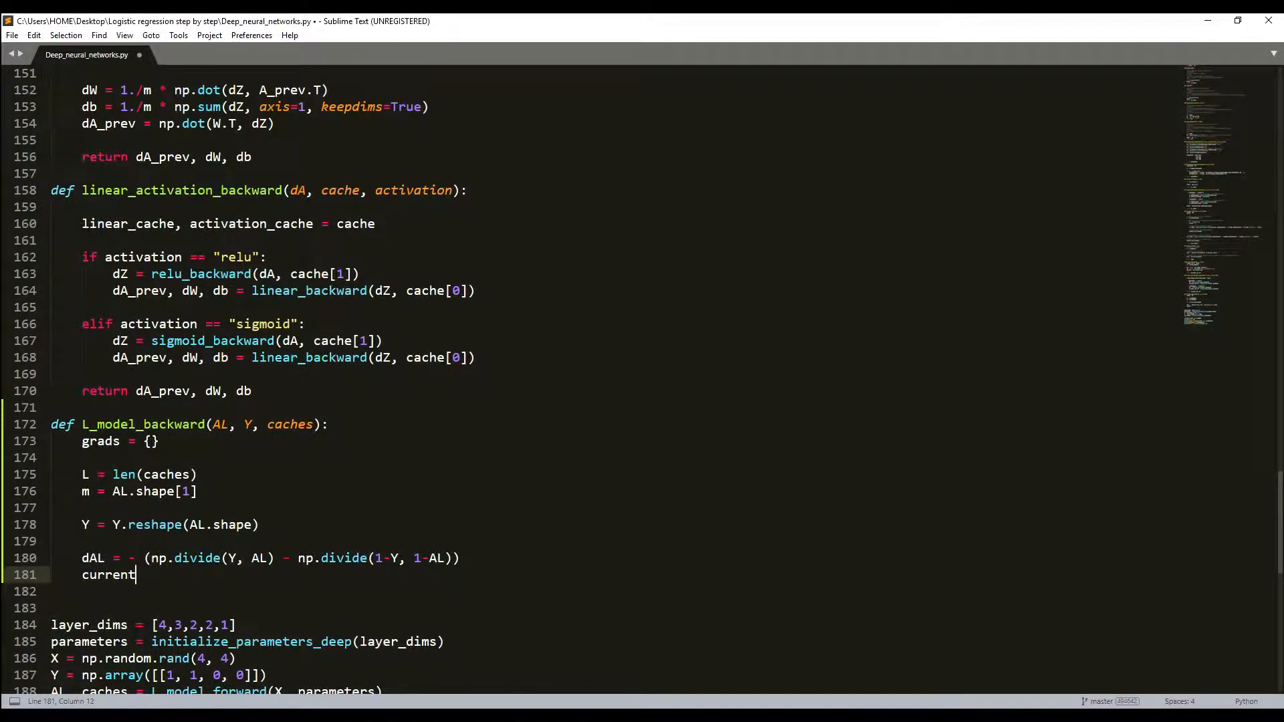
text(_)
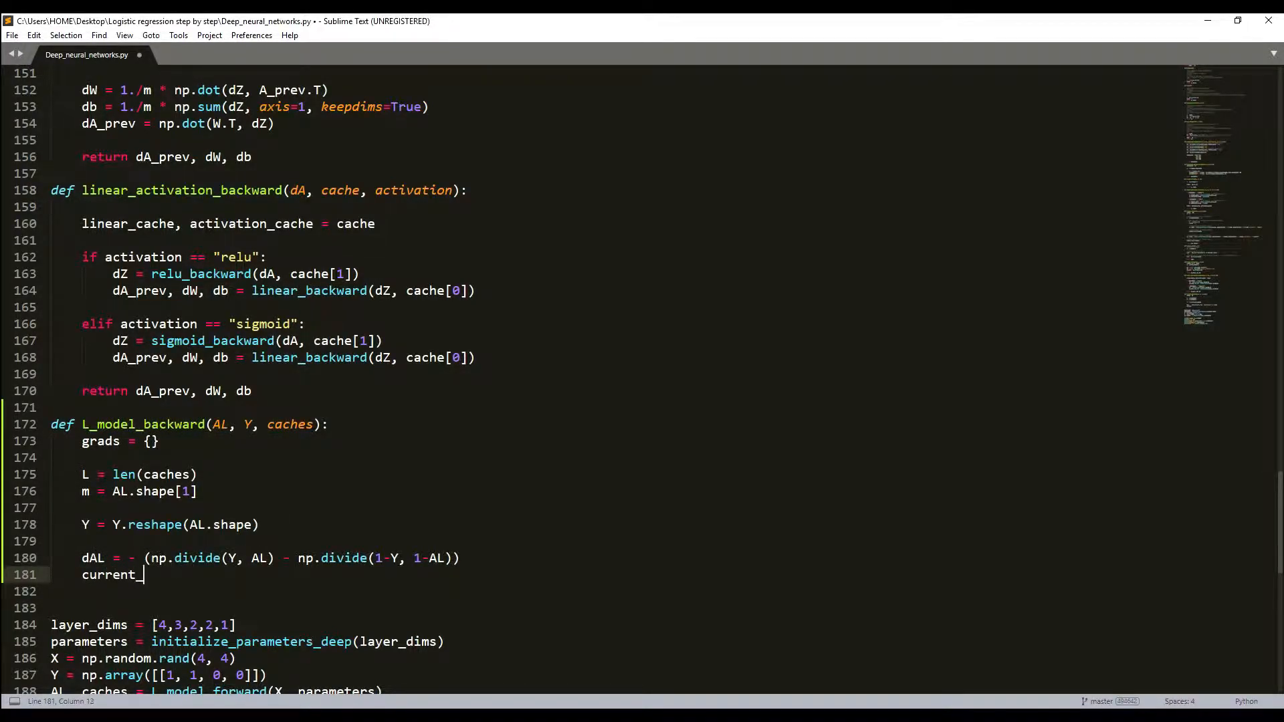
text(cache)
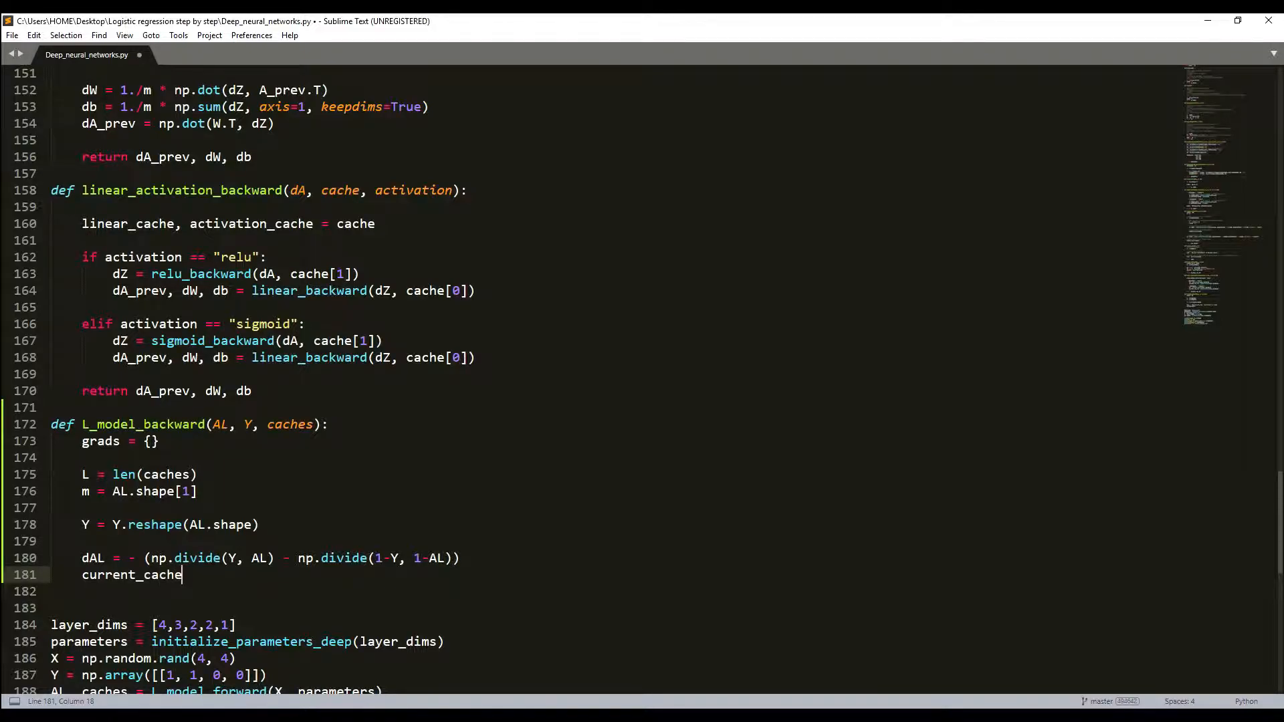
text())
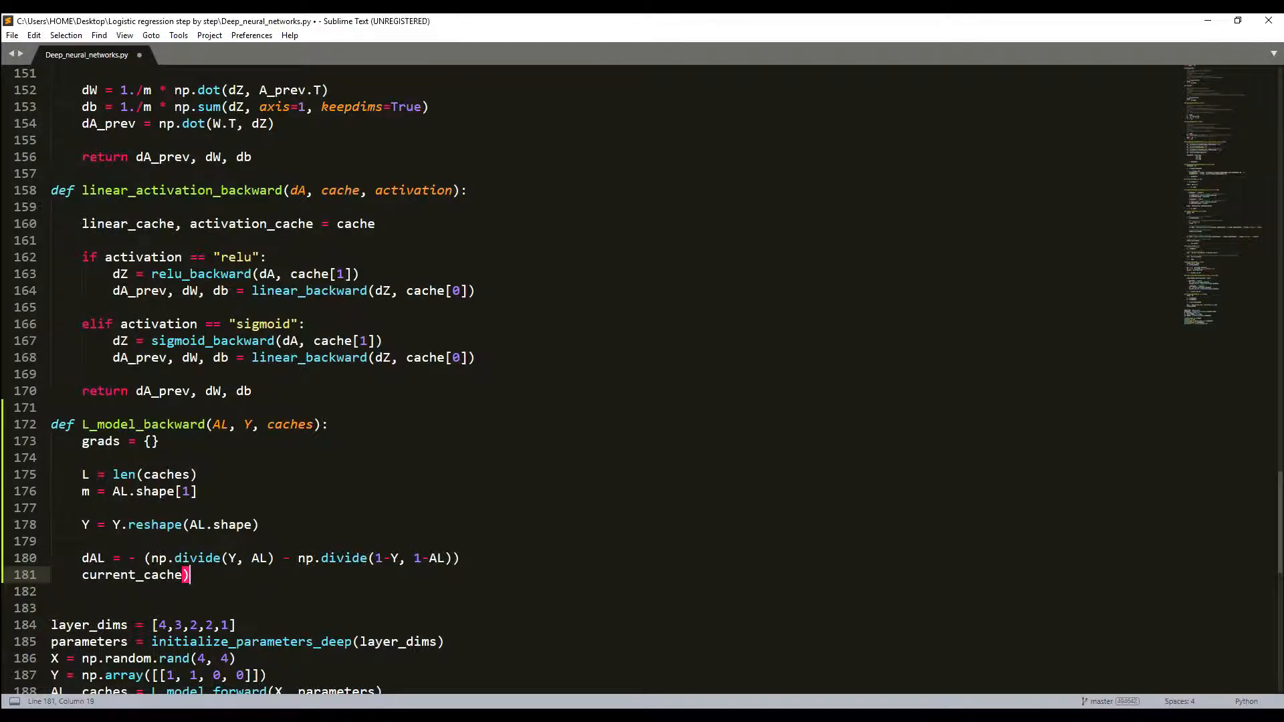
text(=)
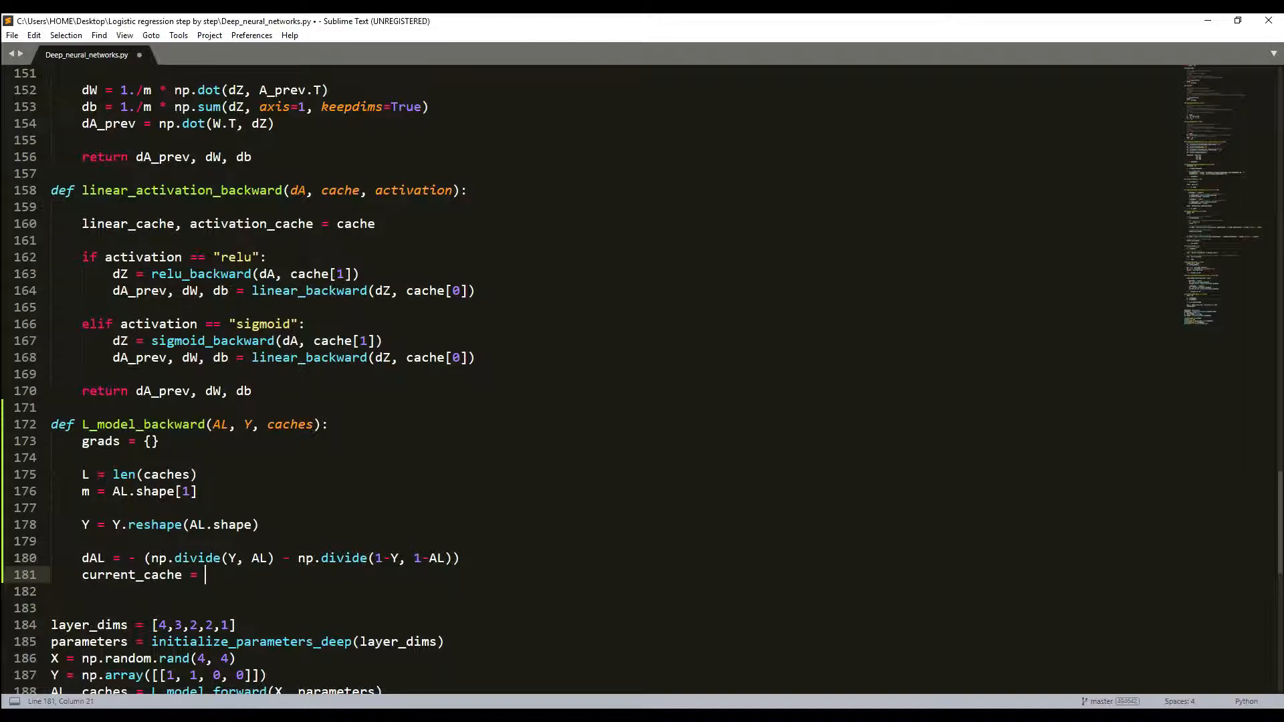
text(caches[L-1)
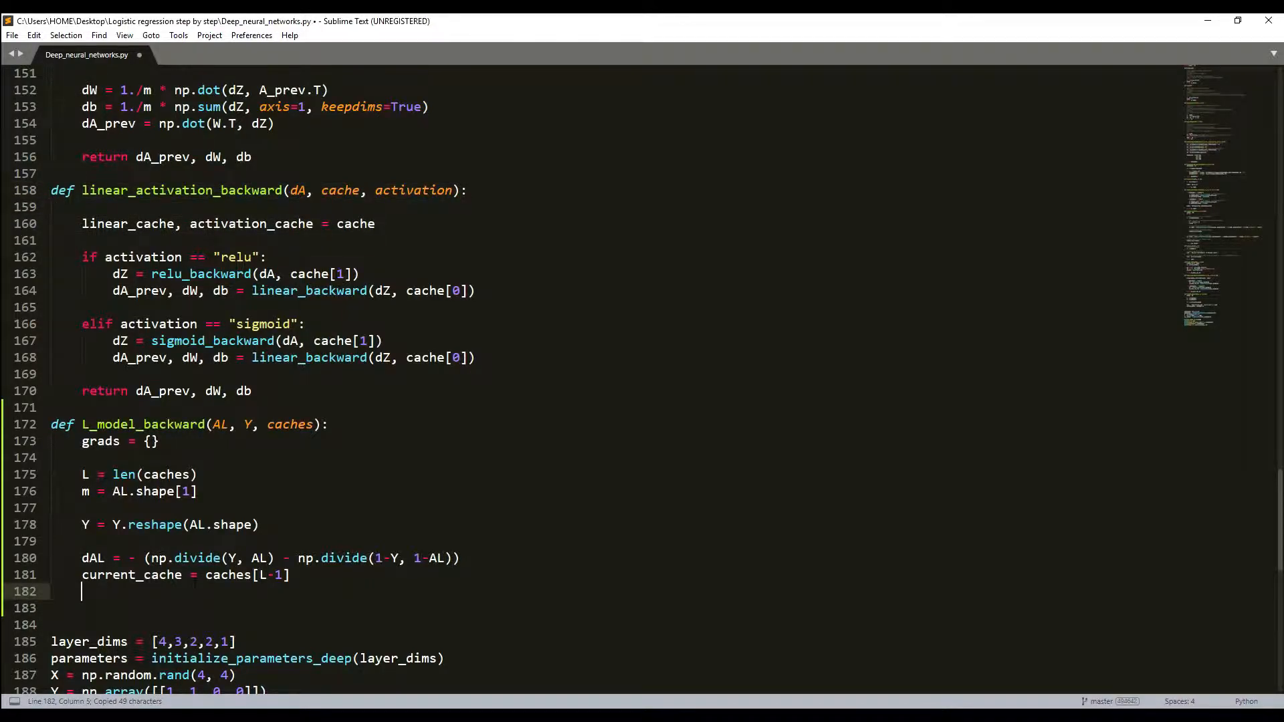
Assign grads dA(L-1), dW(L), db(L) from linear_activation_backward with "sigmoid".
text(linear_activation_backward(dA, cache, activation))
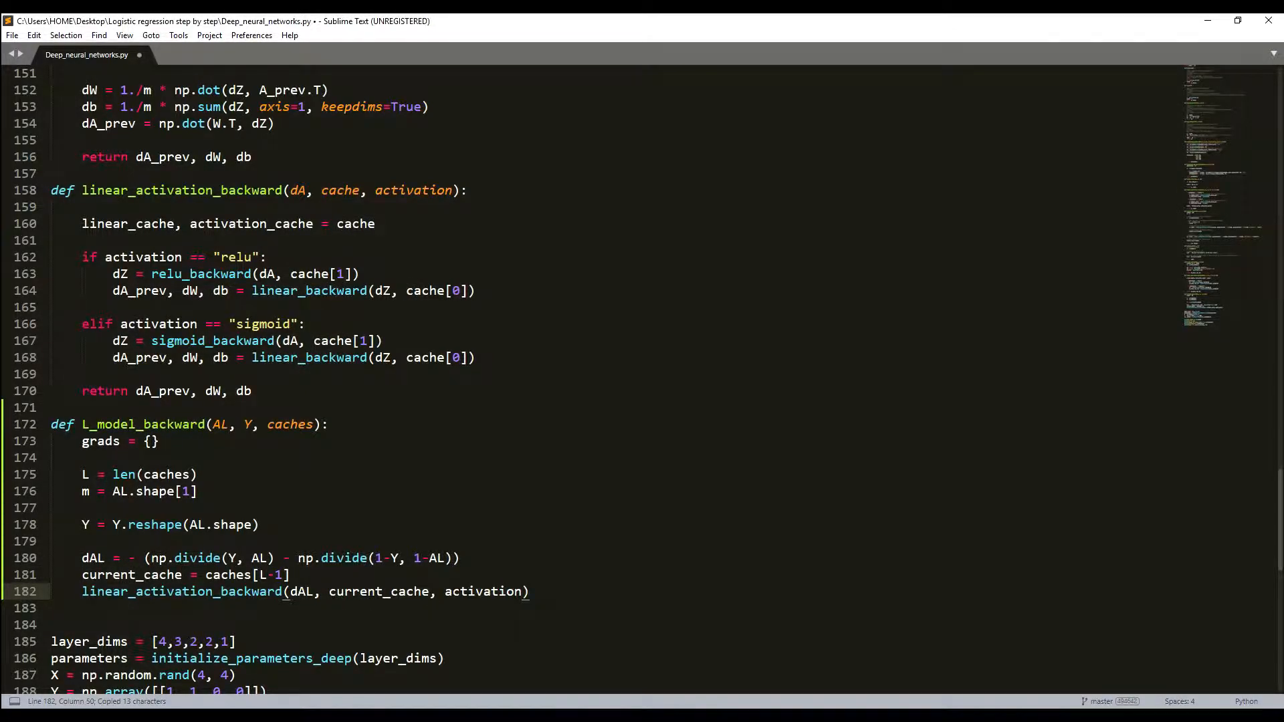
double_click(485, 592)
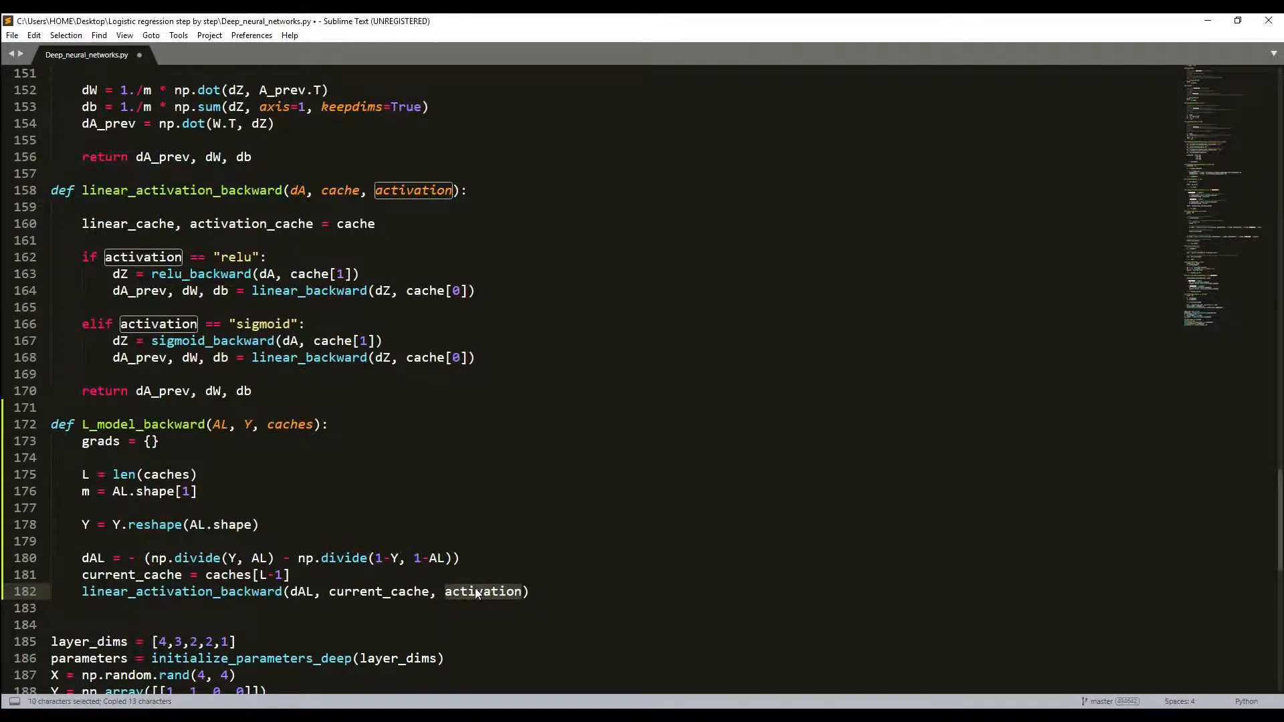
text("sigmoid)
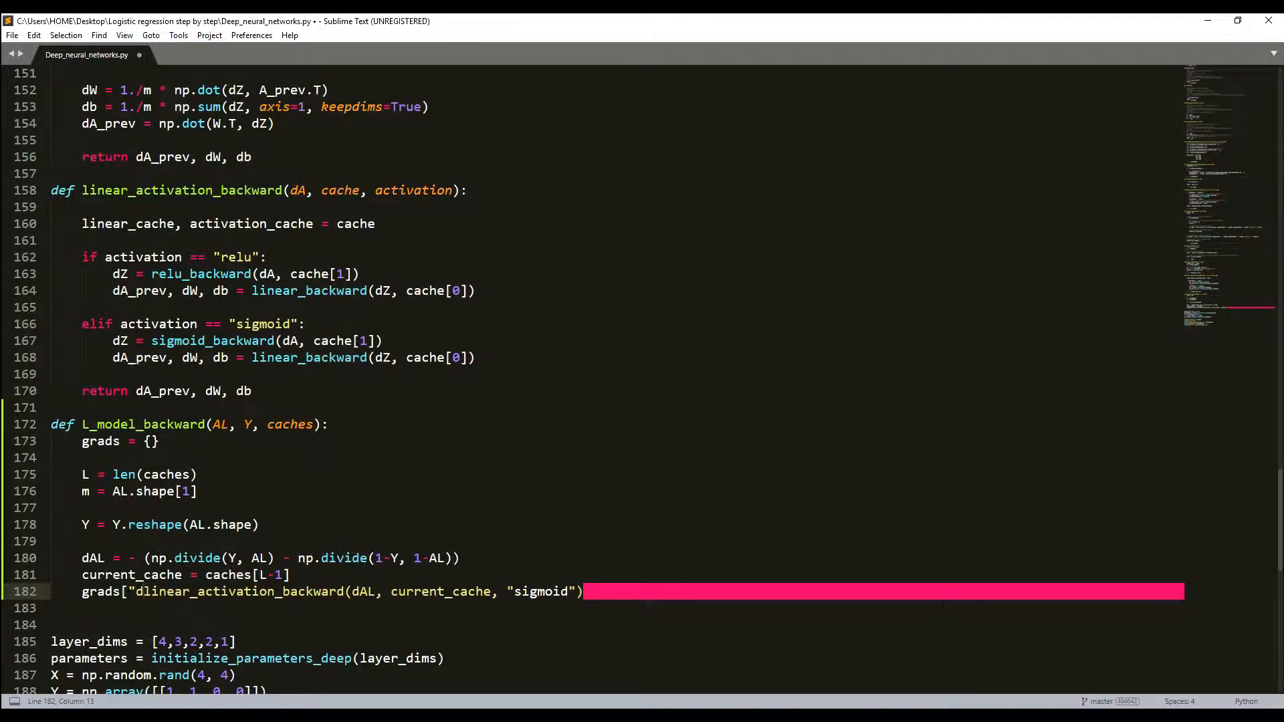
text(A"])
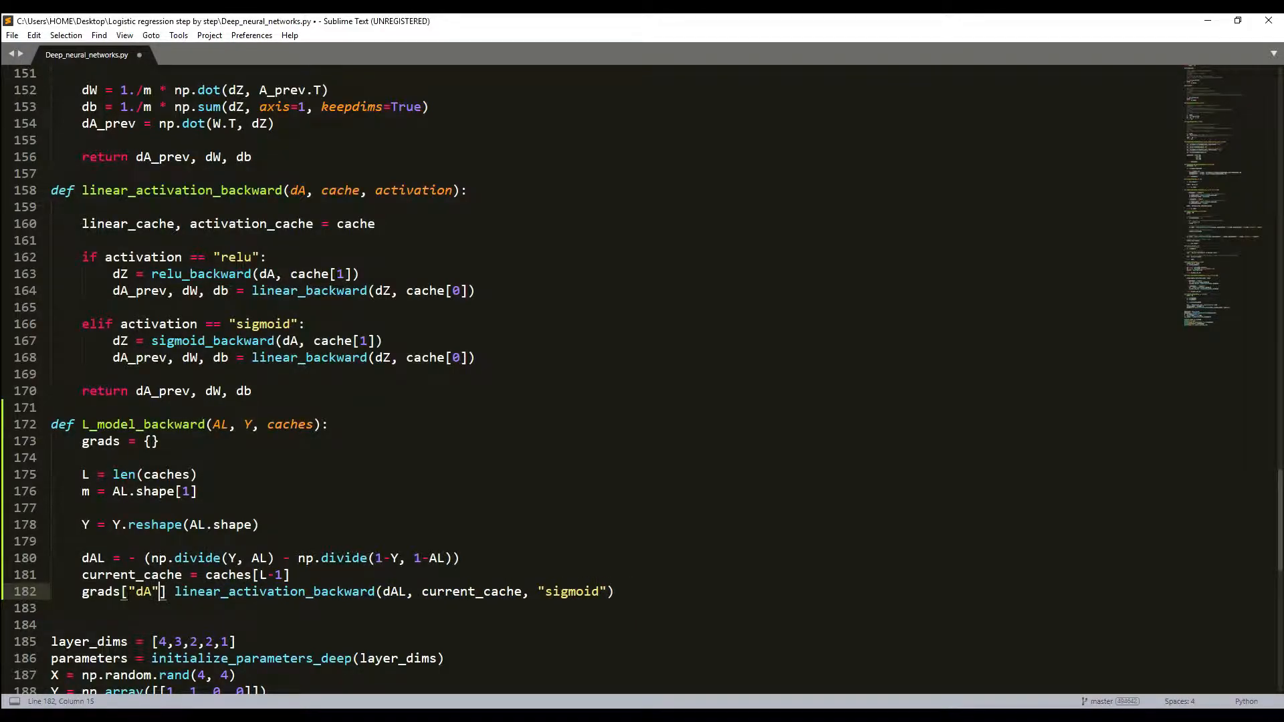
text(+)
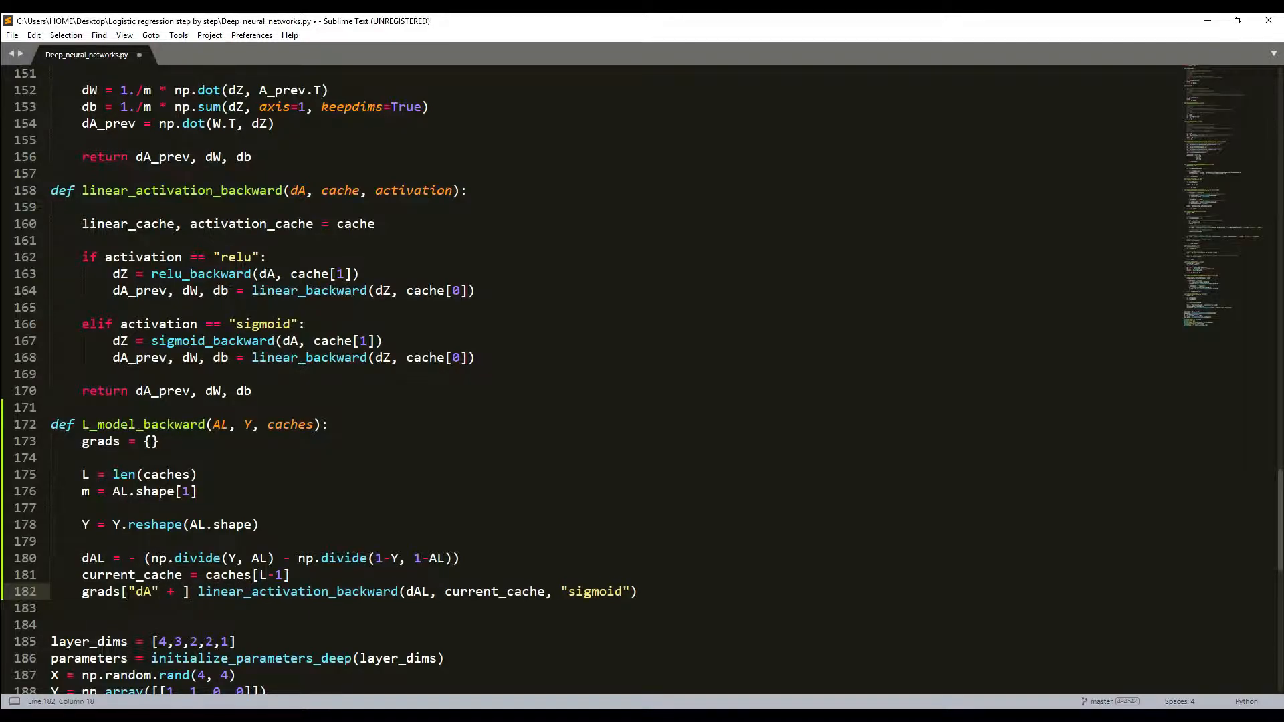
text(str(L-)
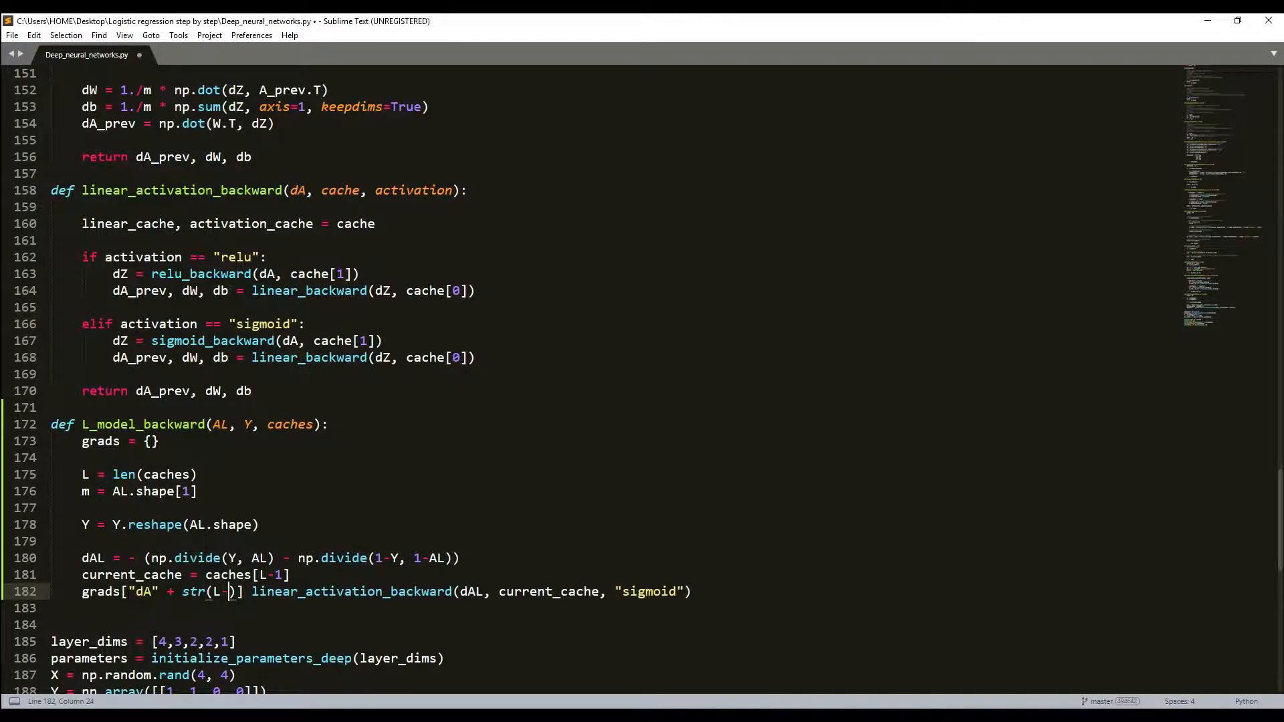
text(1)
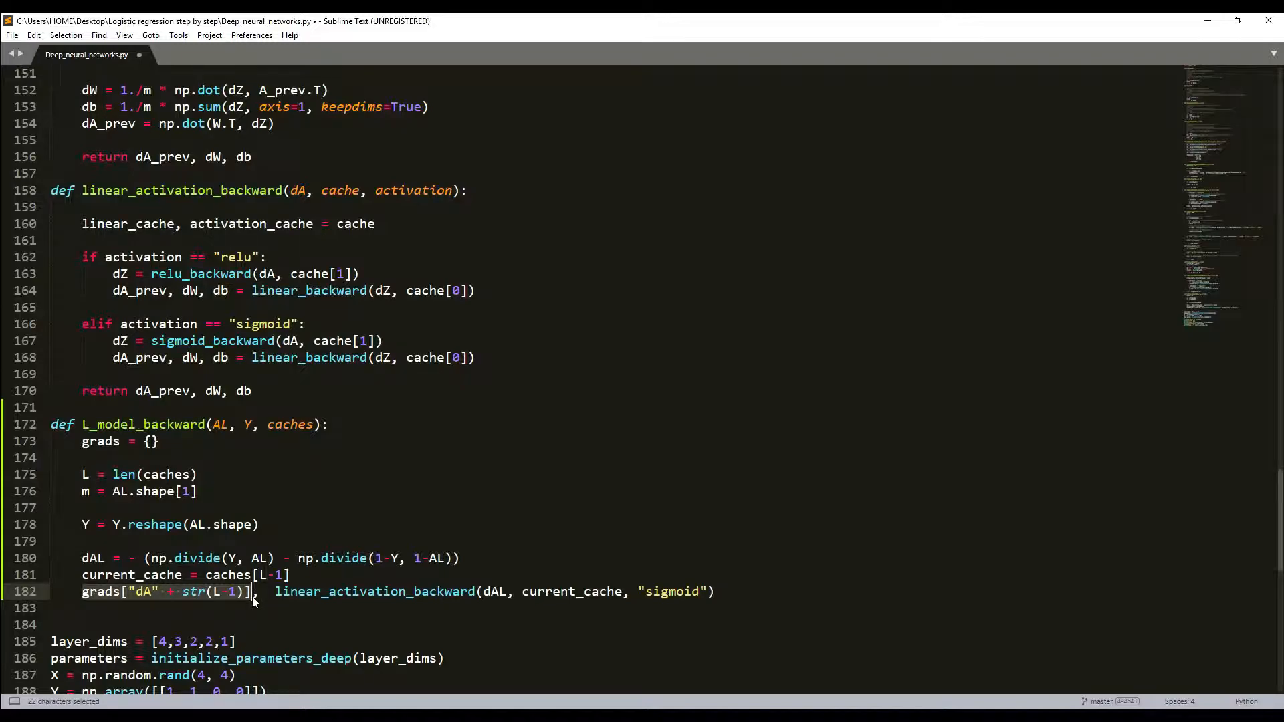
key(ctrl+c)
text(grads["dW" + str(L)], grads["db" + str(L)] =)
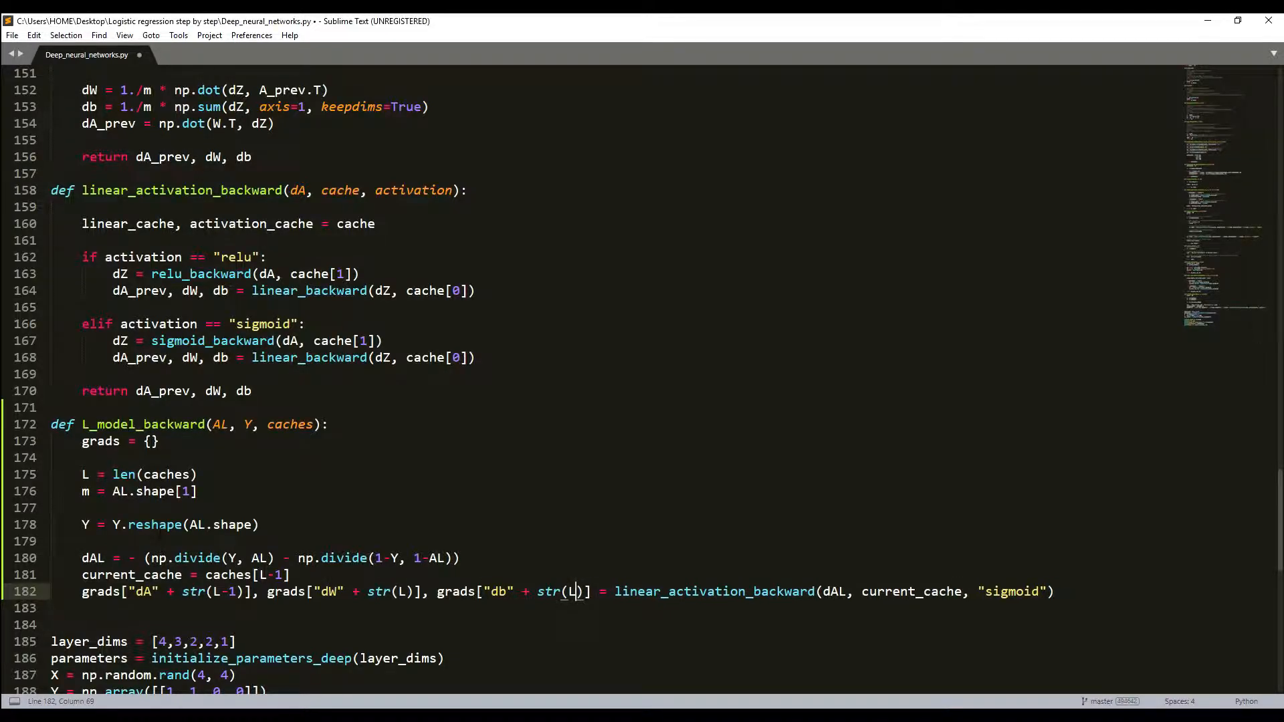
key(BackSpace)
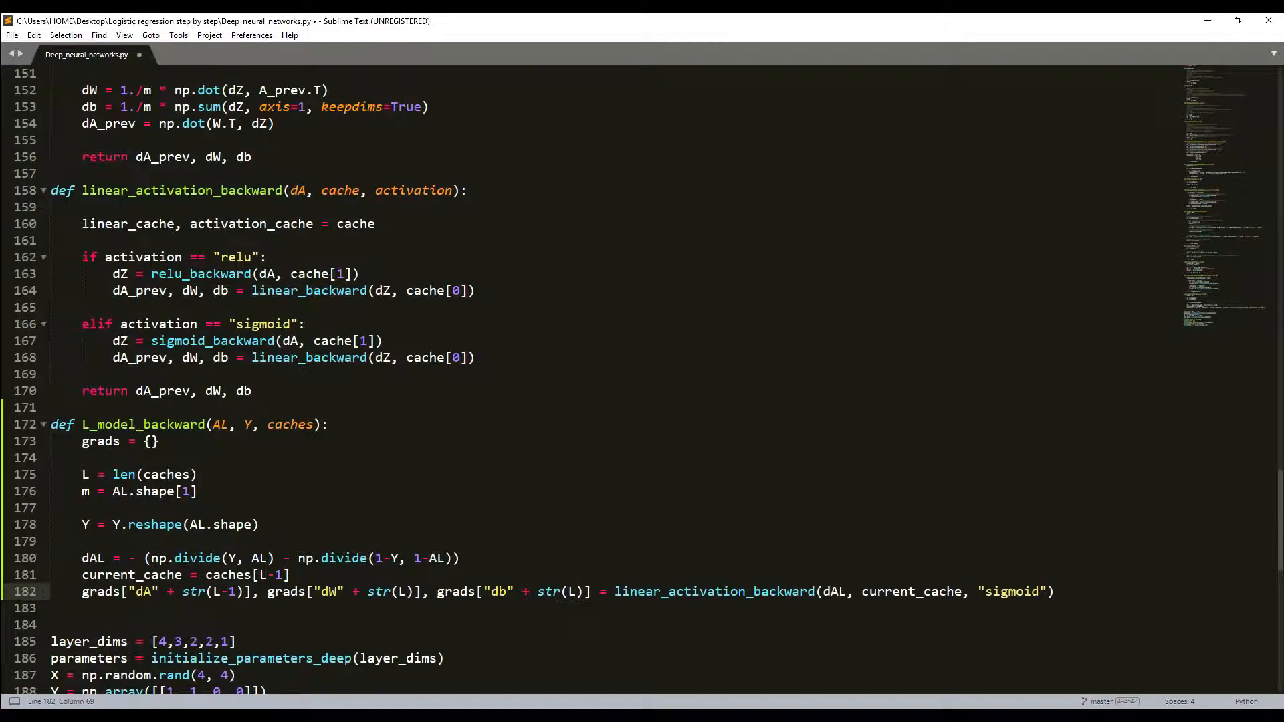
scroll(down, 3)
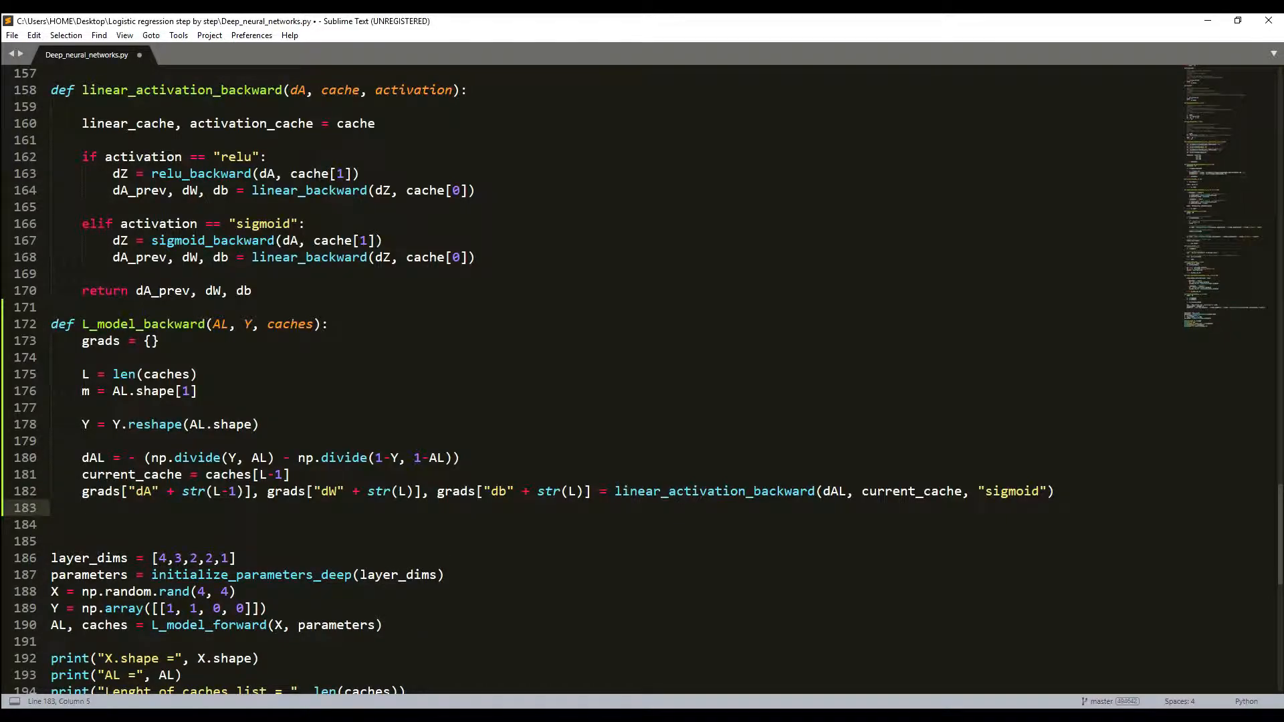
Start a loop: for l in reversed(range(L-1)):.
key(enter)
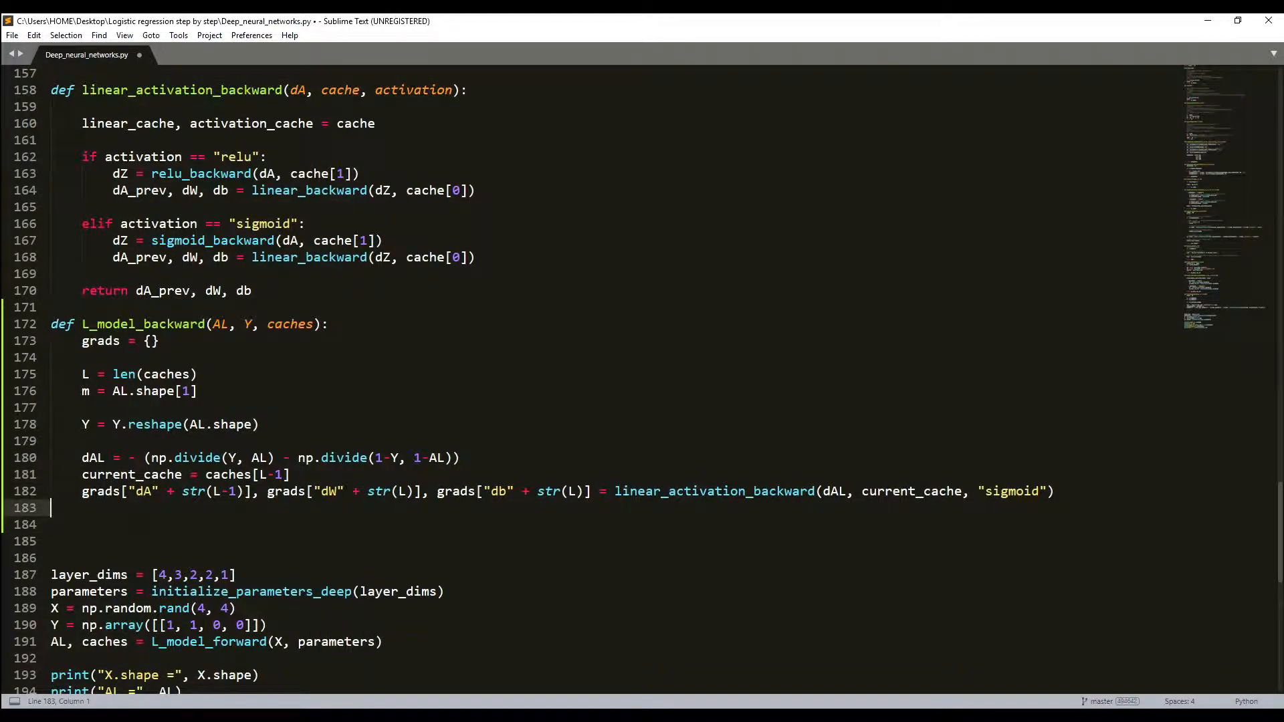
text(for)
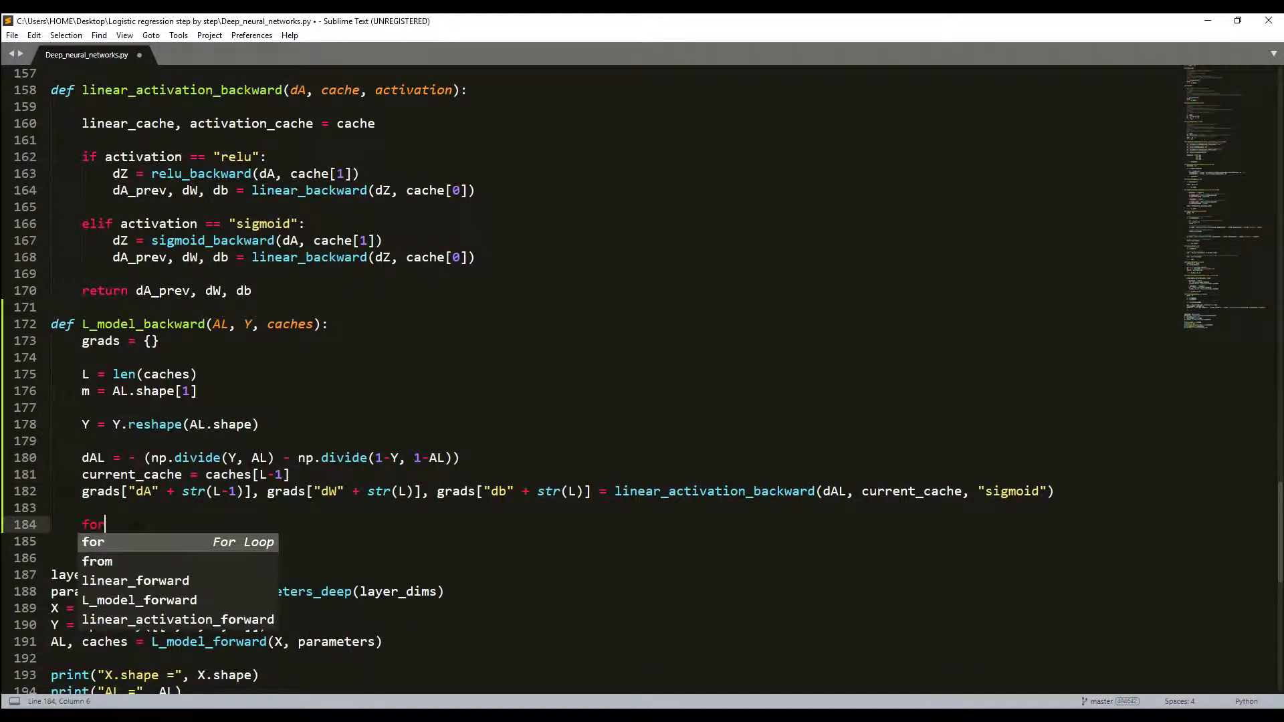
text(l in)
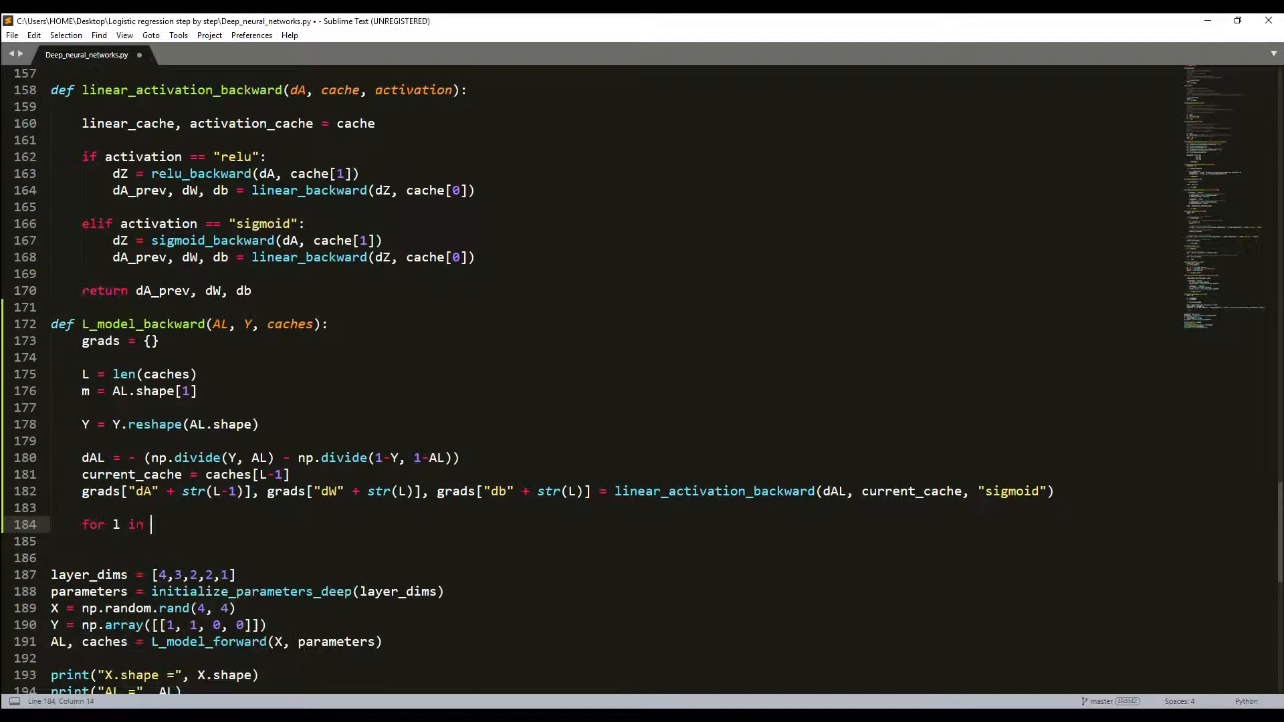
text(reversed)
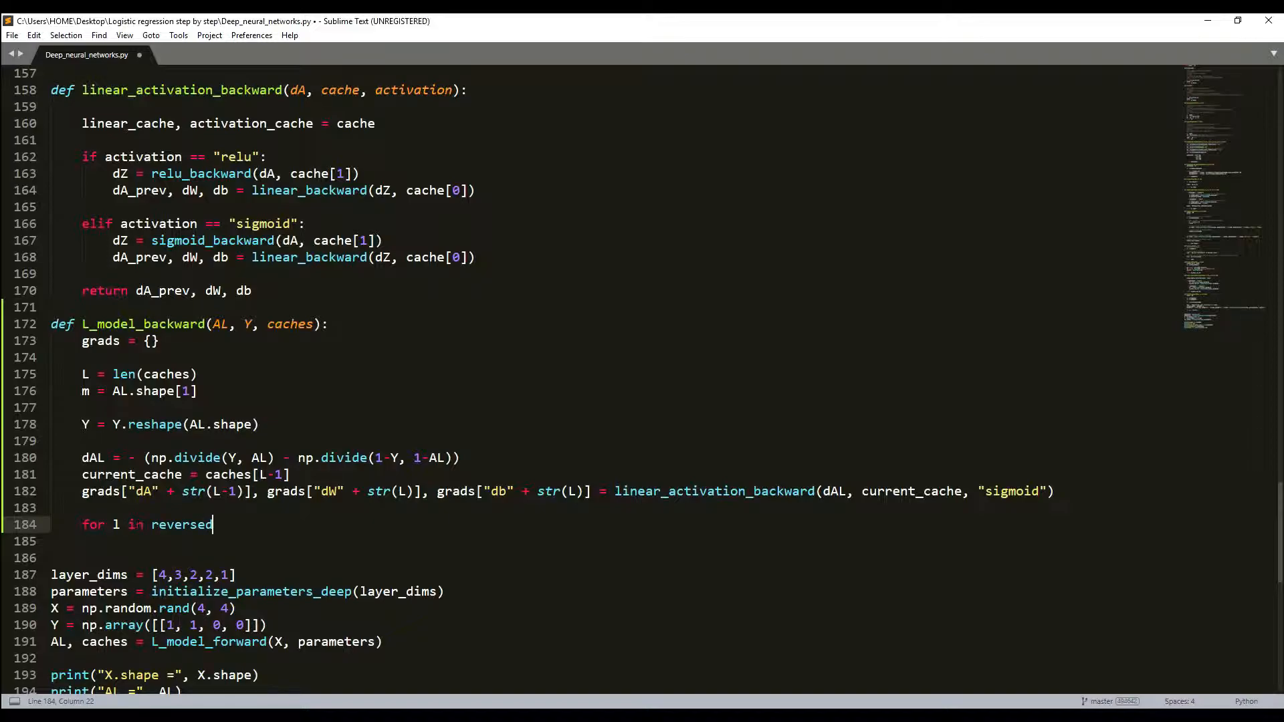
text(())
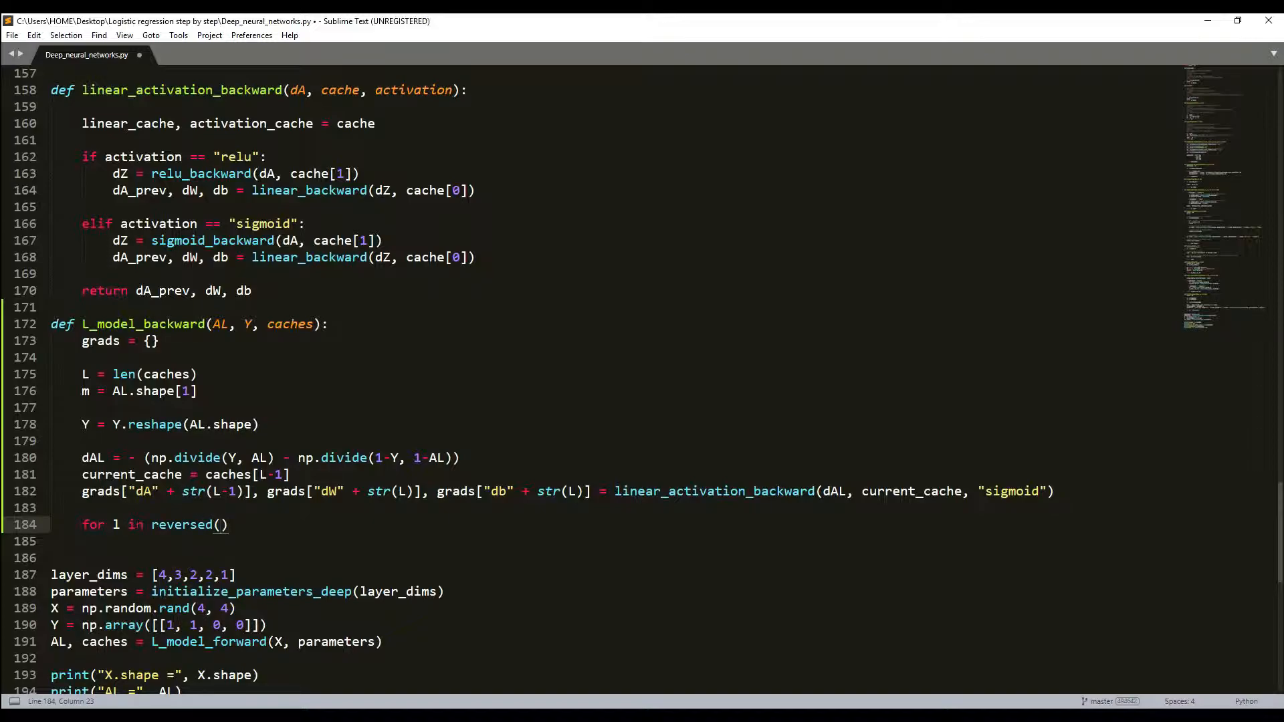
text(range()
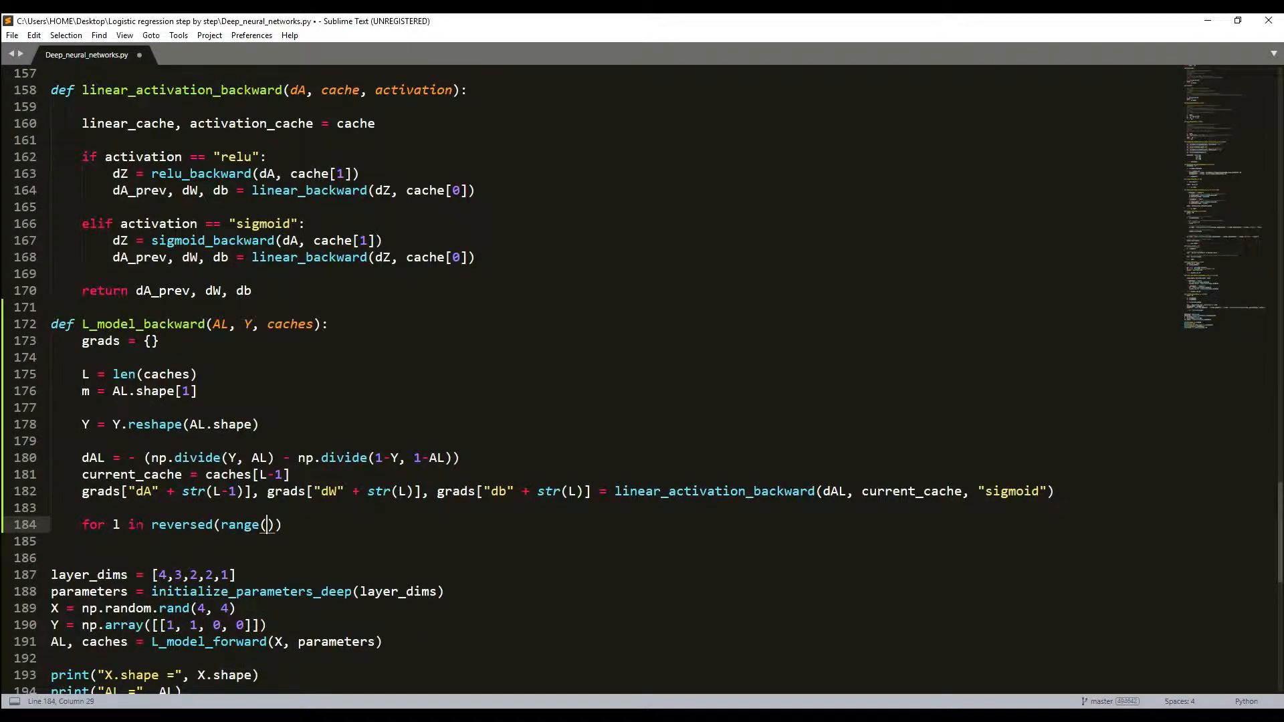
text(L-1)
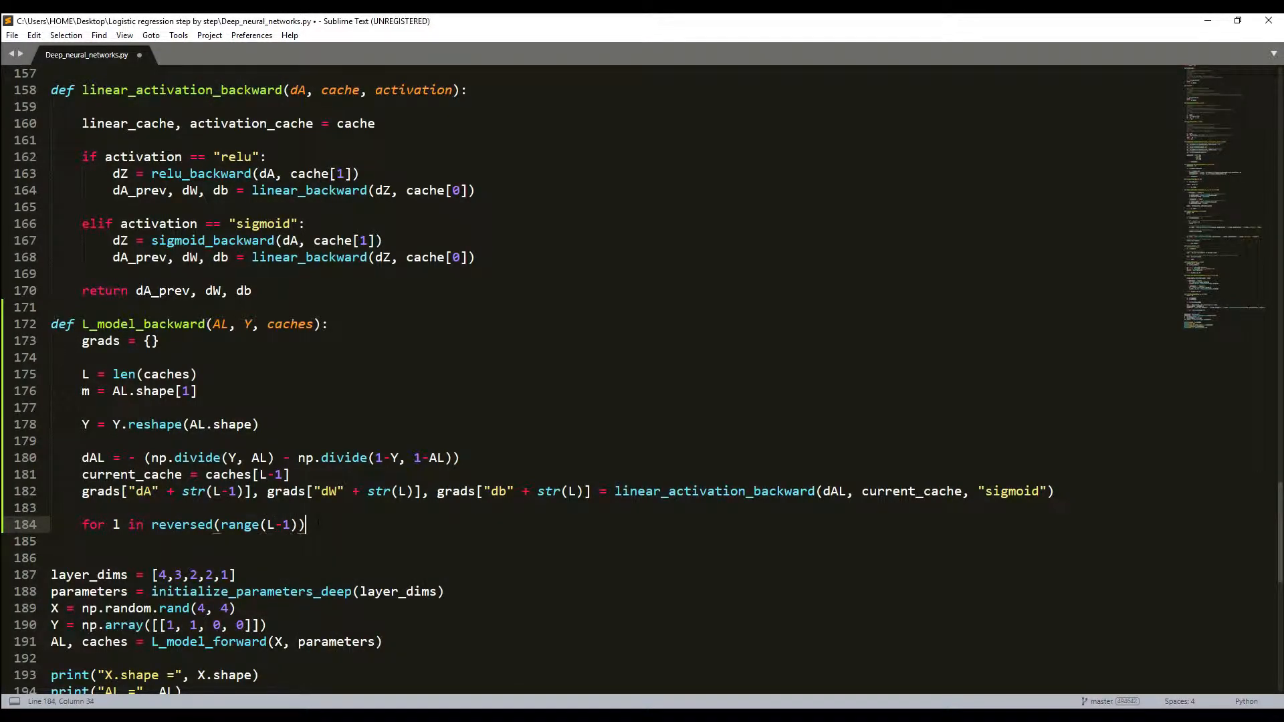
text(:)
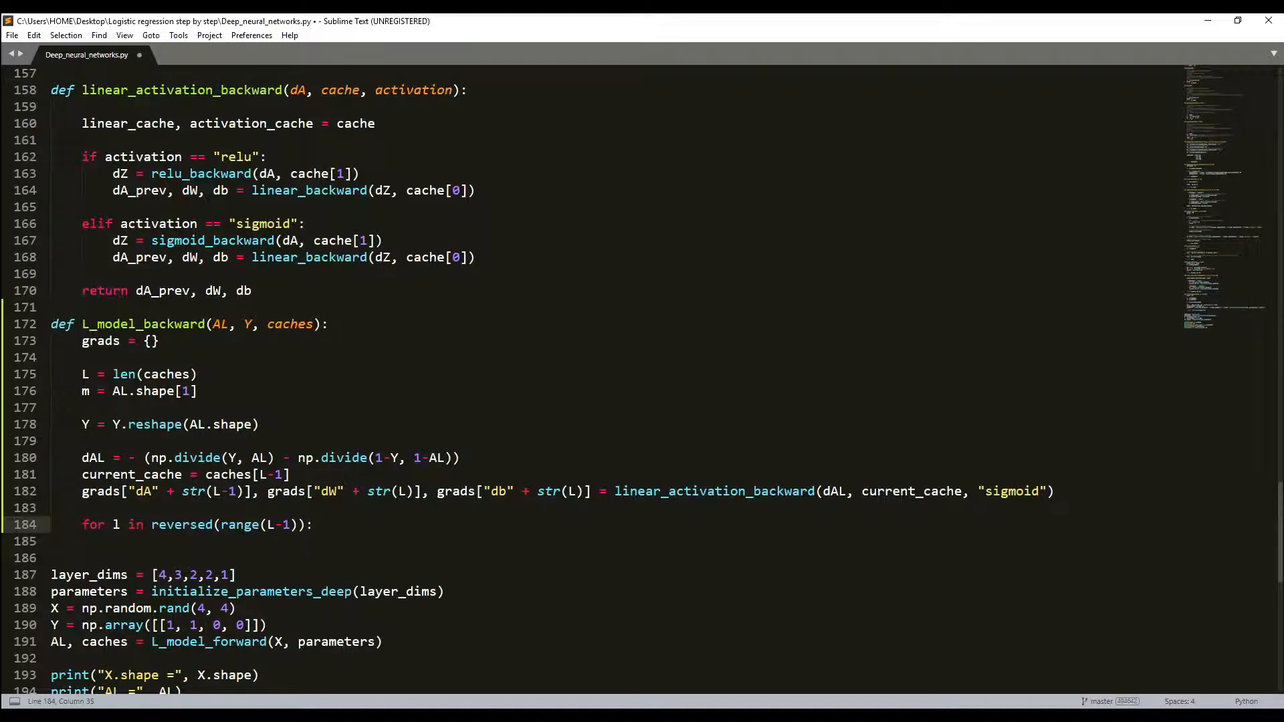
In the loop, set current_cache = caches[l] and call linear_activation_backward with "relu".
key(enter)
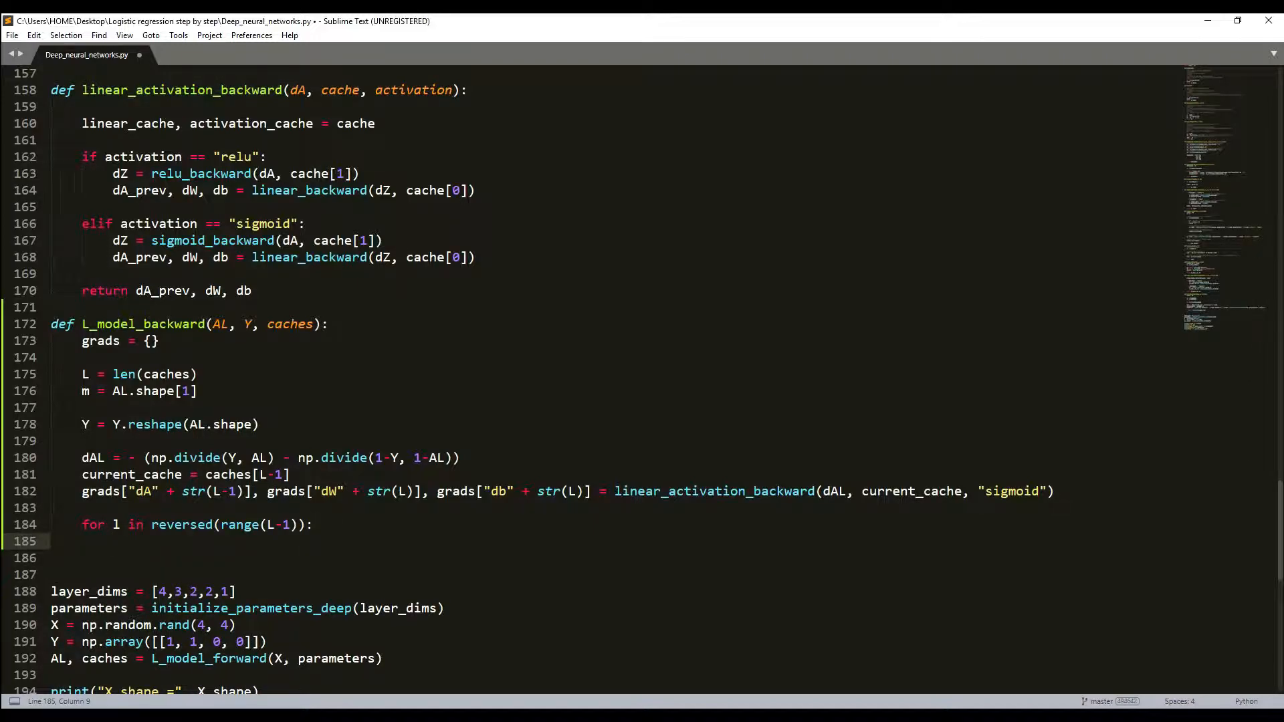
key(ctrl+c)
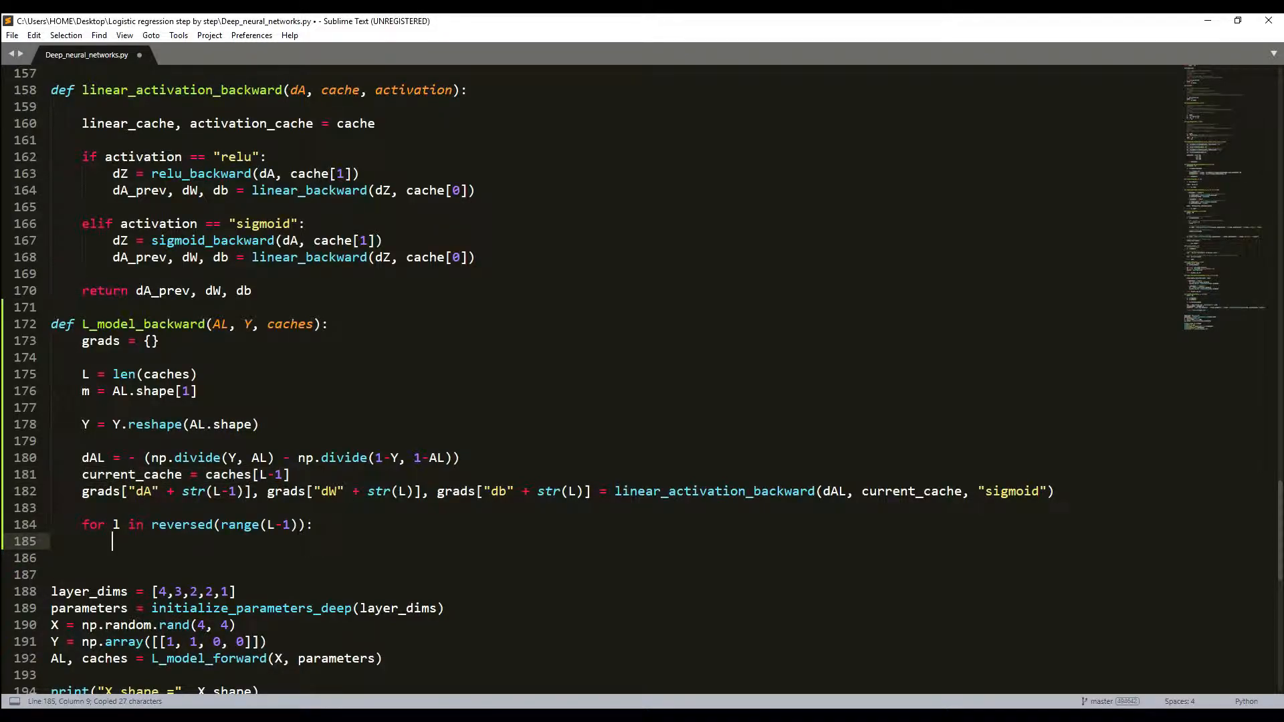
text(current_cache = caches[L-1])
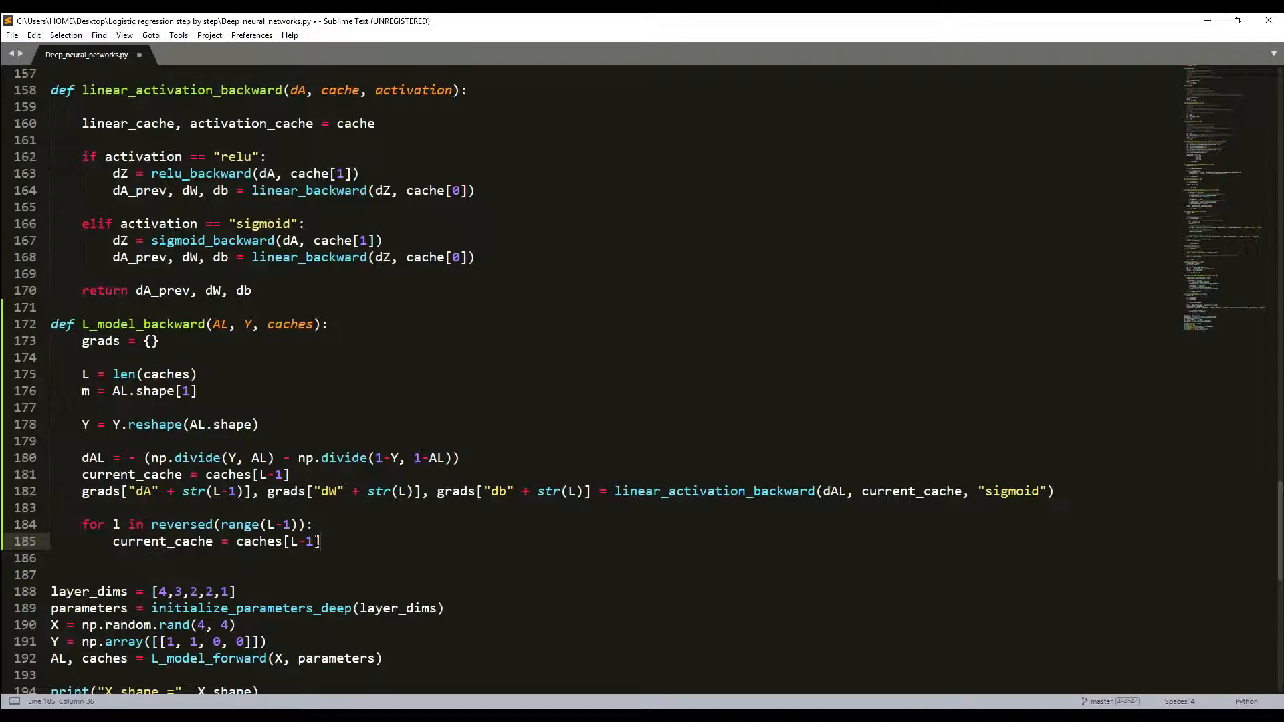
text(1)
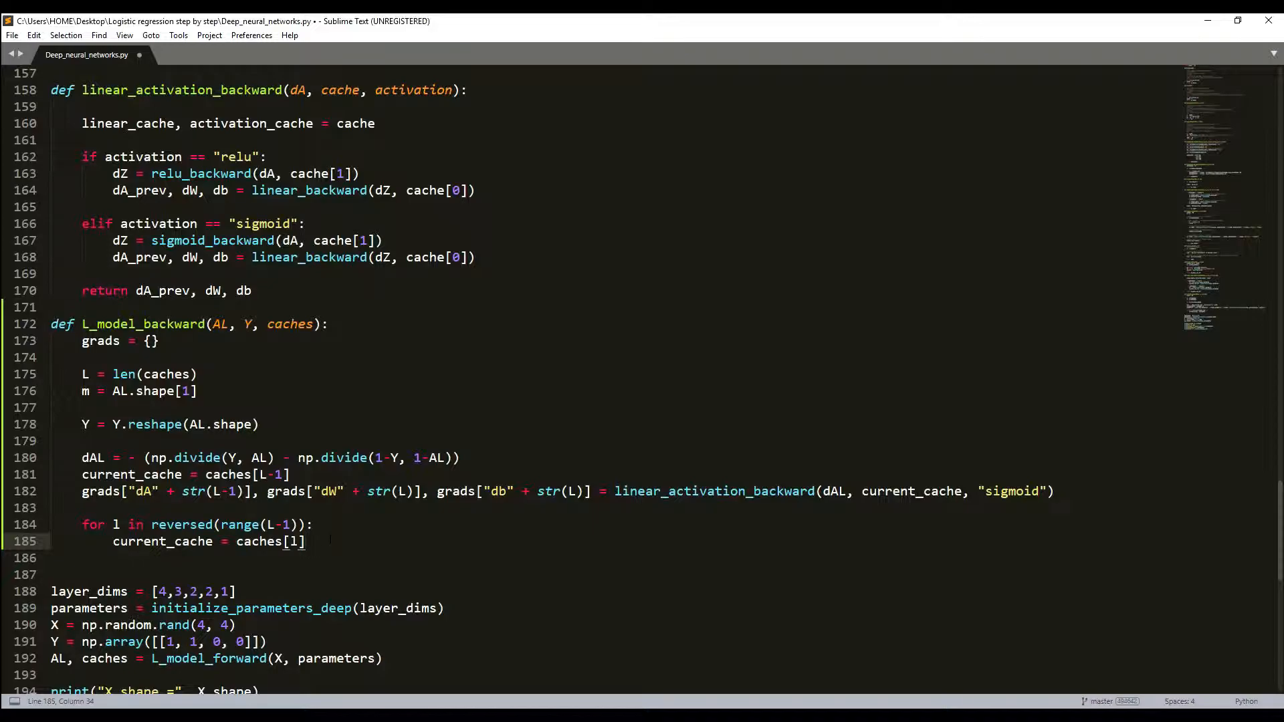
key(enter)
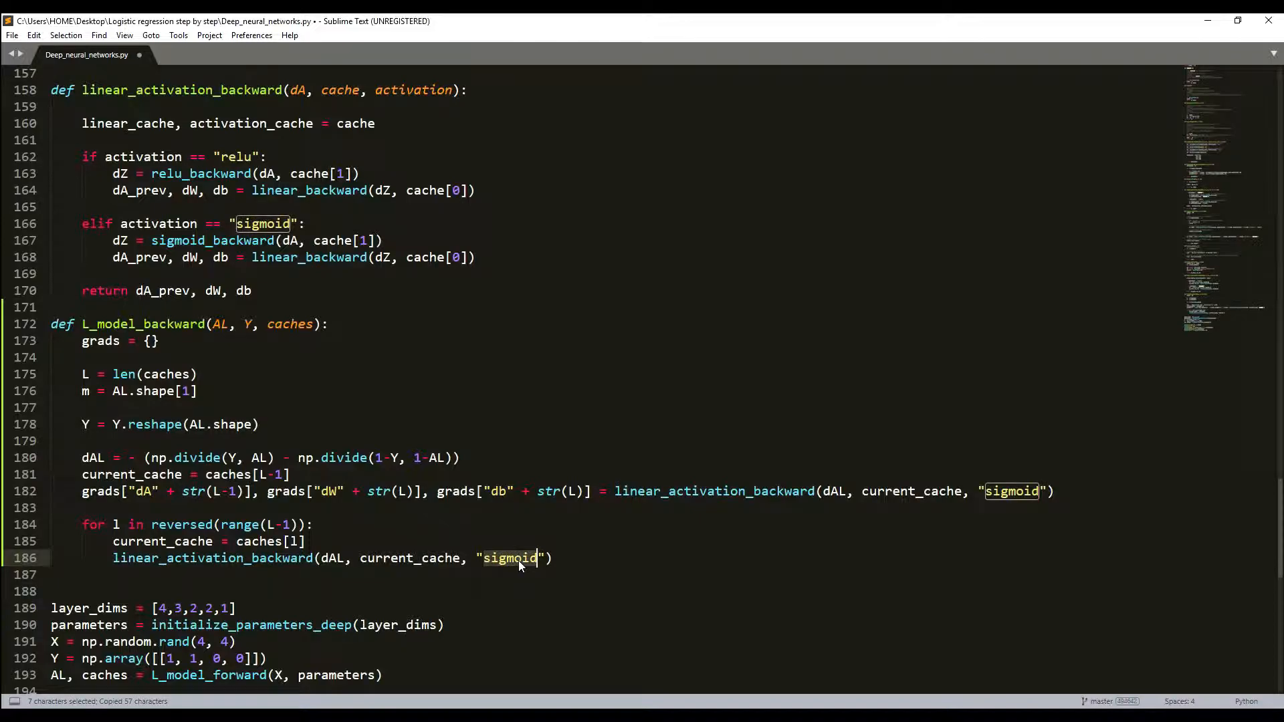
text(relyu)
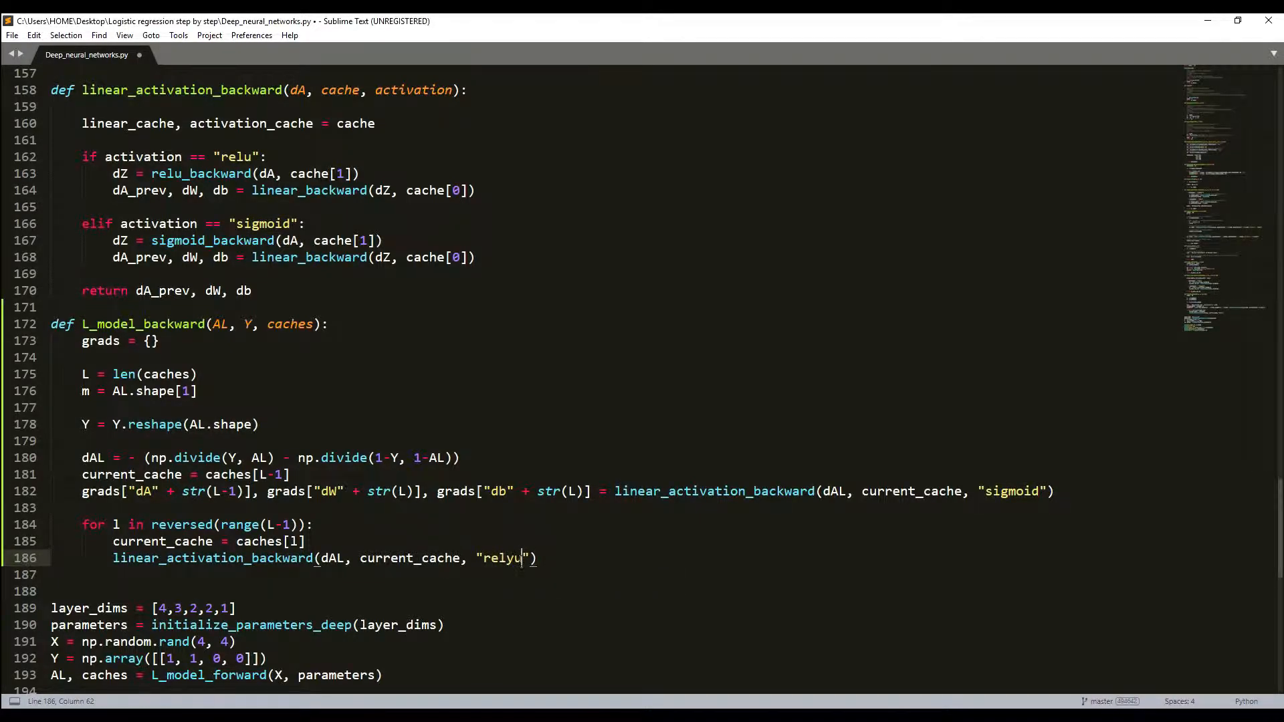
key(Backspace)
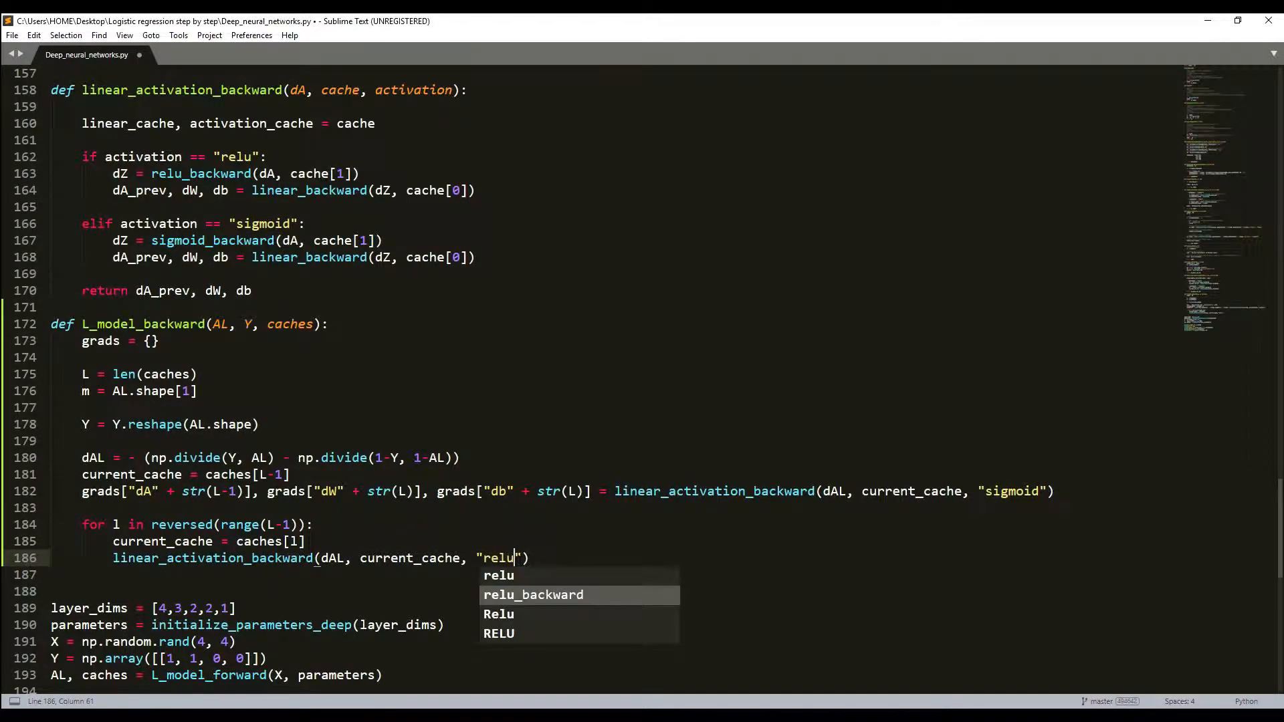
key(Escape)
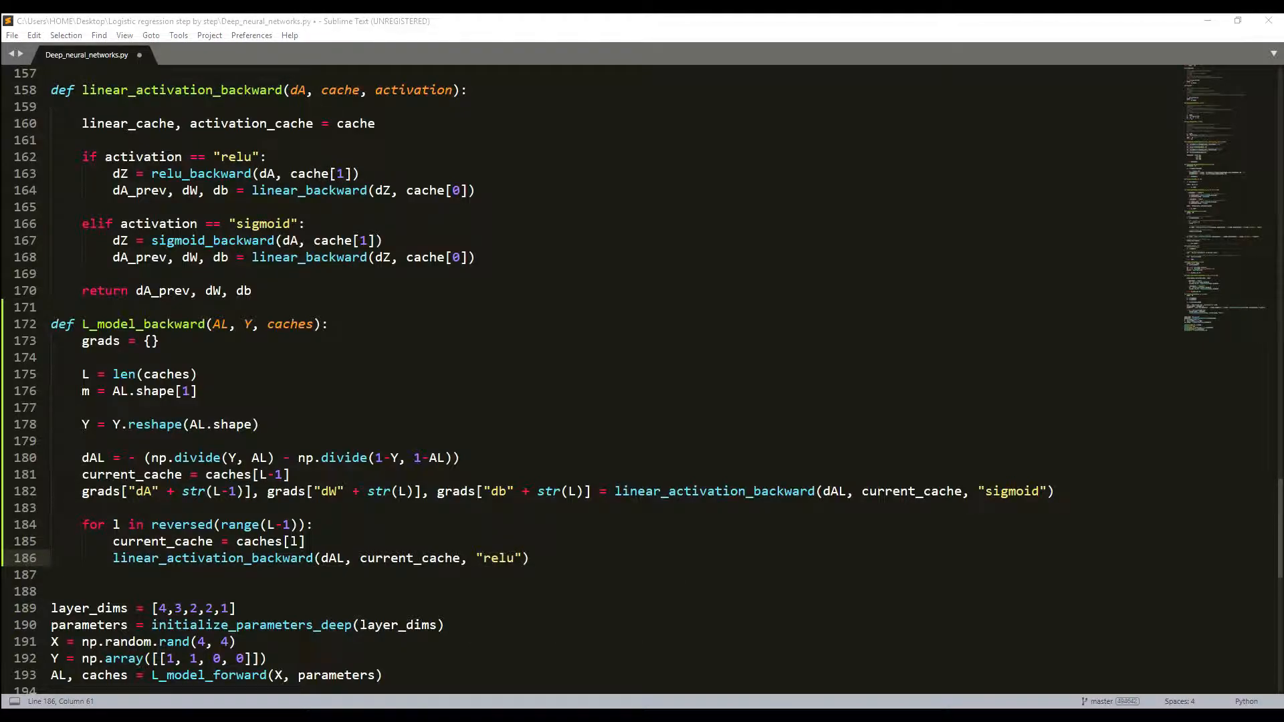
Feed grads["dA" + str(l+1)] into the relu call and assign dA_prev_temp, dW_temp, db_temp.
click(319, 558)
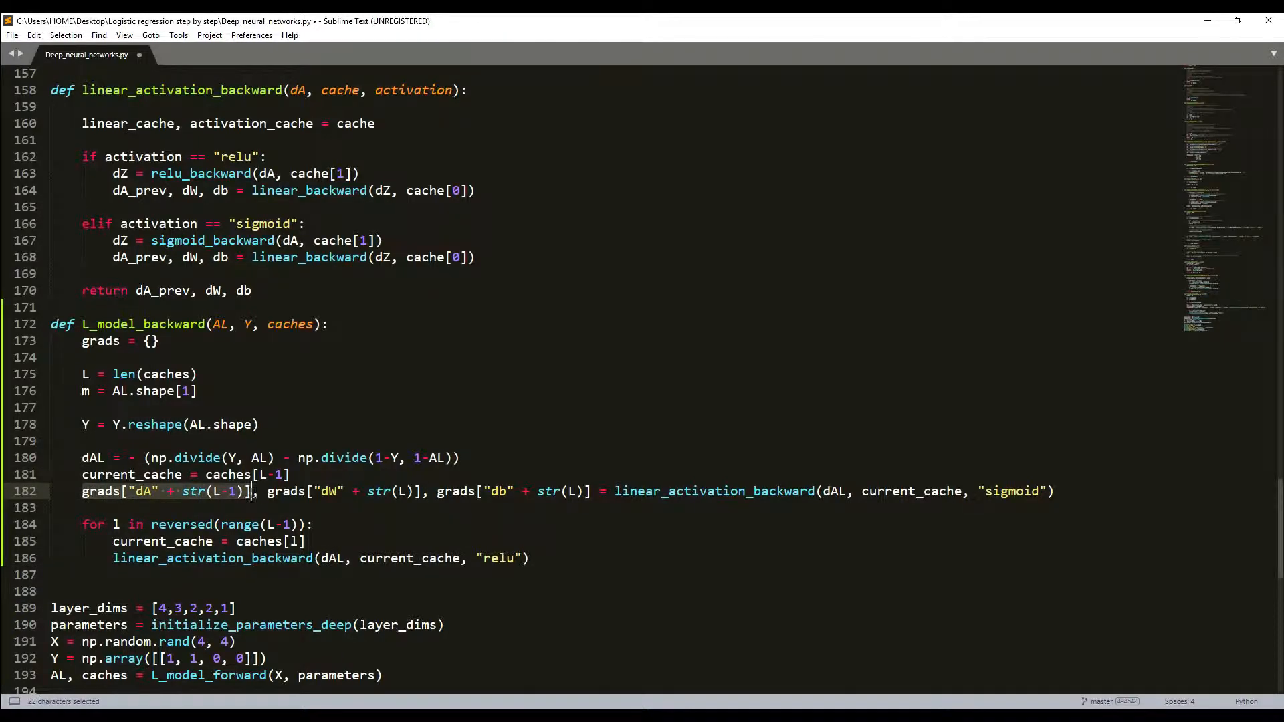
key(ctrl+v)
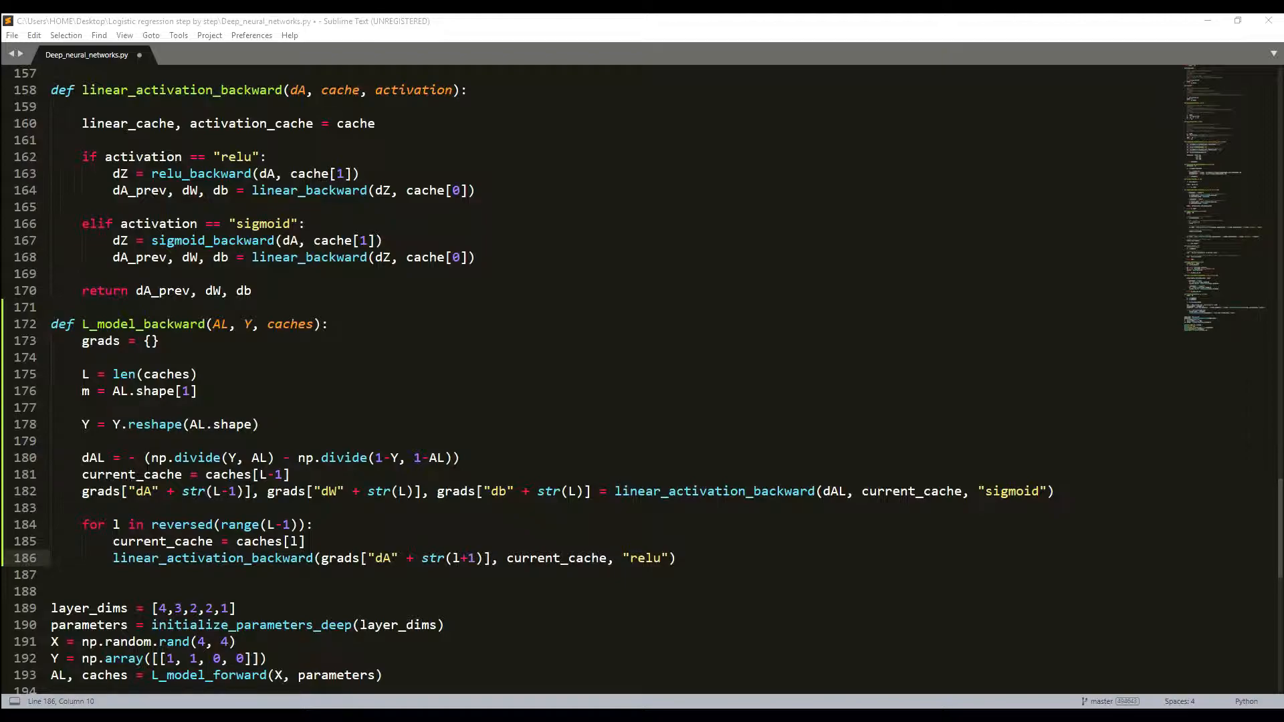
key(Left)
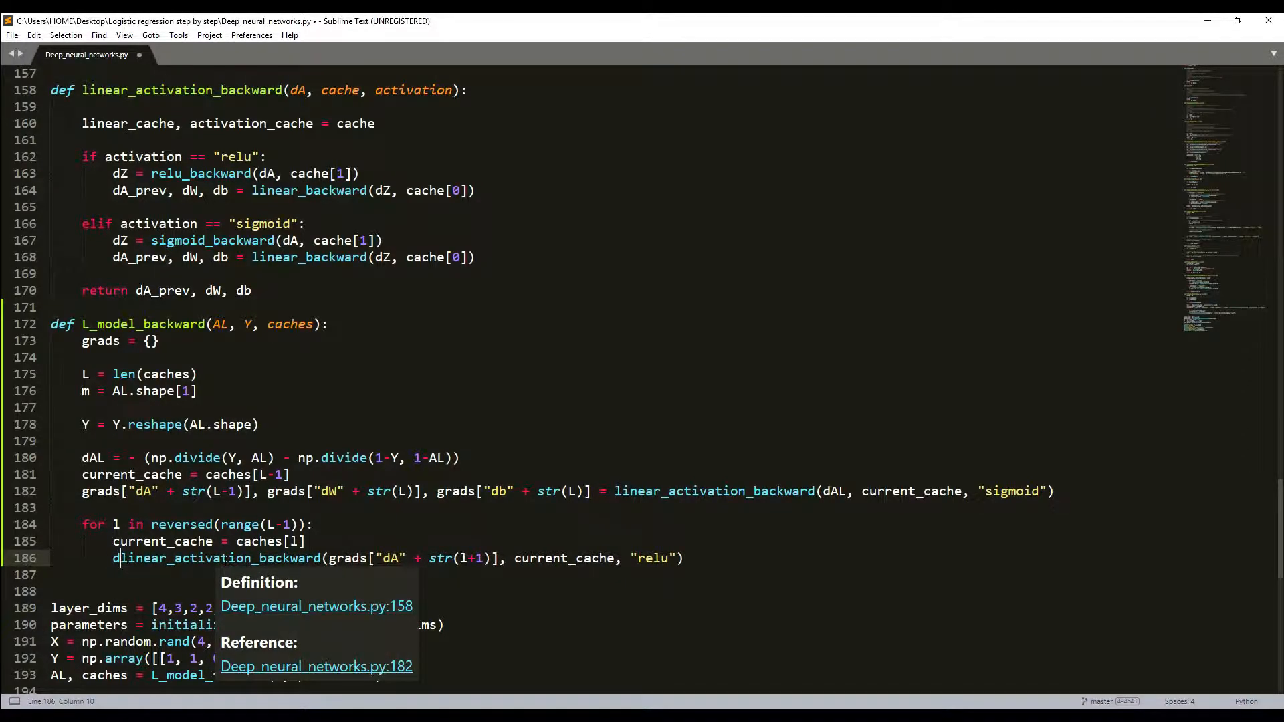
text(dA_prev)
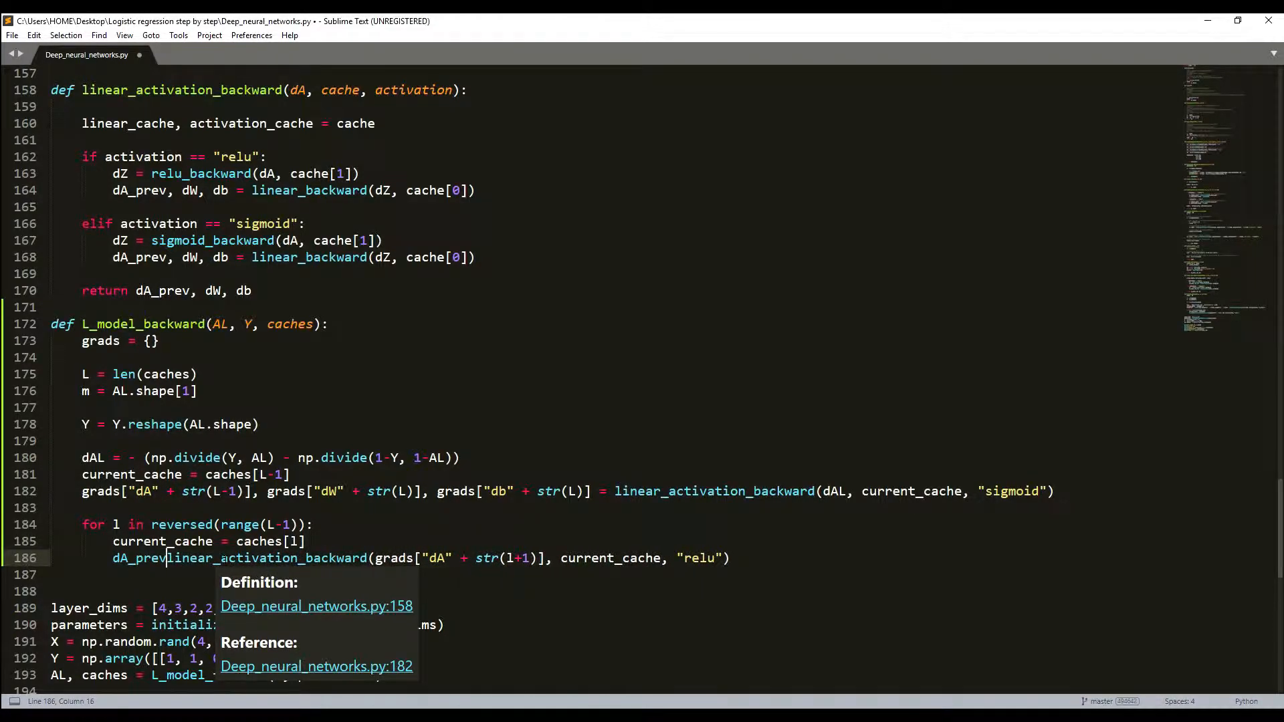
text(_templ)
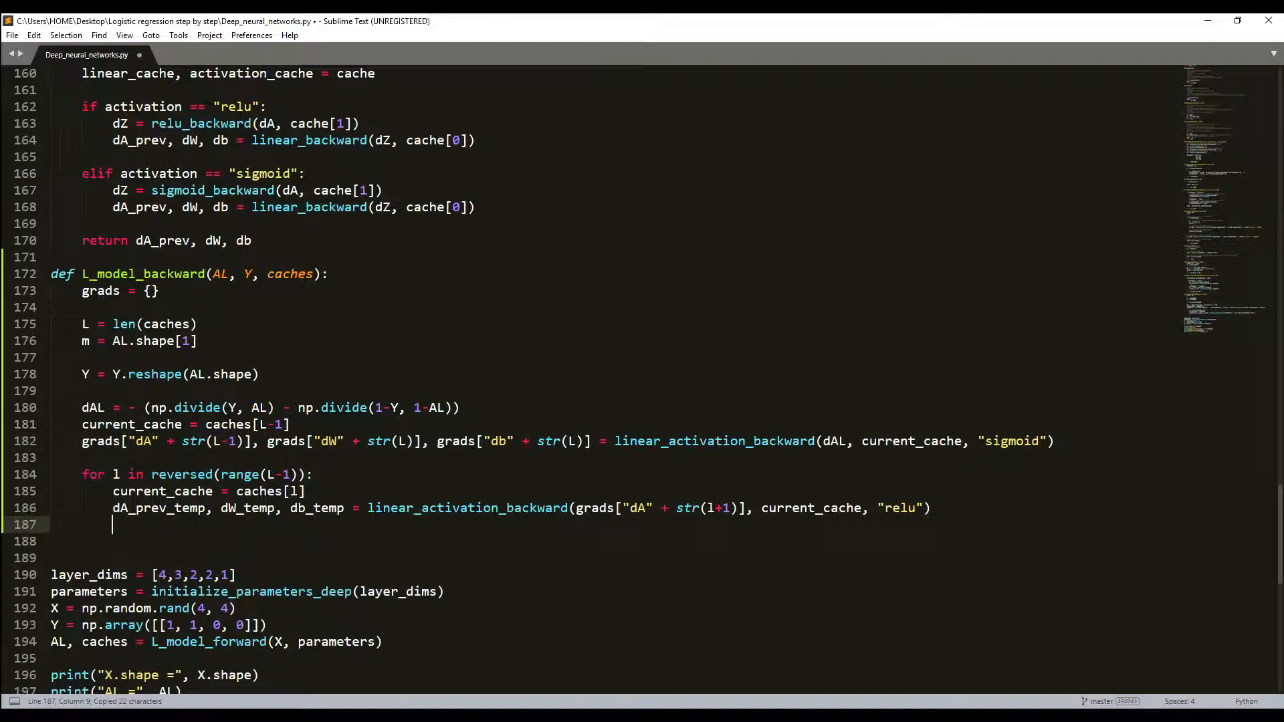
Store dA_prev_temp, dW_temp and db_temp into grads for the loop's layer.
text(grads["dA" + str(L-1)])
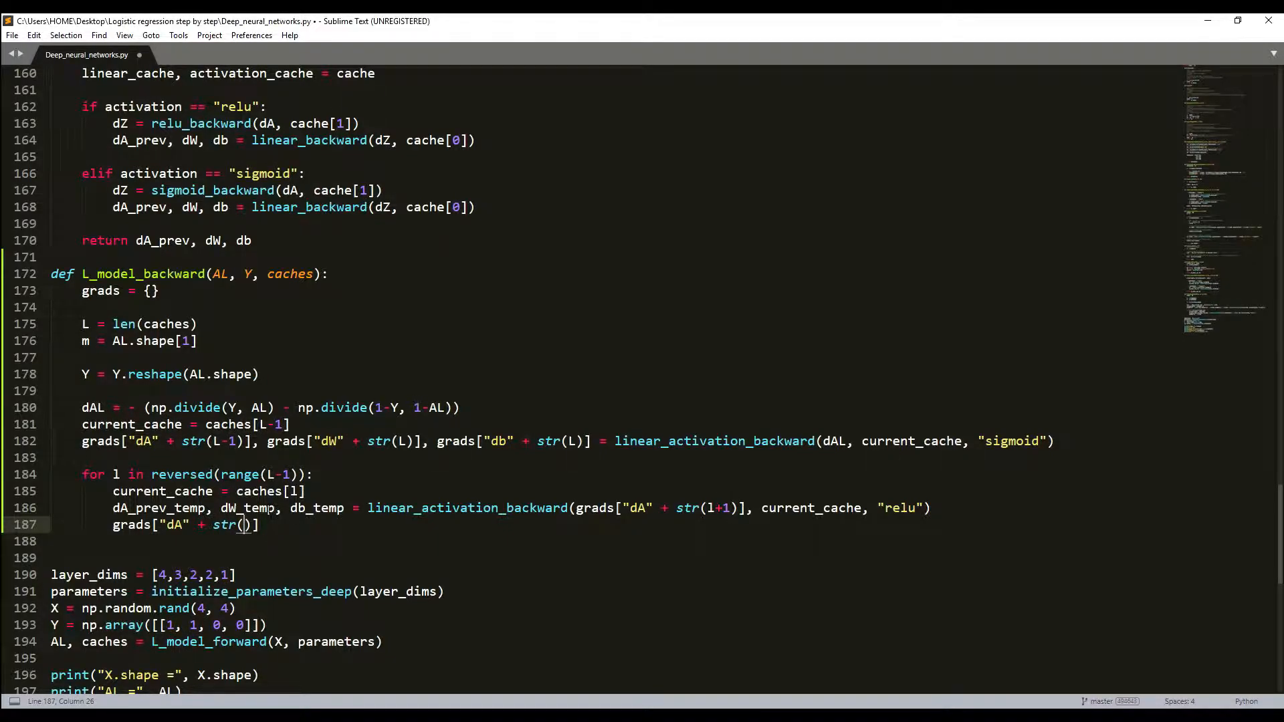
text(l)
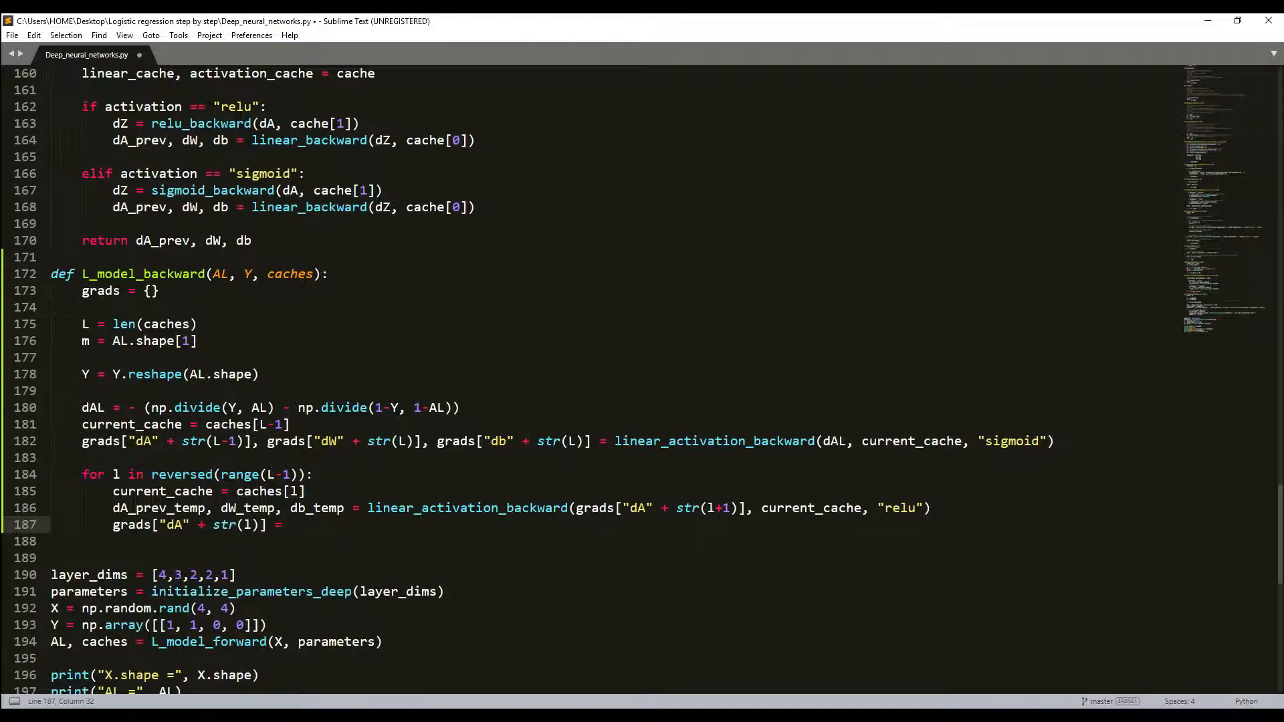
key(ctrl+c)
text( dA_prev_temp)
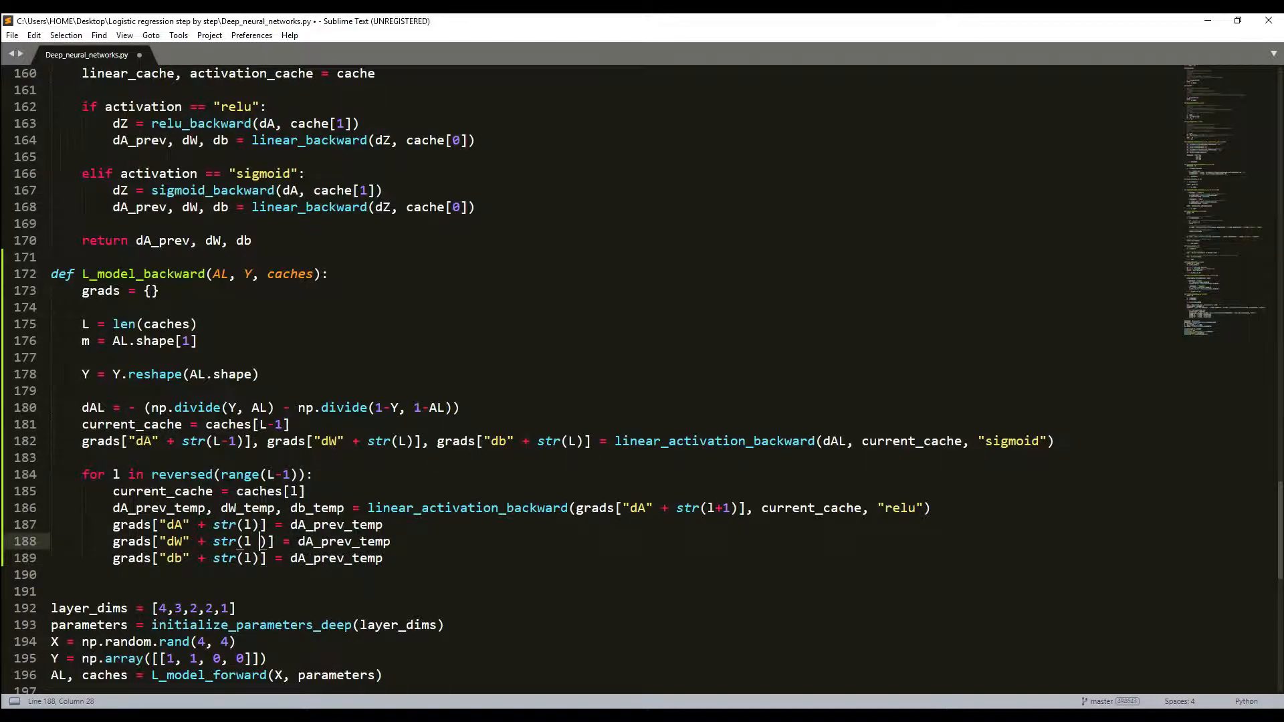
text(+ 1)
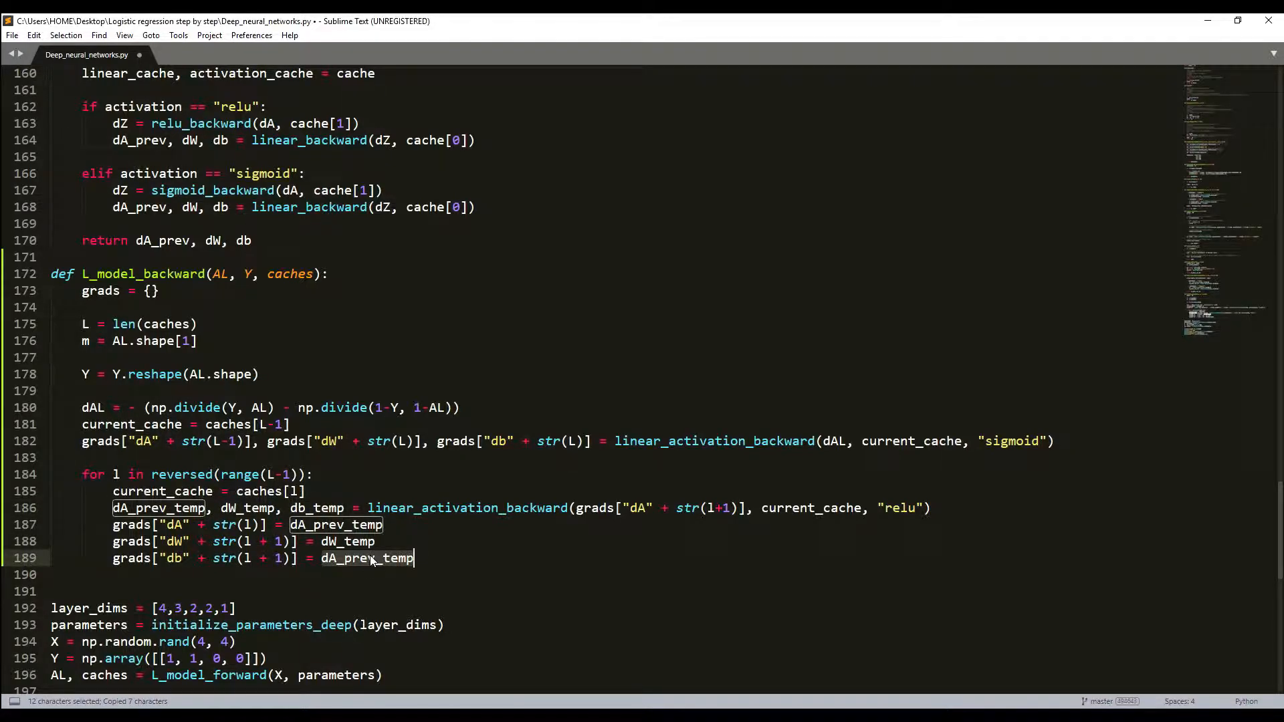
text(db_temp)
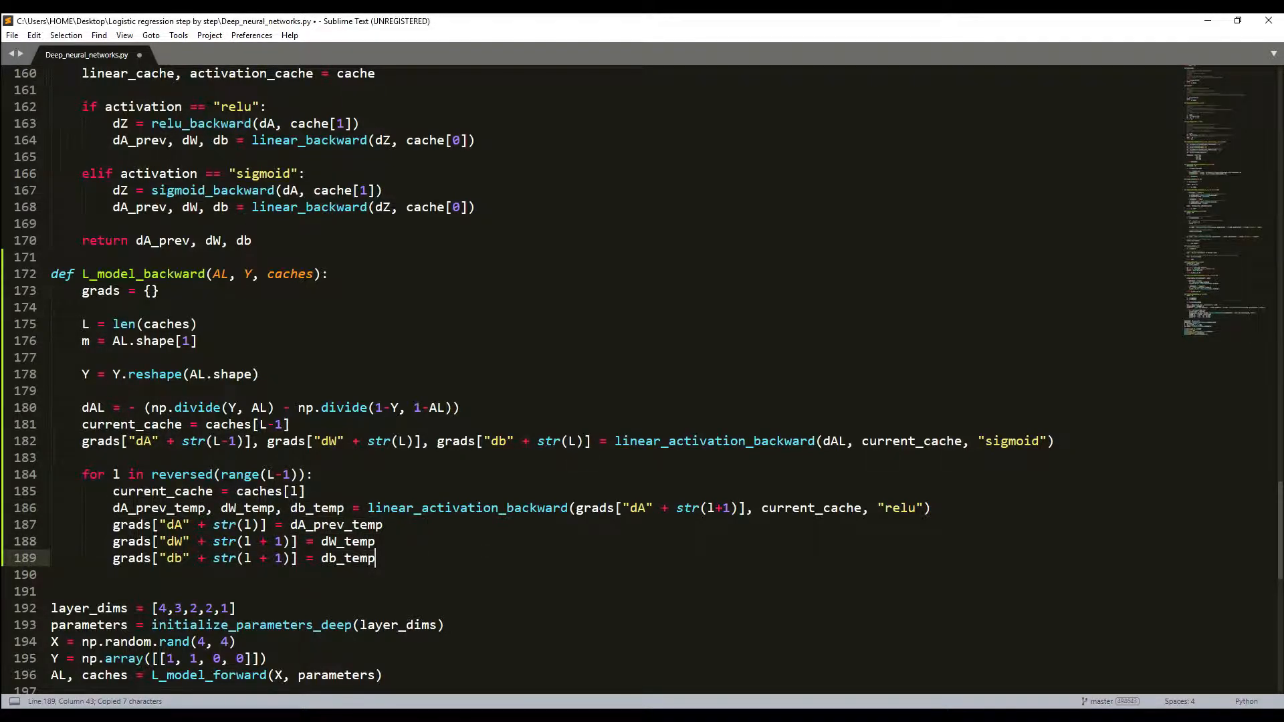
End L_model_backward with return grads, separated from the loop by a blank line.
key(enter)
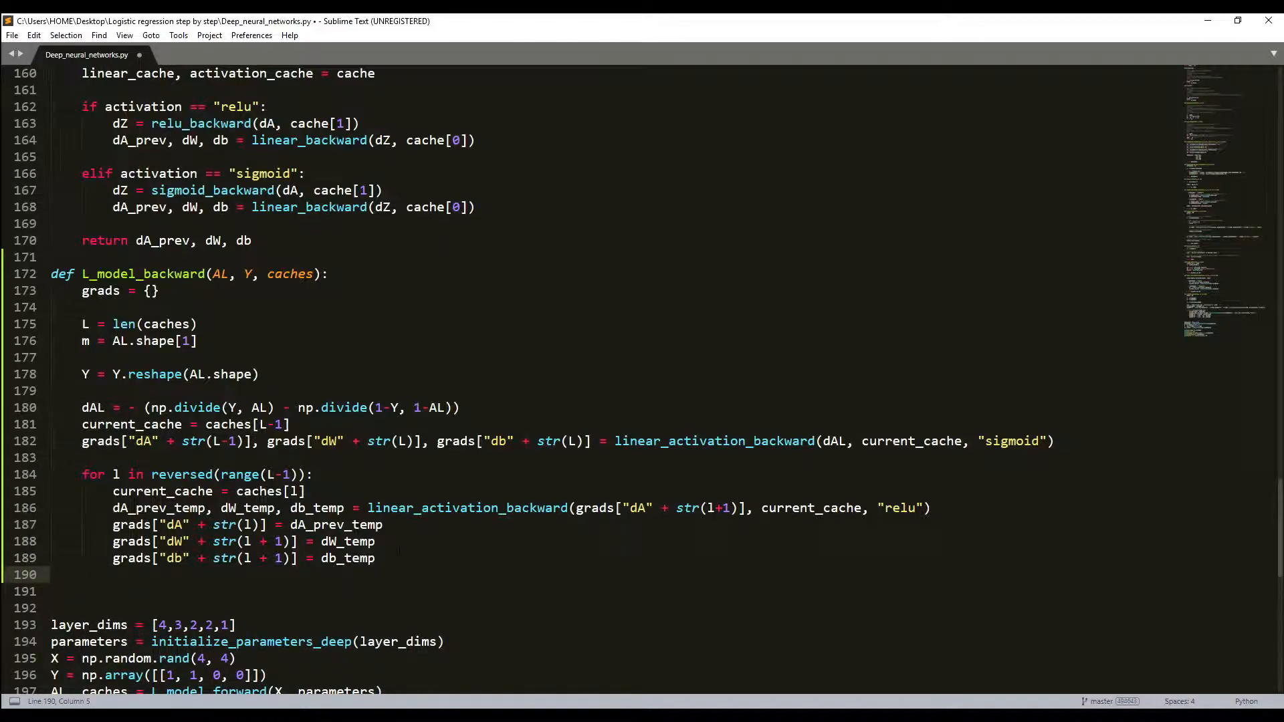
text(return)
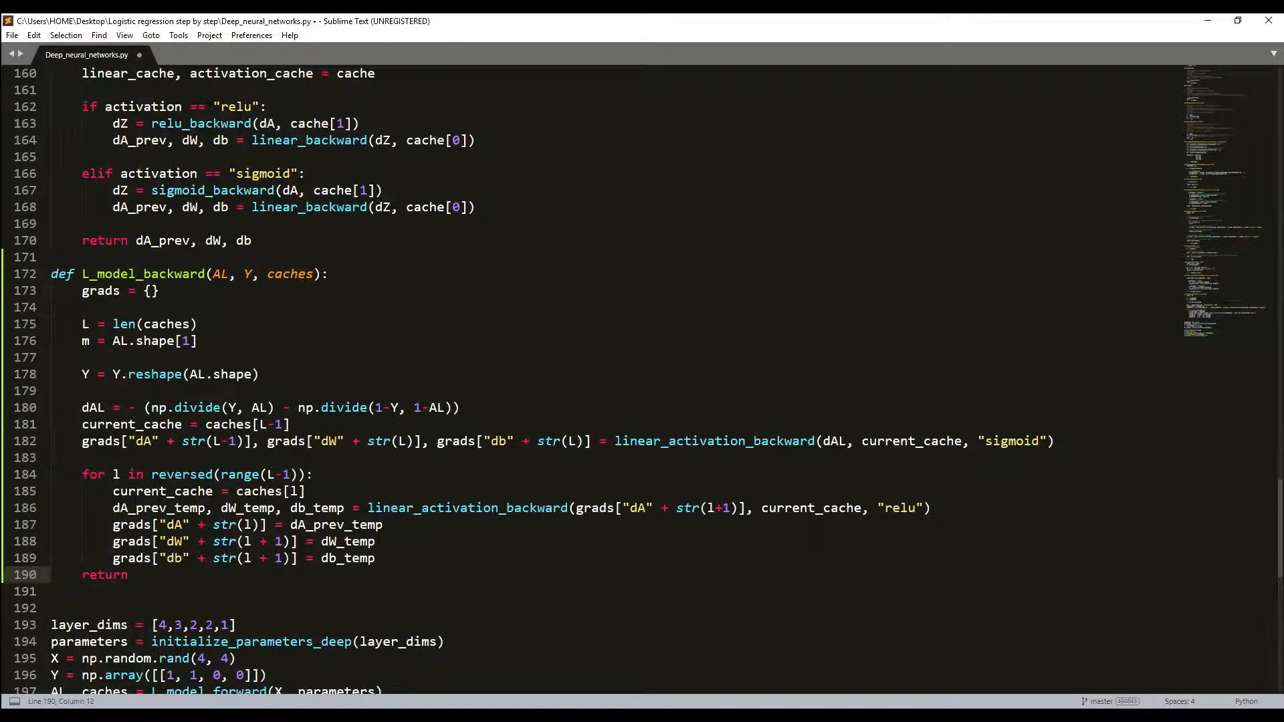
text(grads)
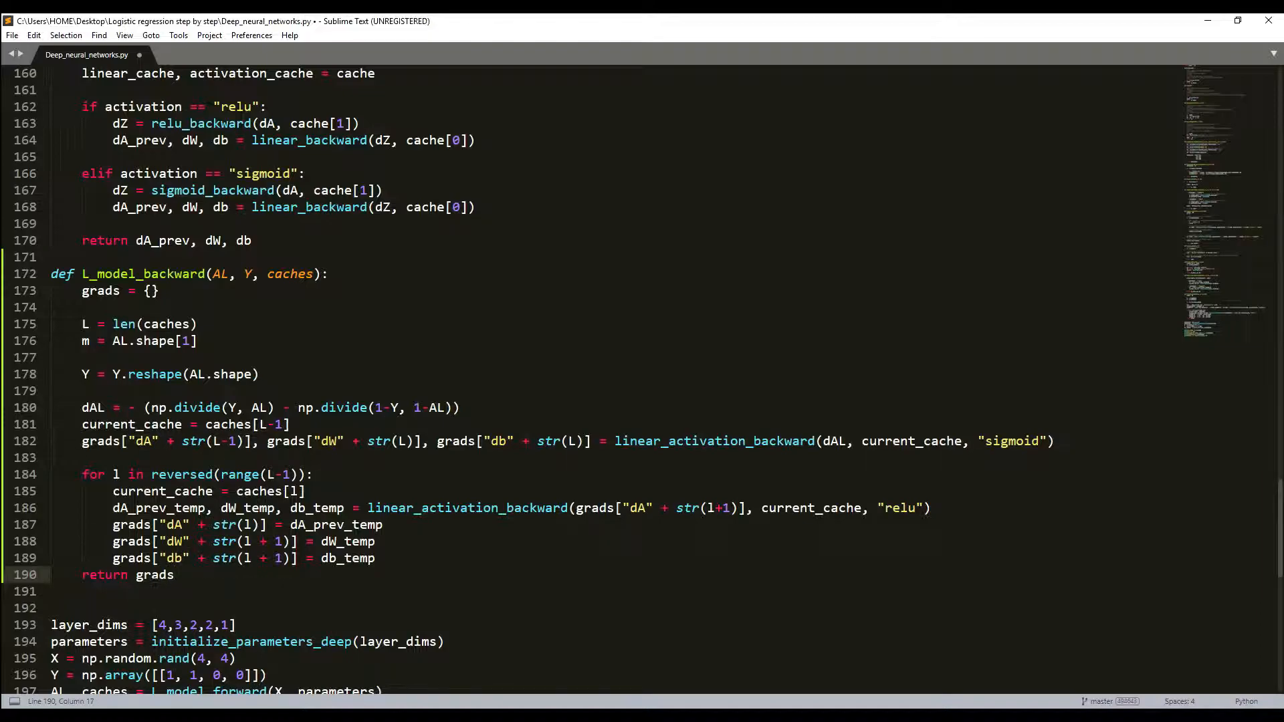
key(enter)
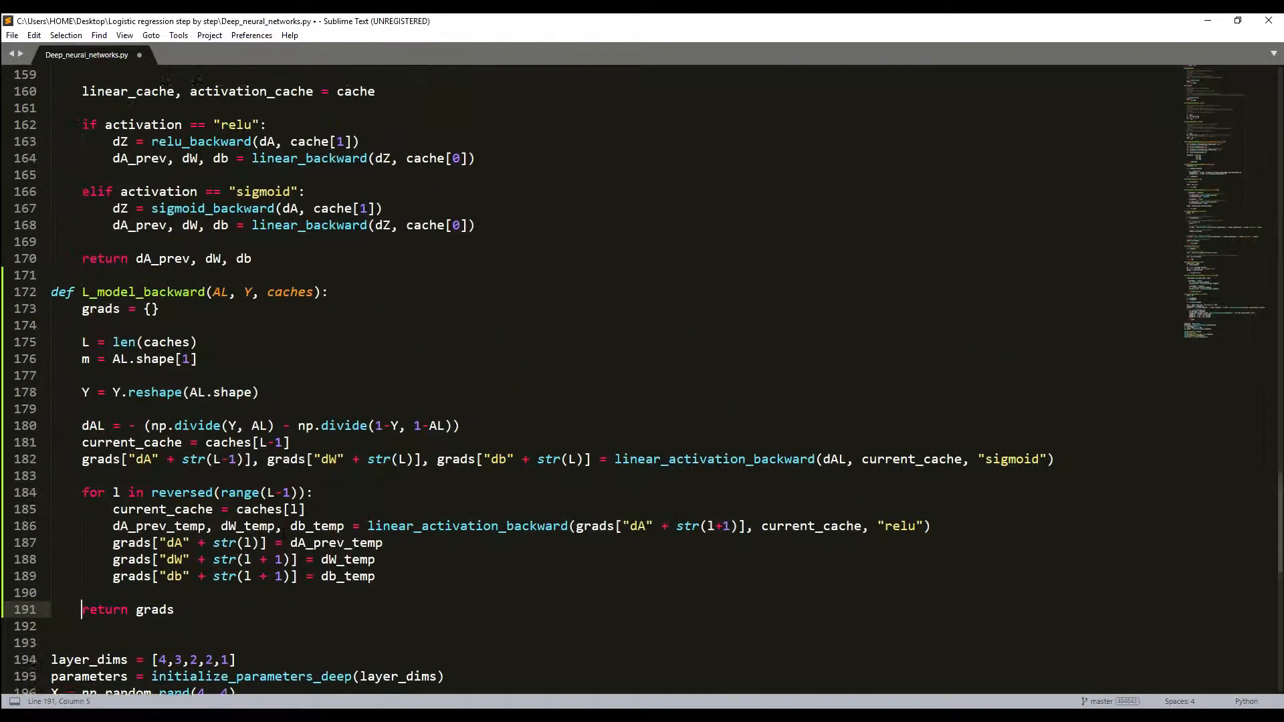
Scroll up to review the backward functions, then back down past return grads.
scroll(up, 3)
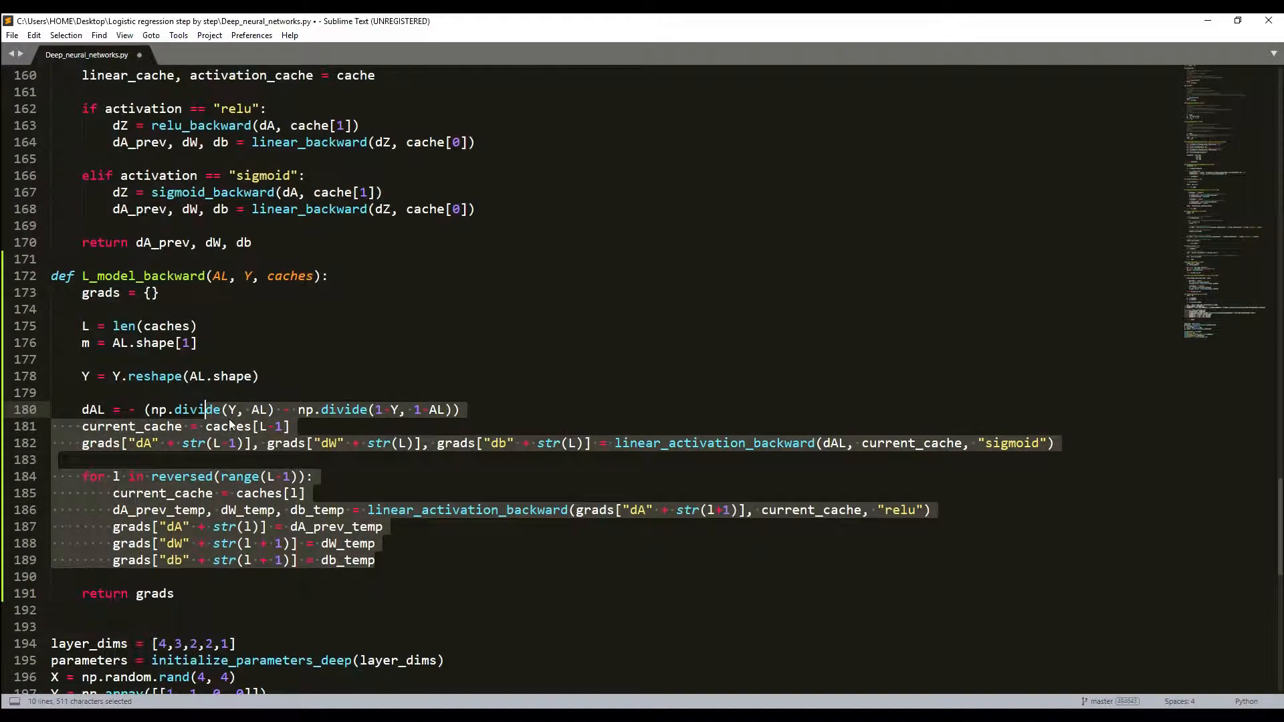
scroll(up, 3)
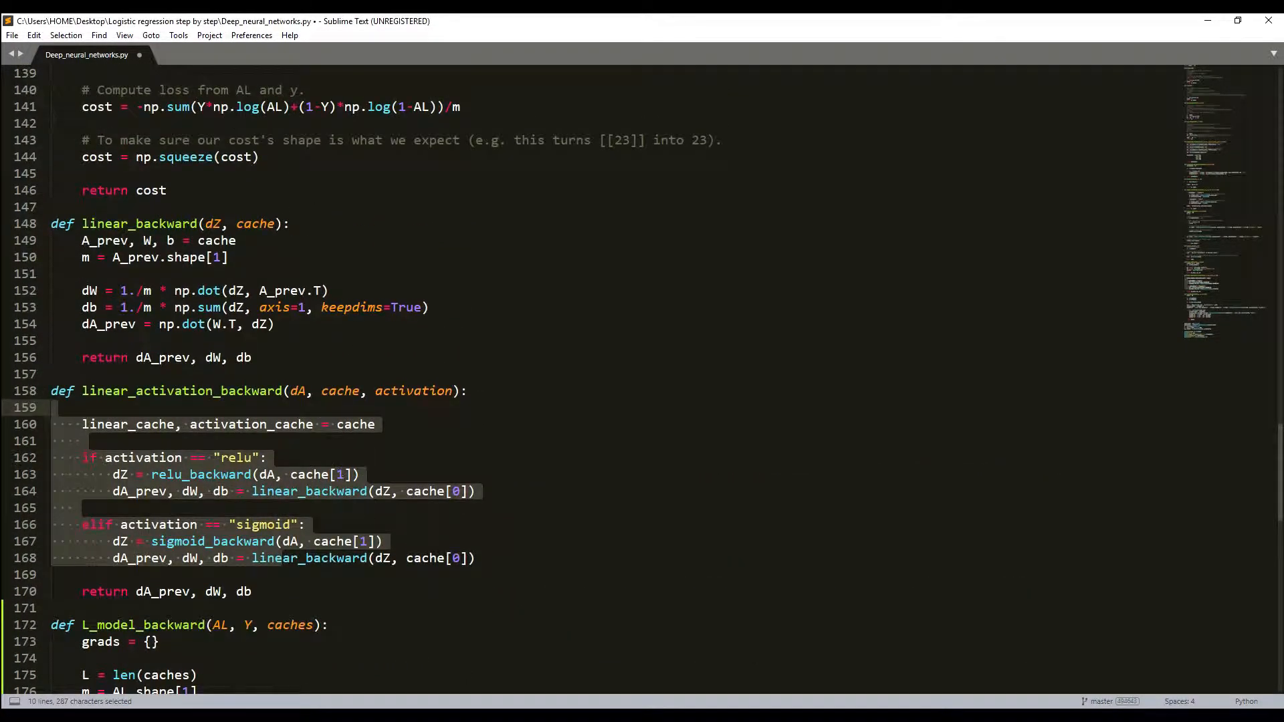
scroll(down, 3)
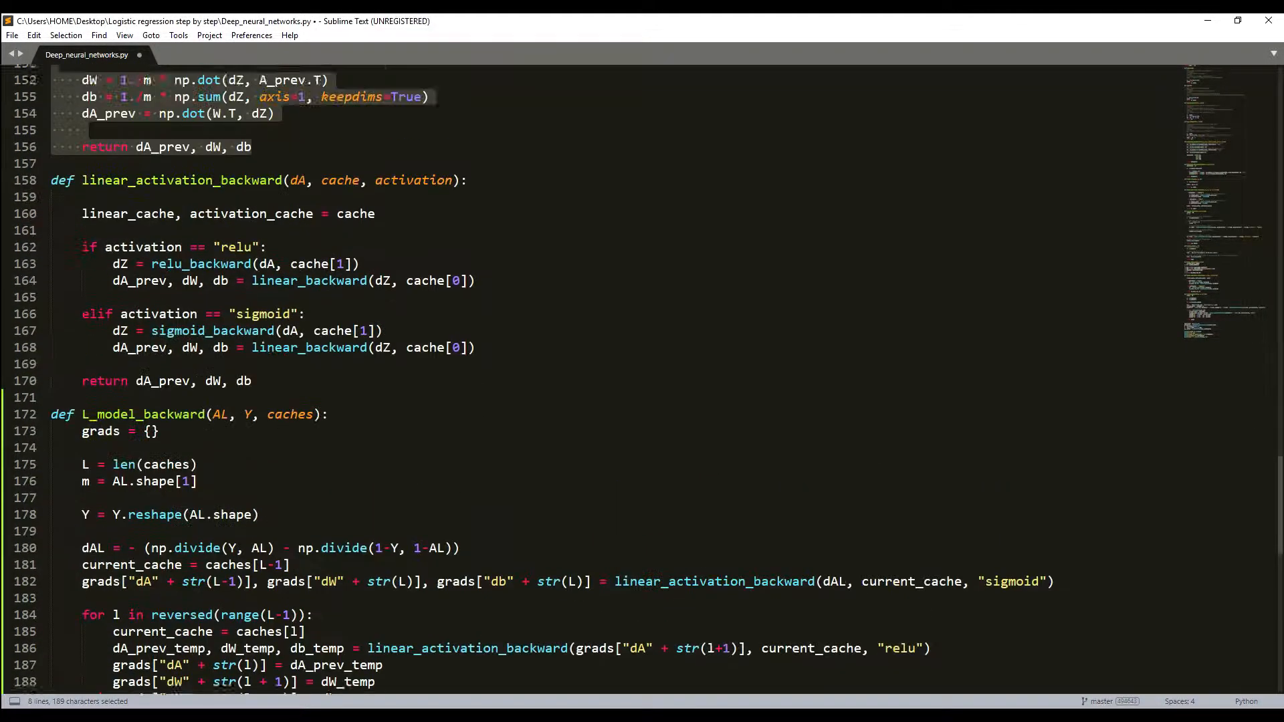
scroll(down, 3)
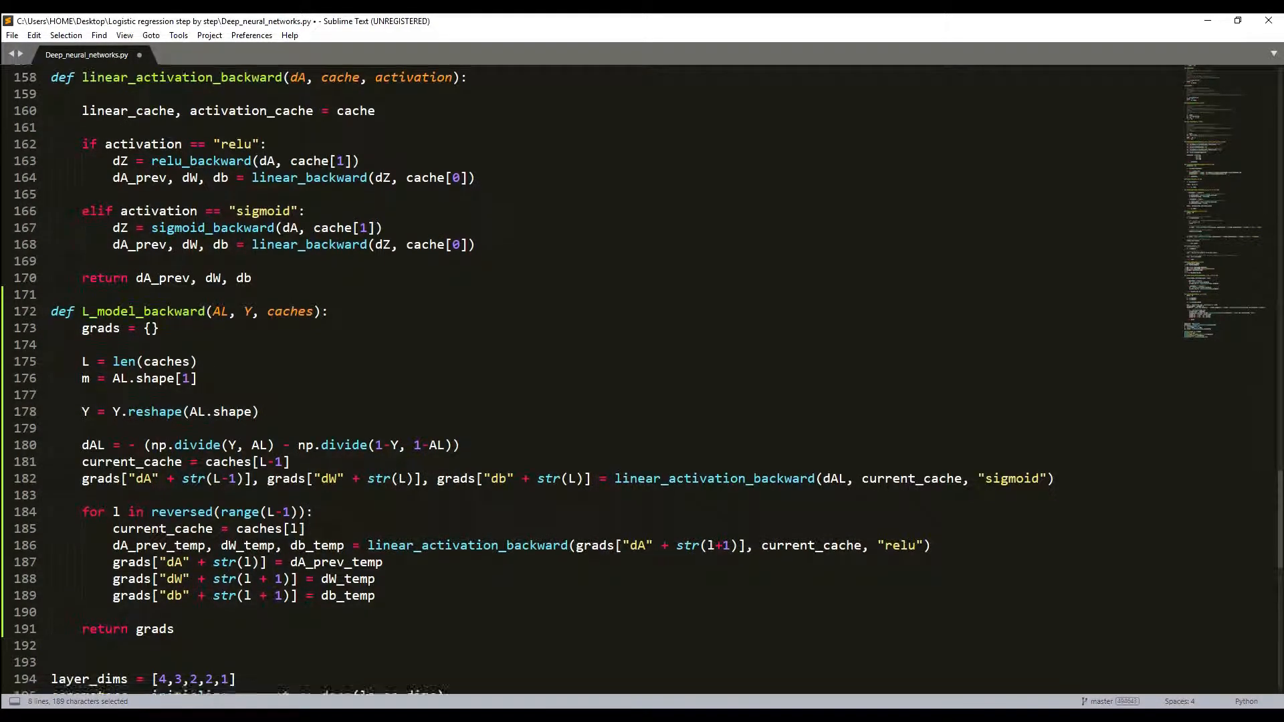
scroll(down, 3)
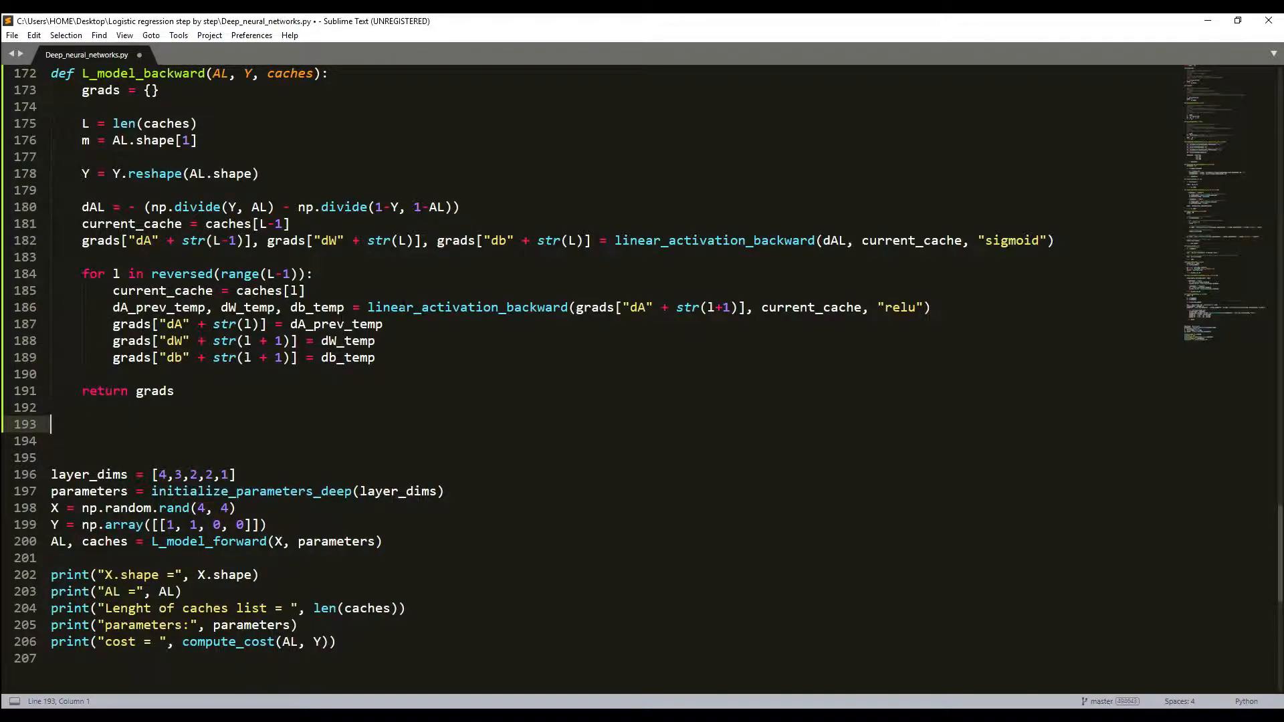
Draft the line 'W = W - lr*dW' below L_model_backward and add blank lines above it.
text(W = W -)
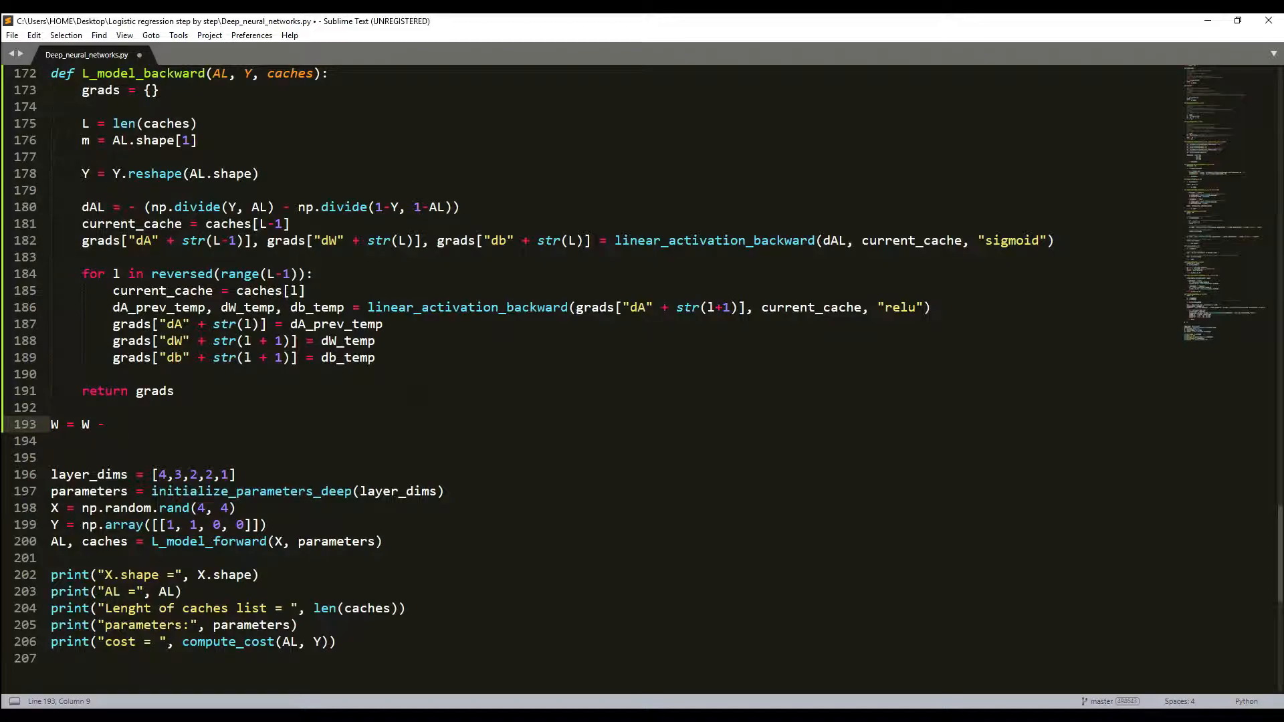
text(lr)
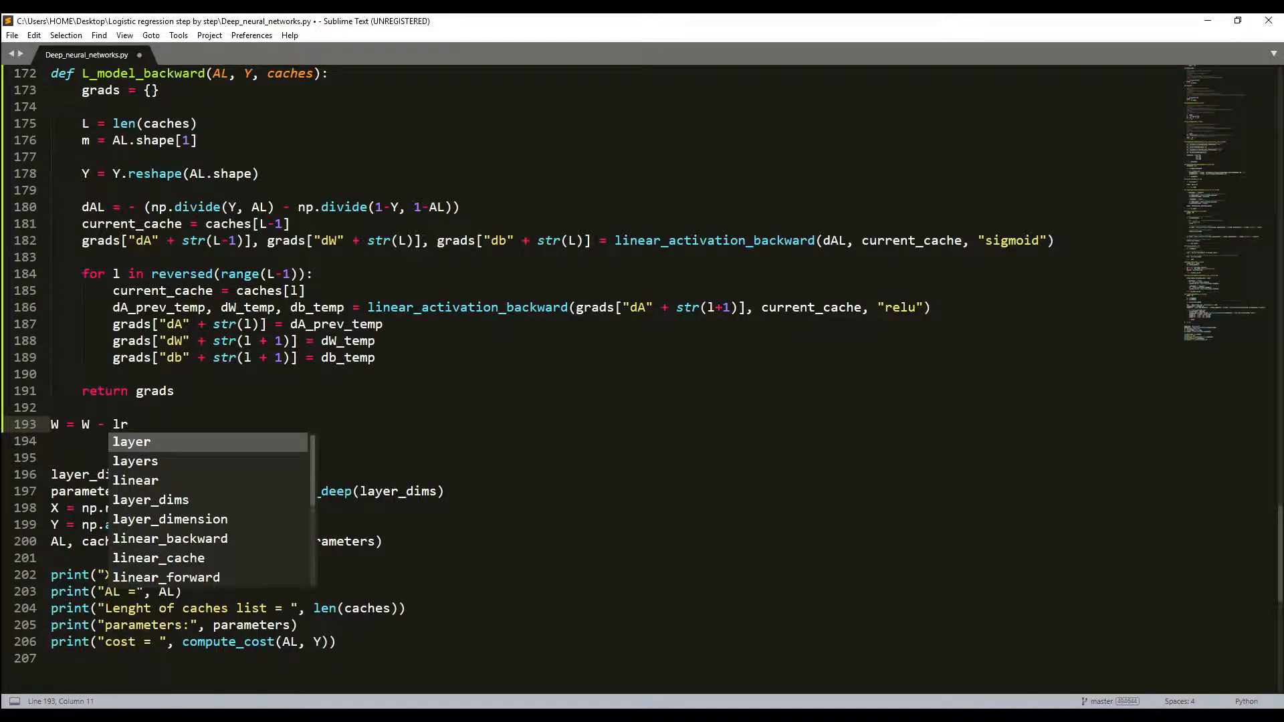
text(*()
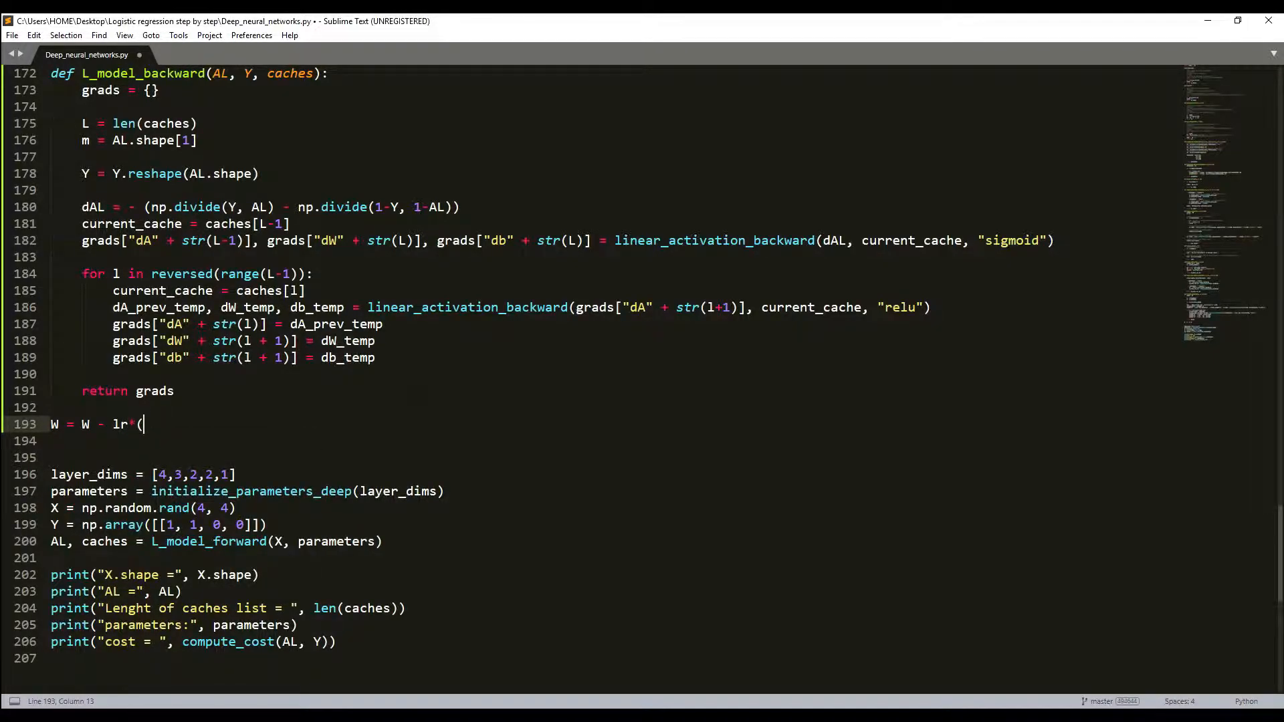
text(dW)
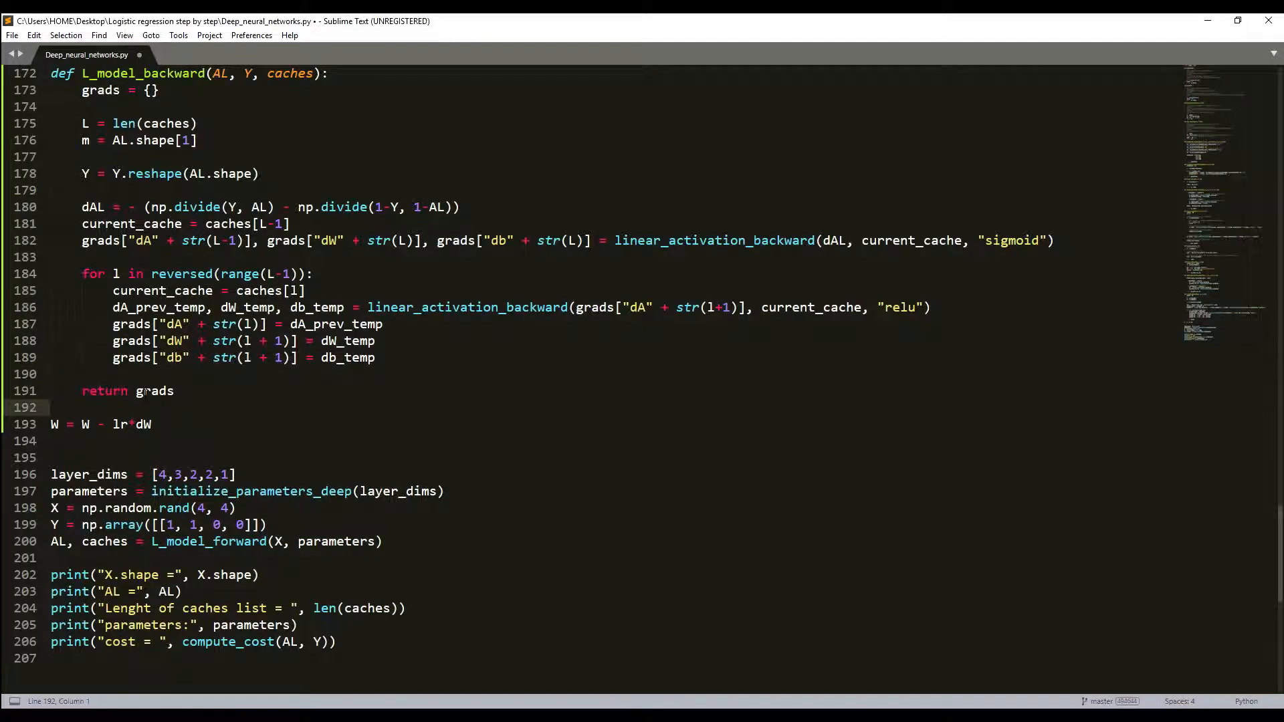
key(enter)
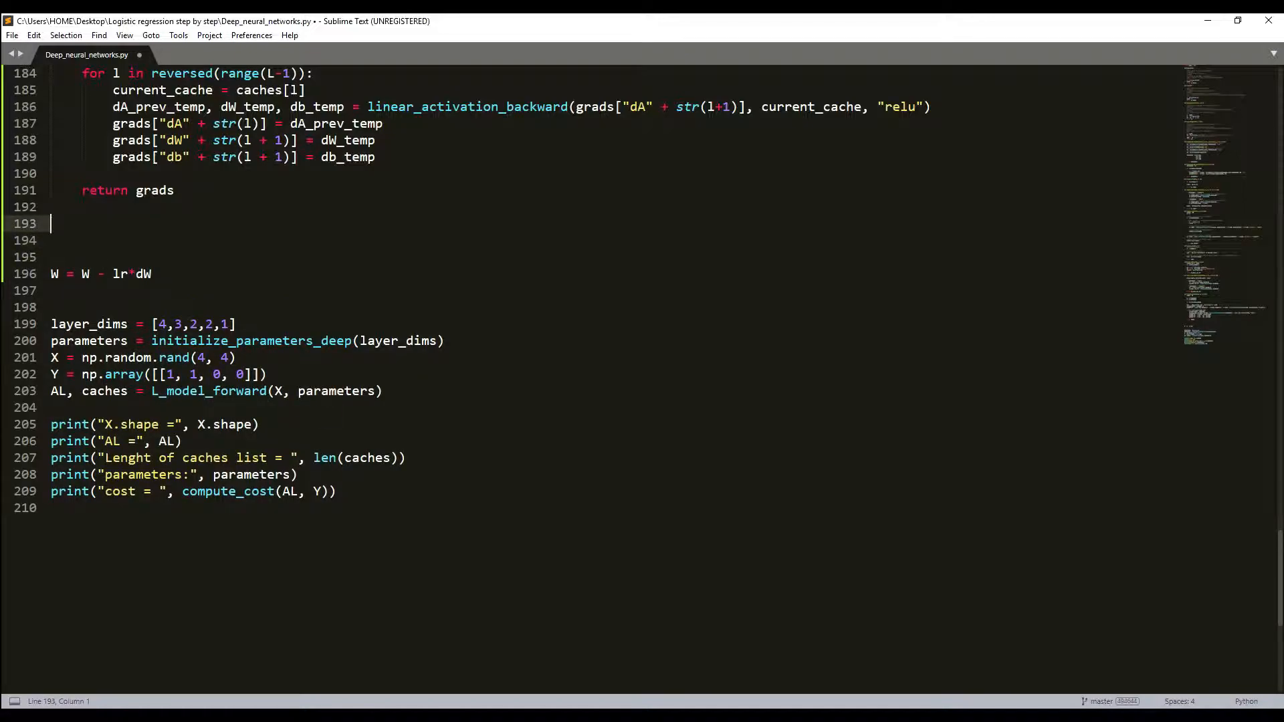
scroll(up, 3)
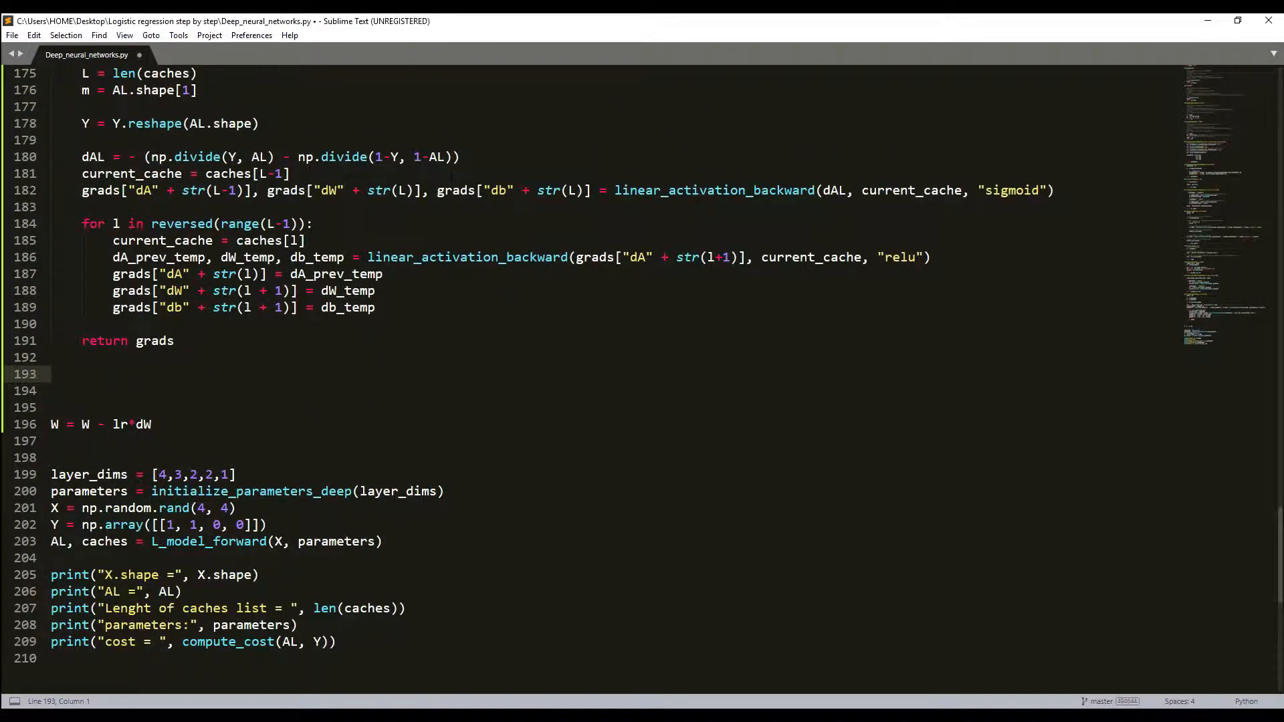
Write the signature 'def update_parameter(parameters, grads, learning_rate):' and start its body.
text(def up)
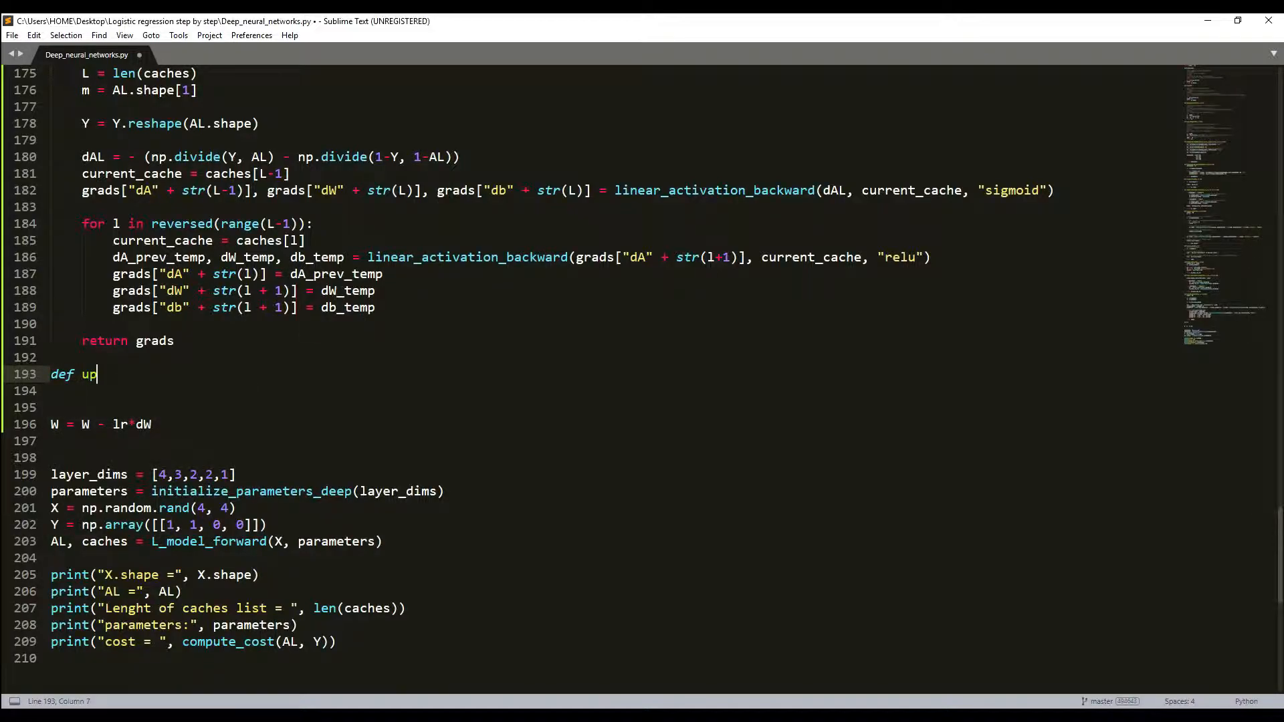
text(date_par)
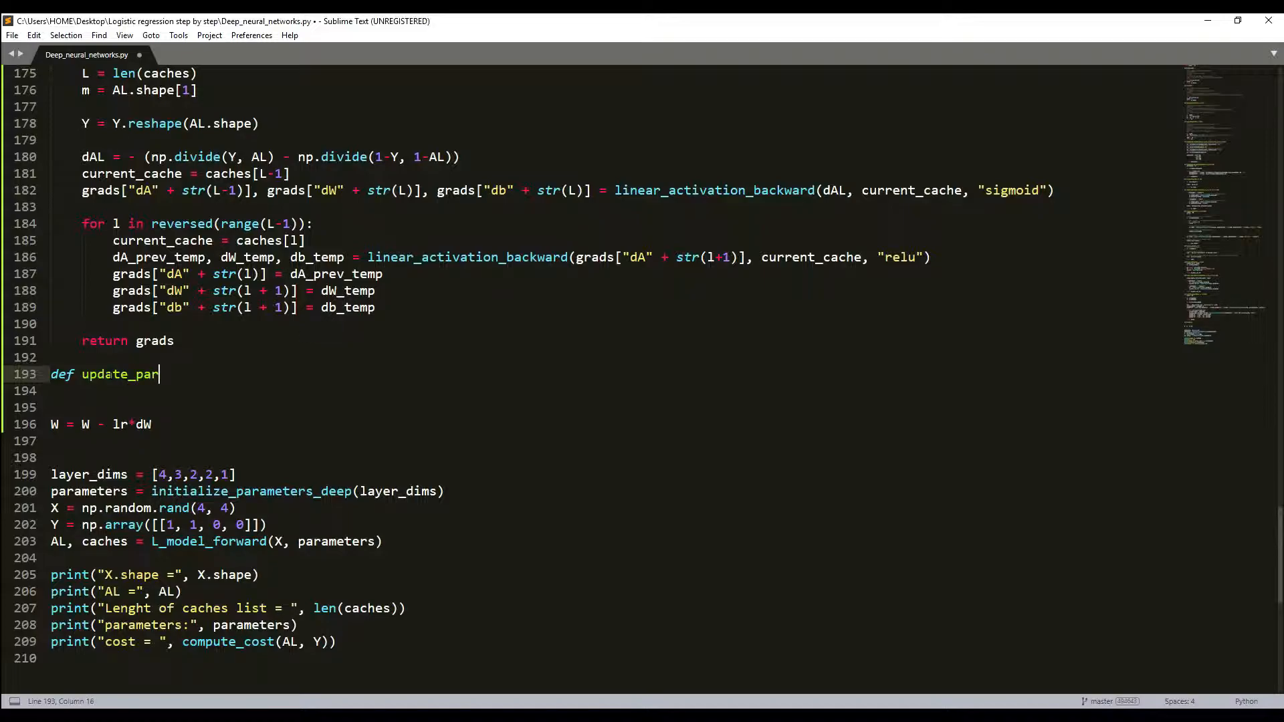
text(ameter)
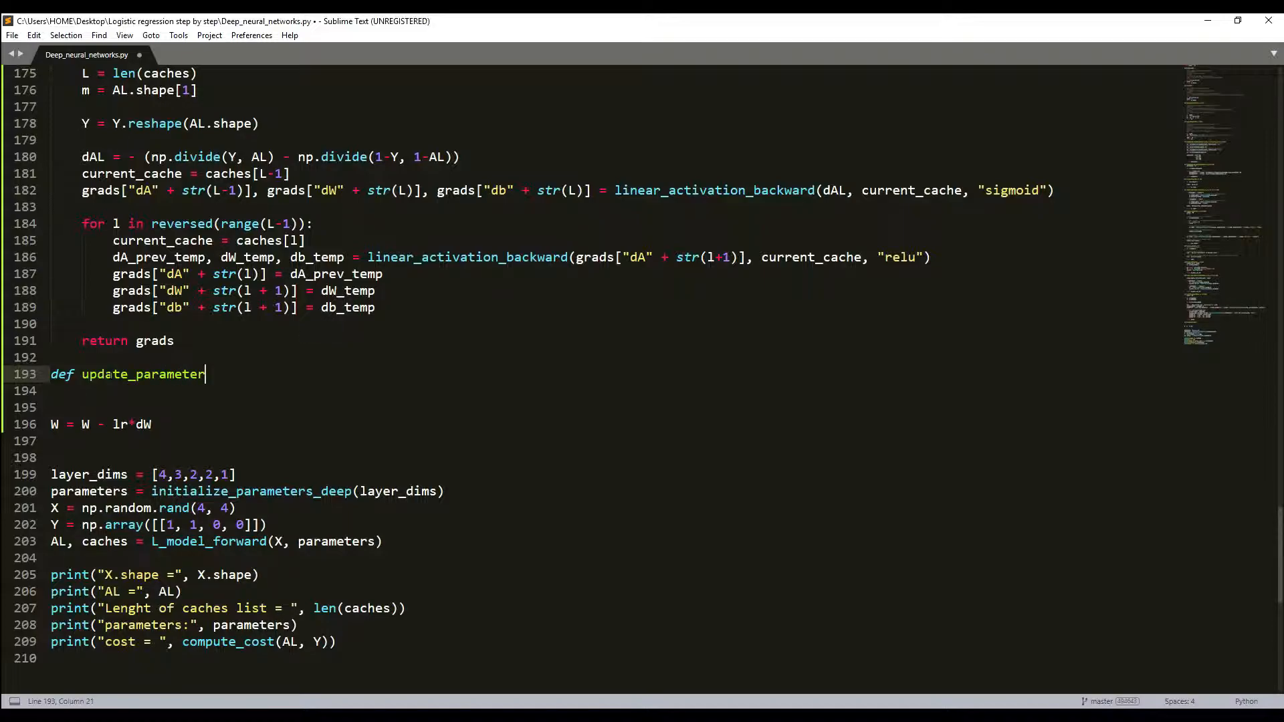
text((pro)
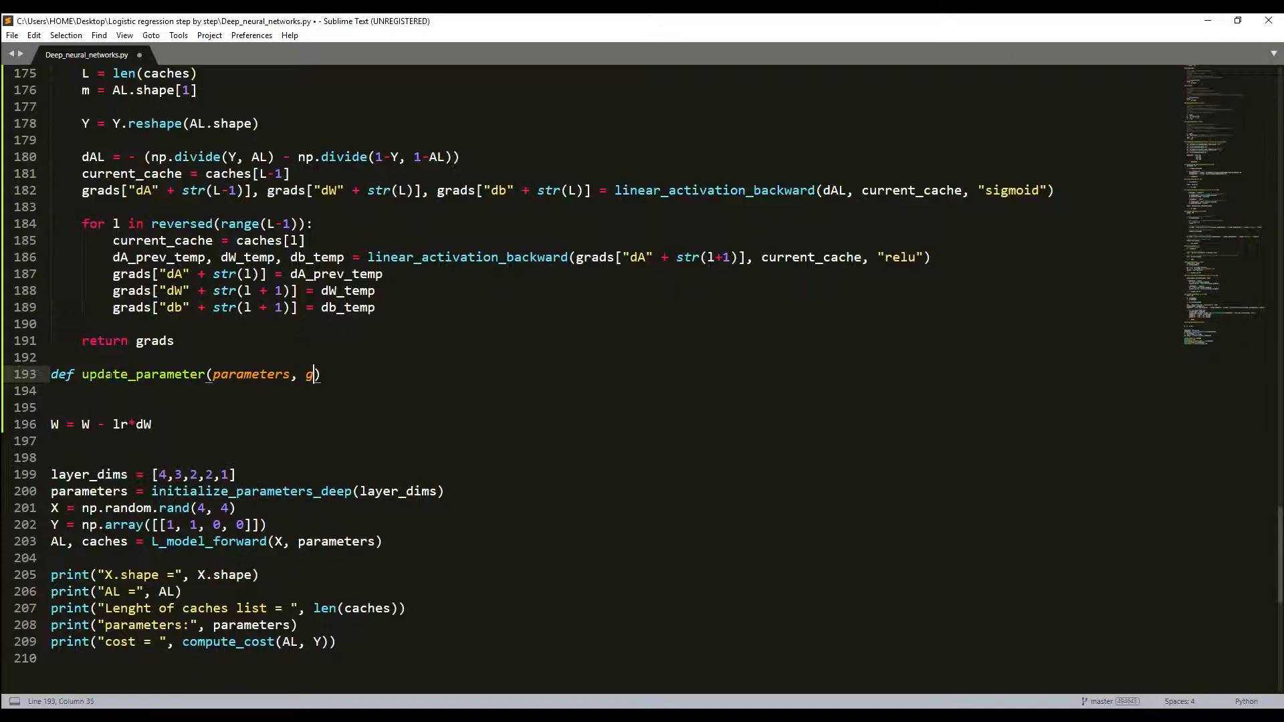
text(rads,)
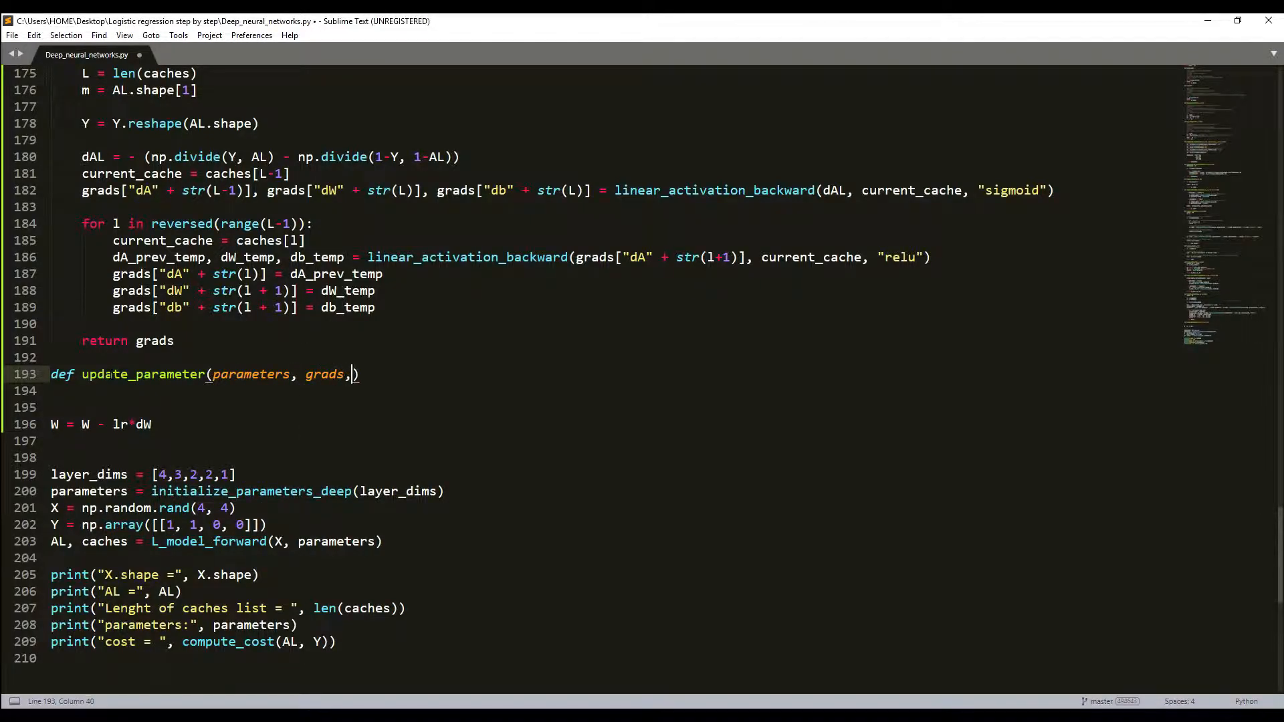
text(Lear)
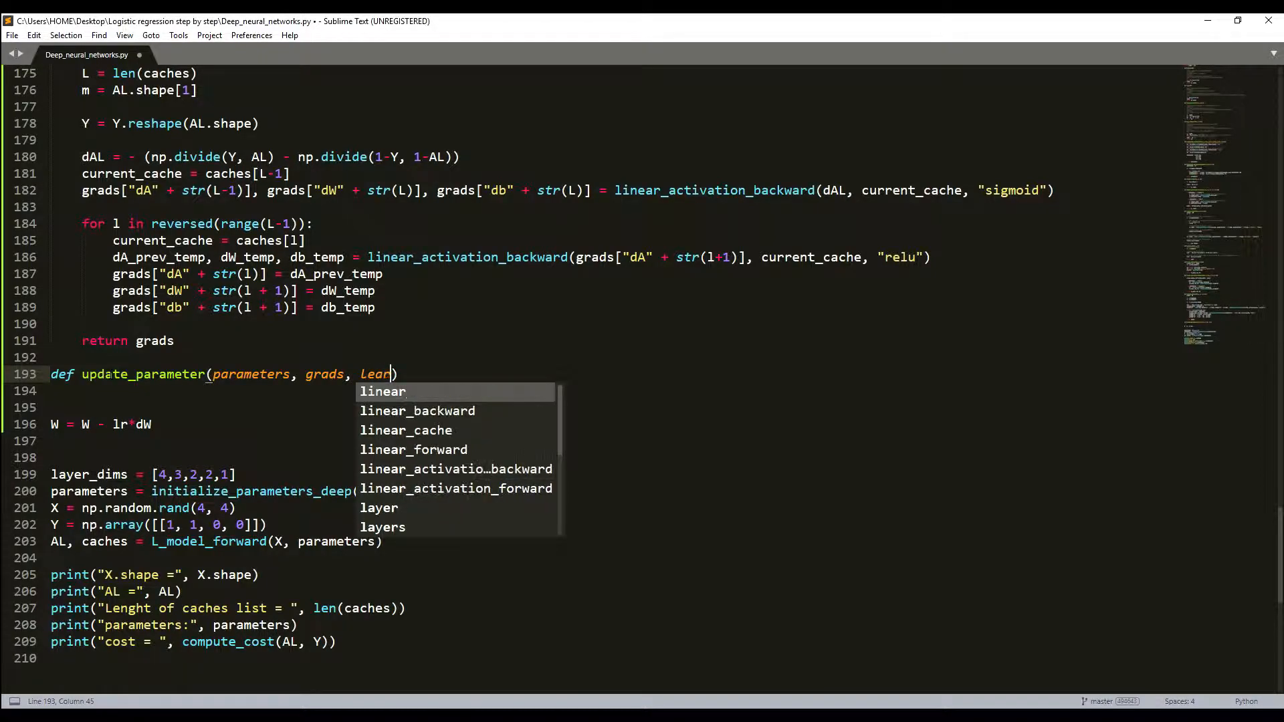
text(ning)
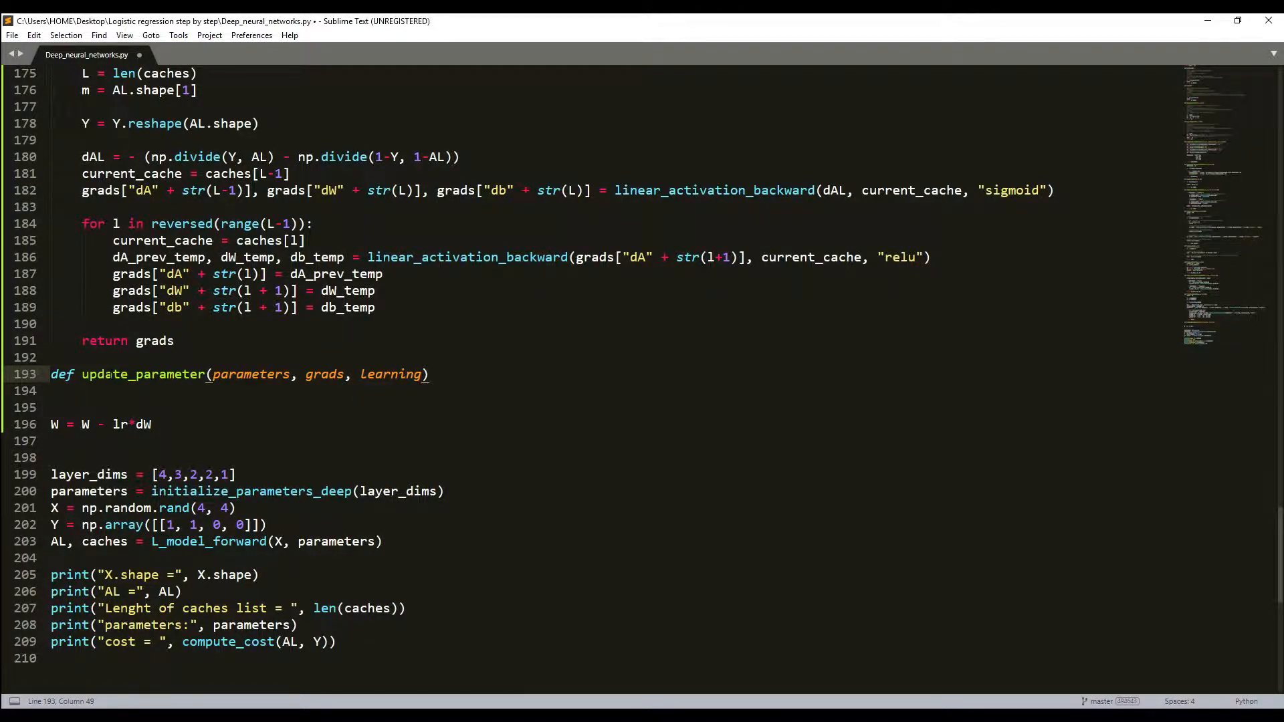
text(_rate)
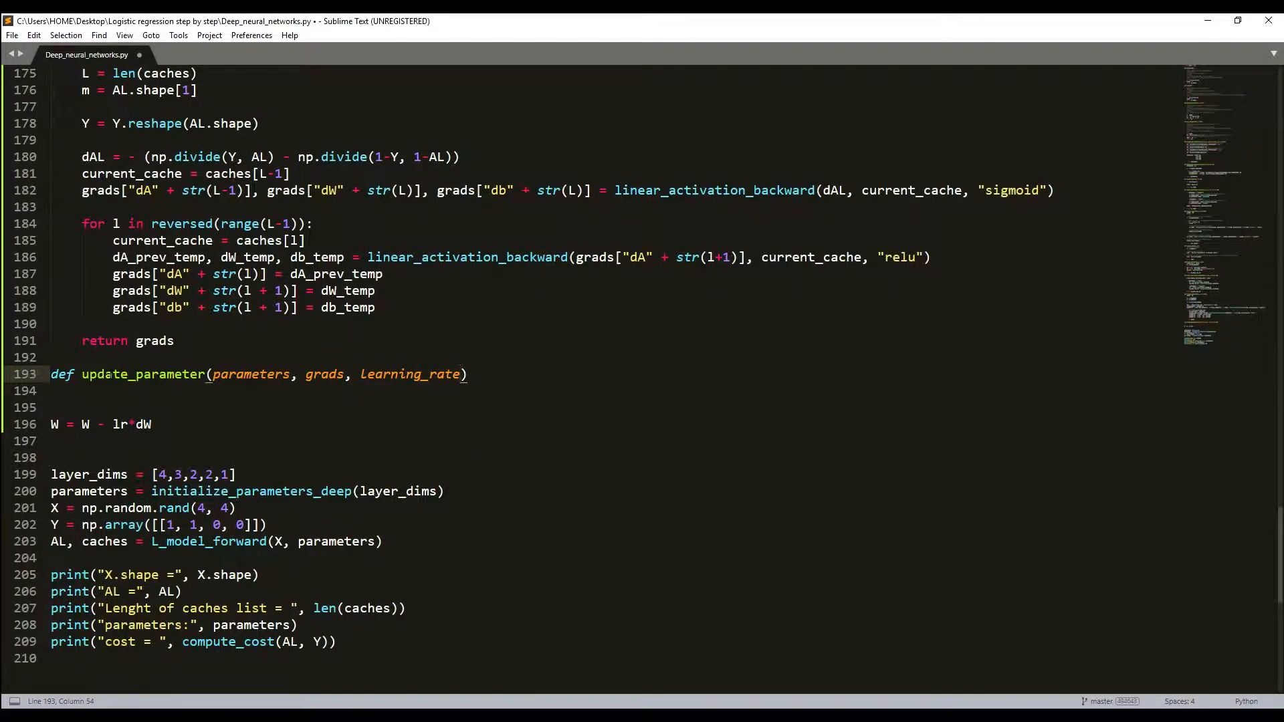
text(:)
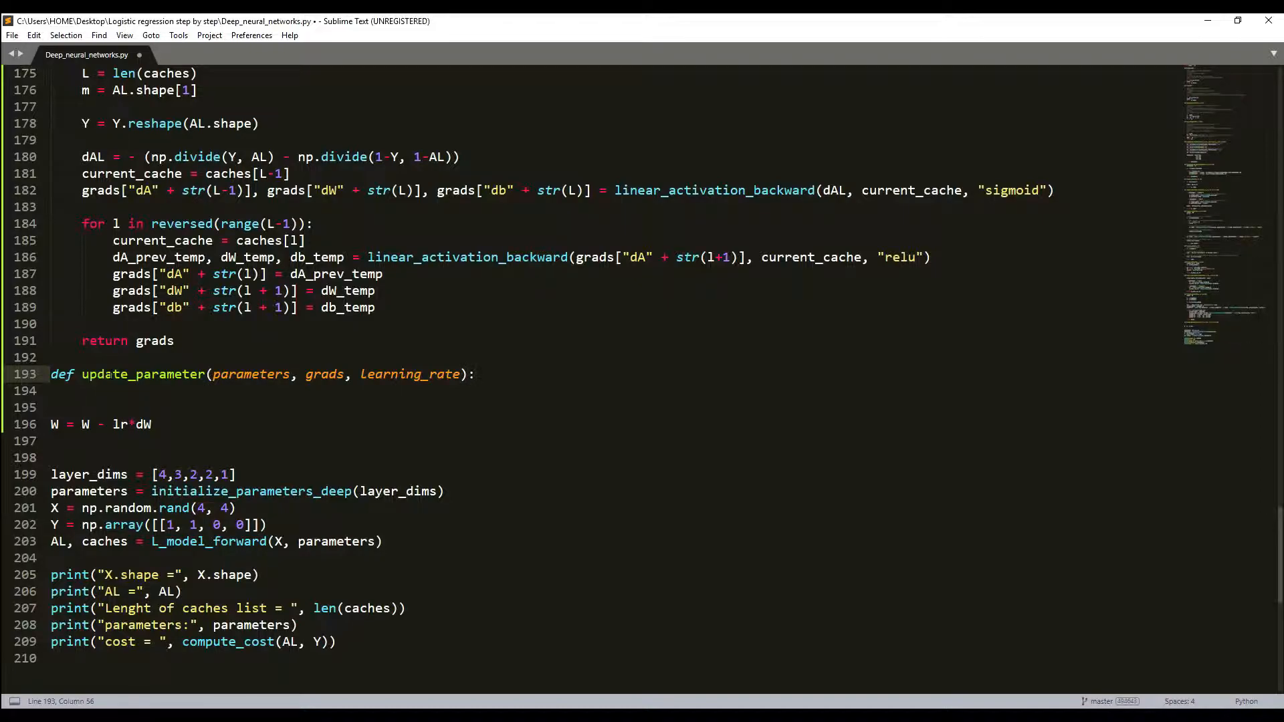
key(enter)
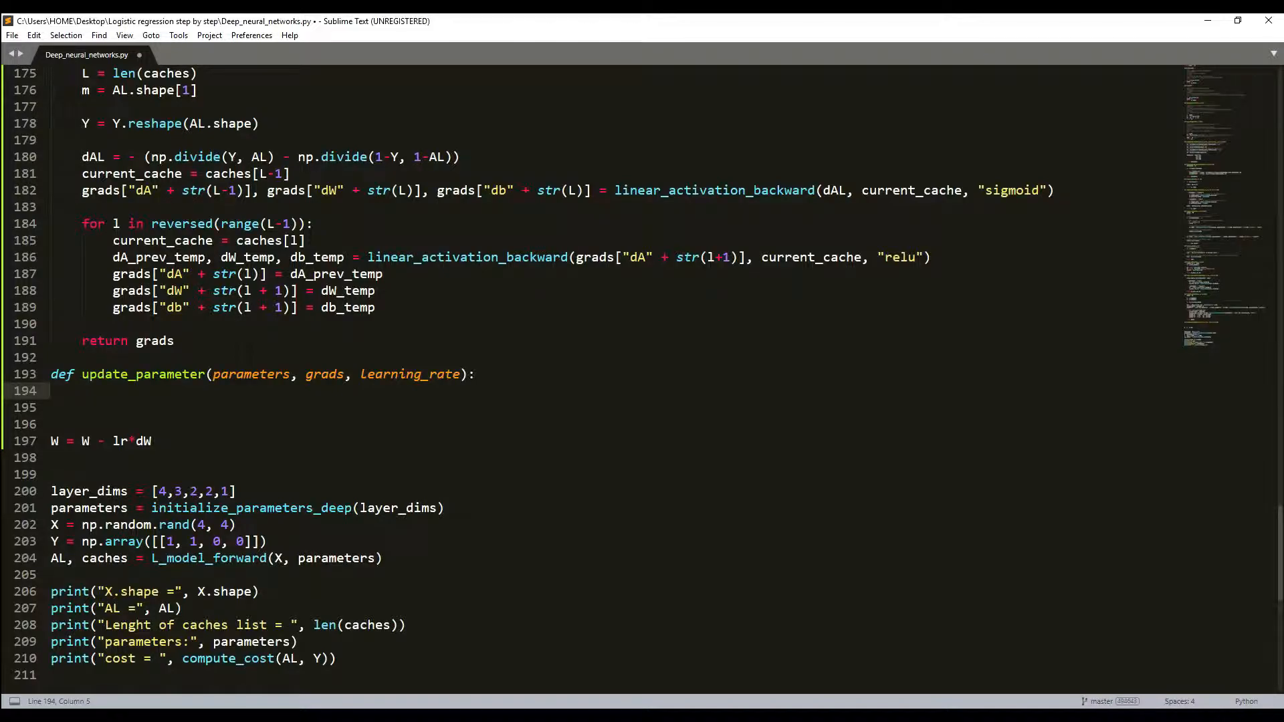
Compute the layer count as 'L = len(parameters) // 2'.
text(L)
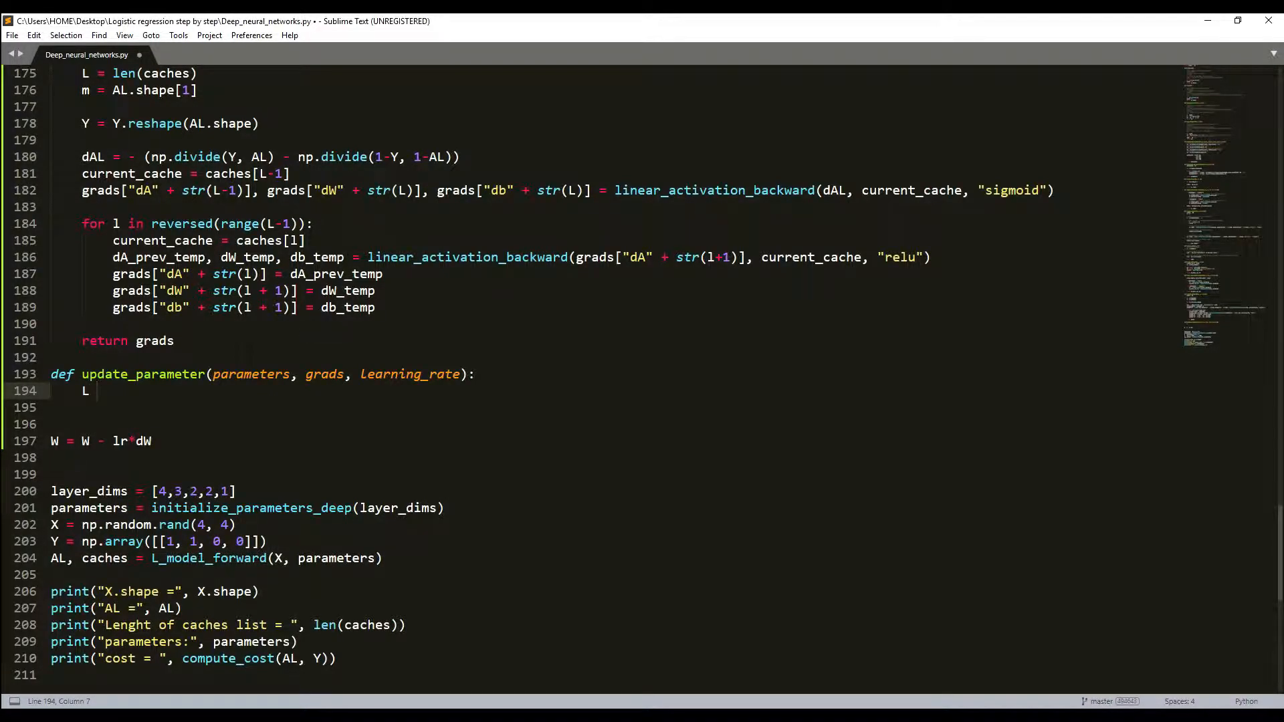
text(= len()
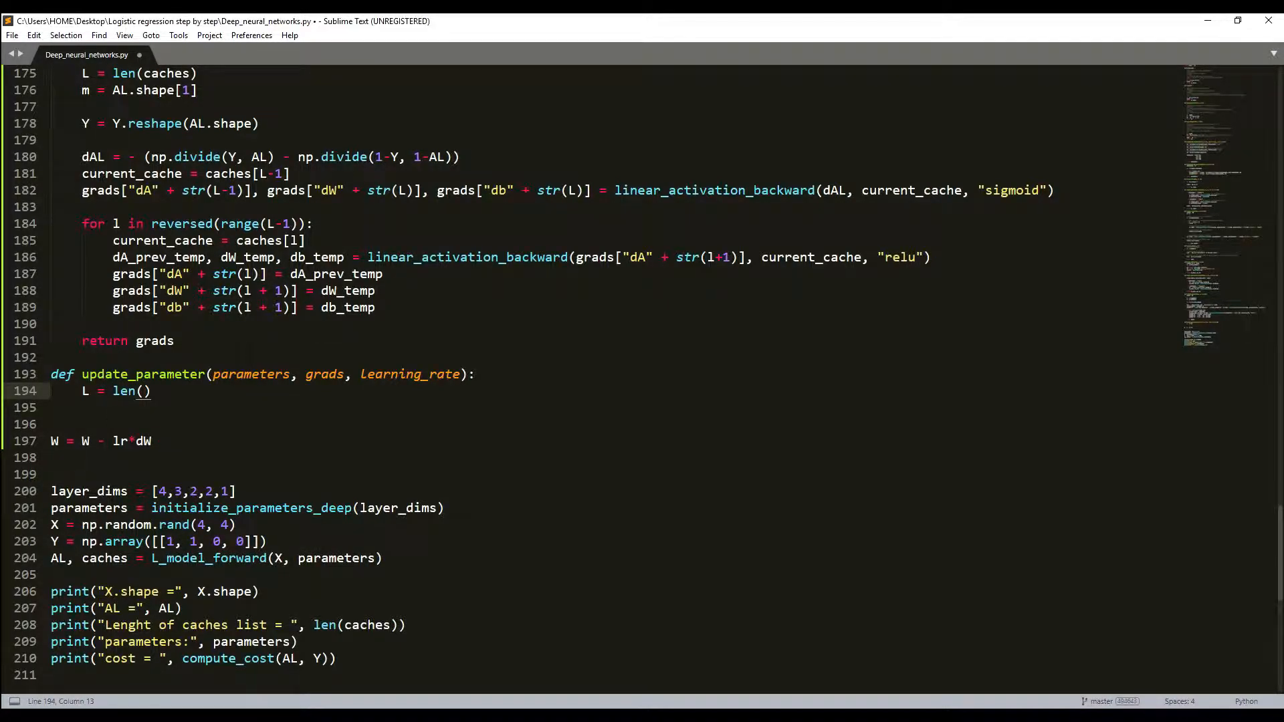
text(parameters)
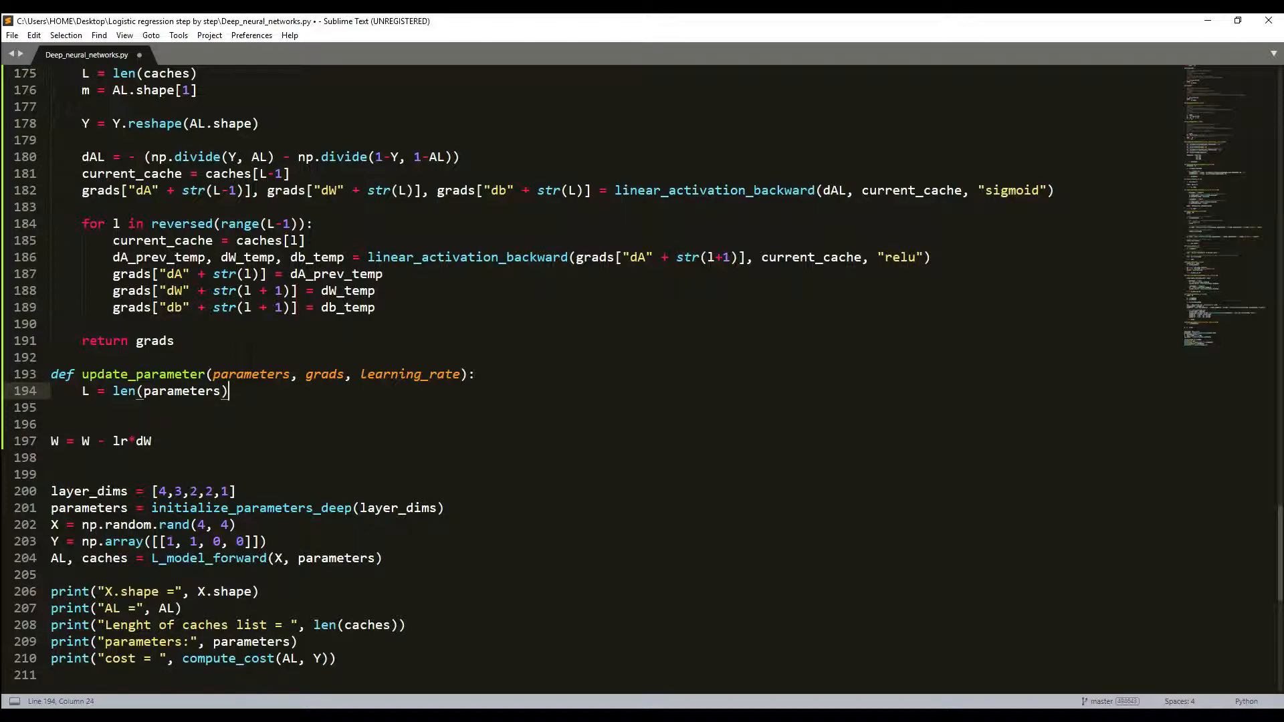
text(// 2)
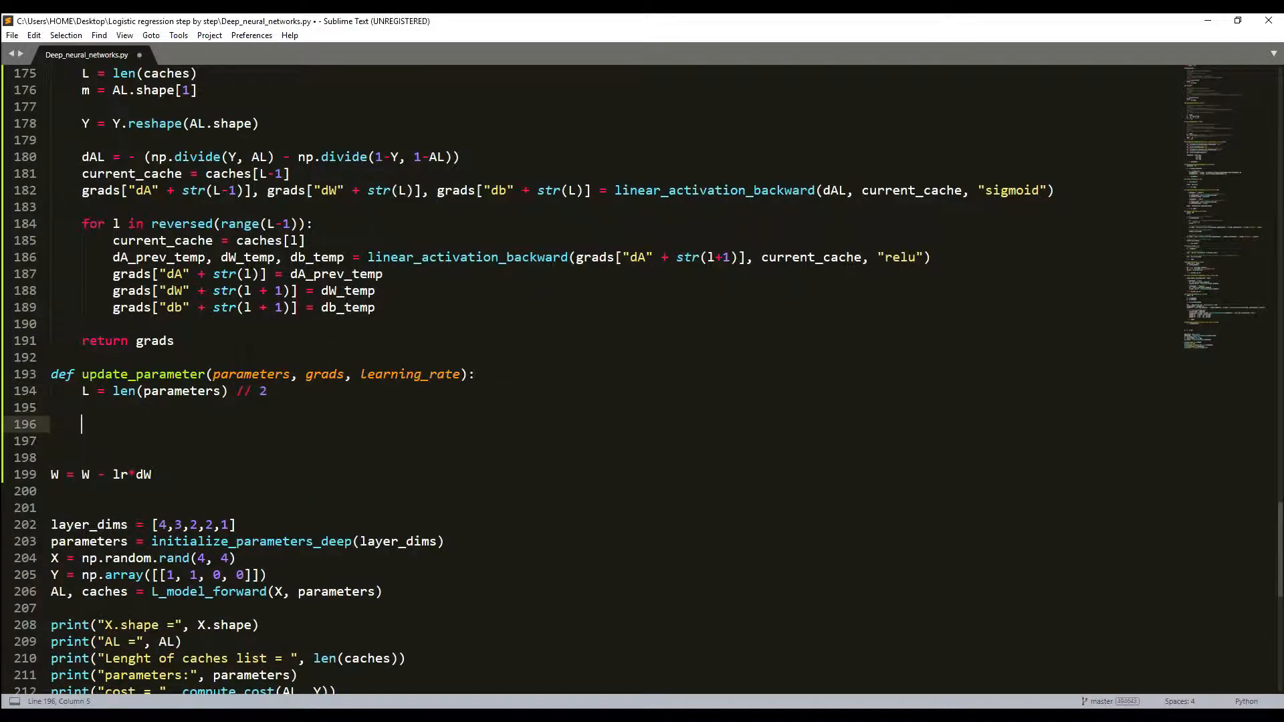
Start a 'for l in range(L)' loop with the parameters["W" + str(l)] lookup.
text(for l in range)
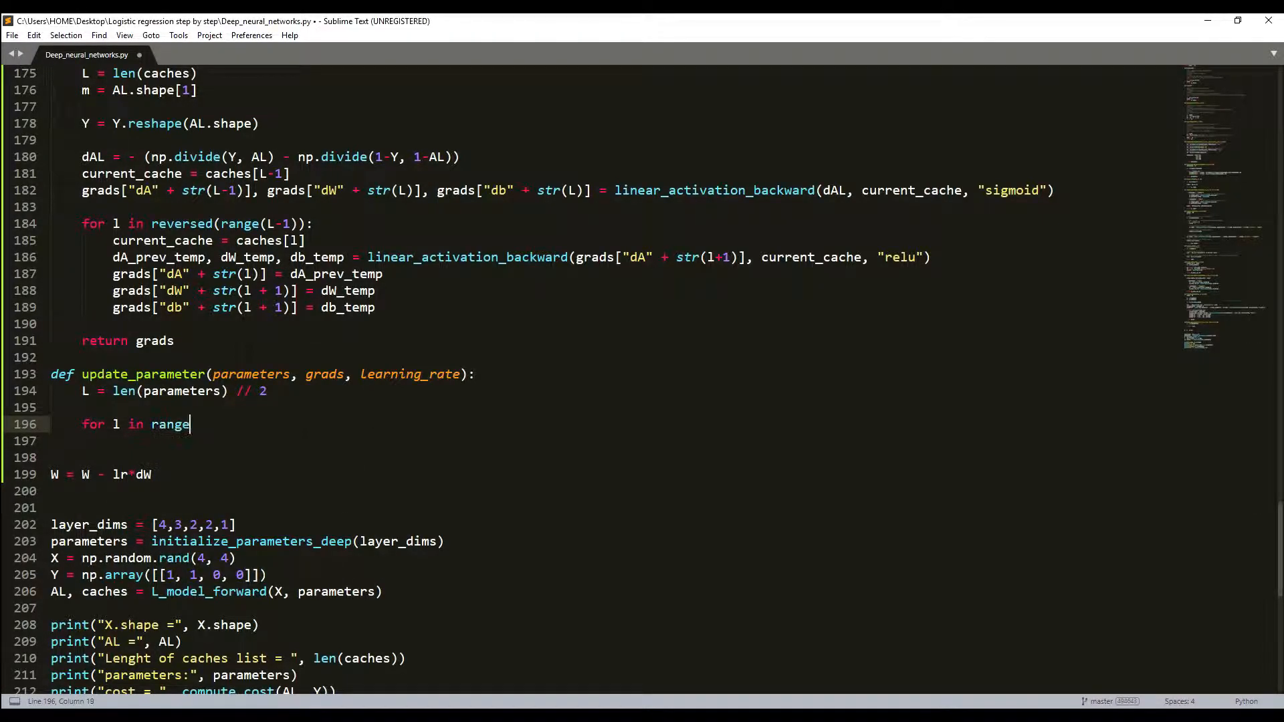
text((L):)
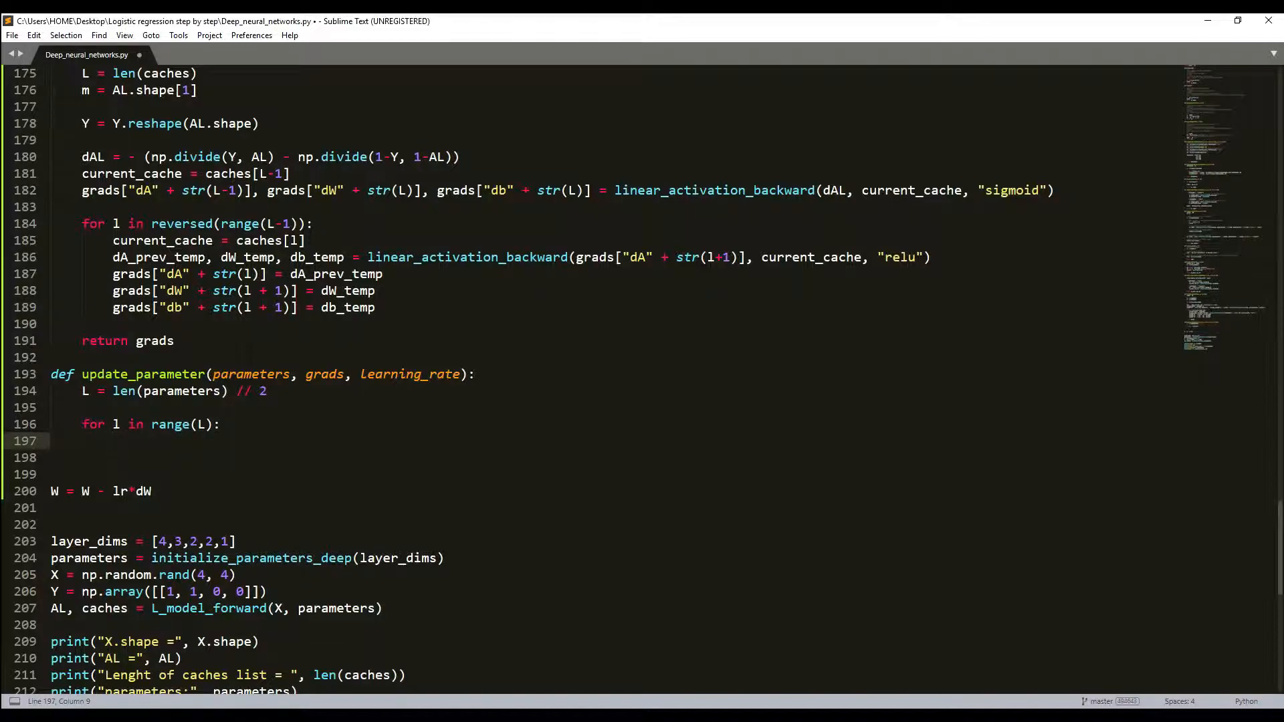
text(parameters)
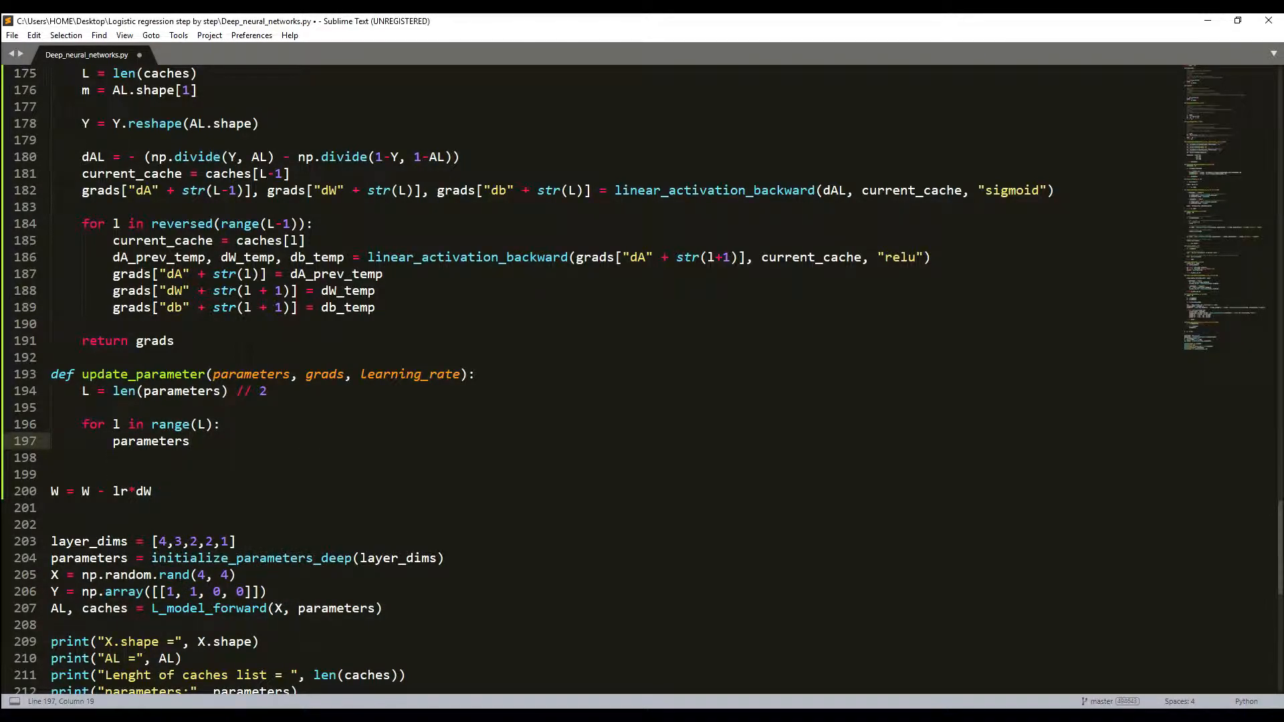
text([])
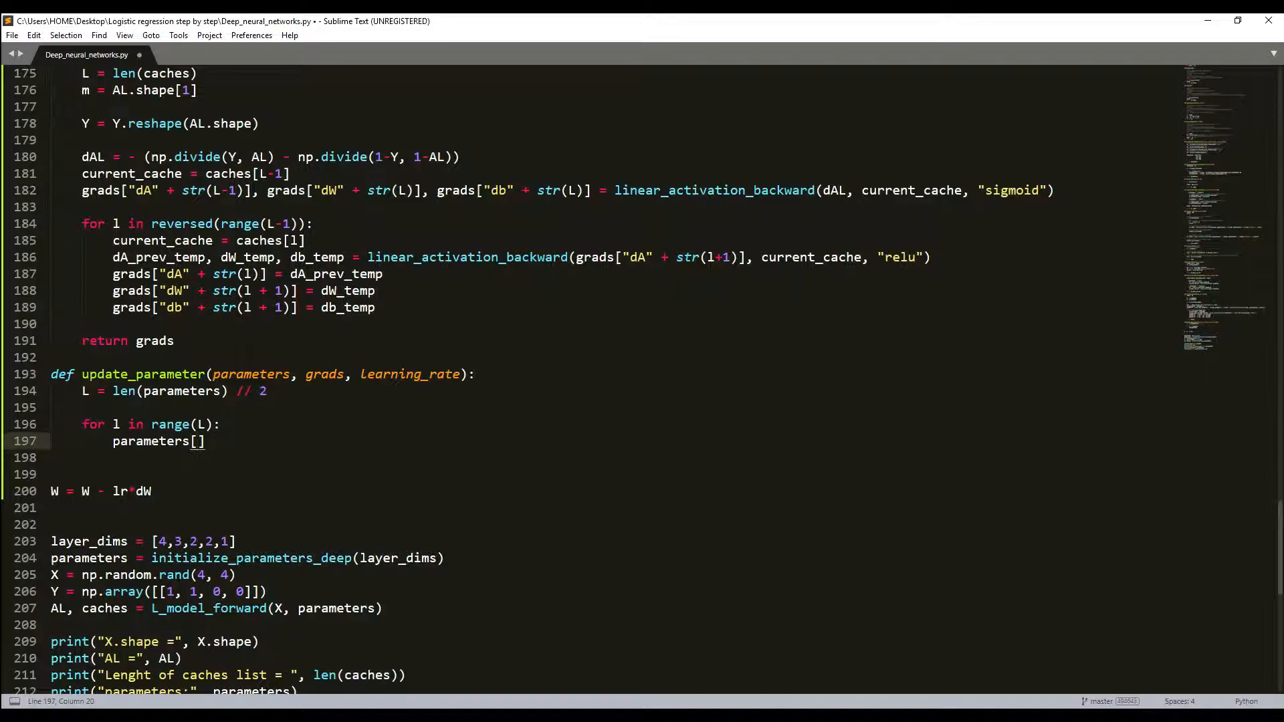
text("W")
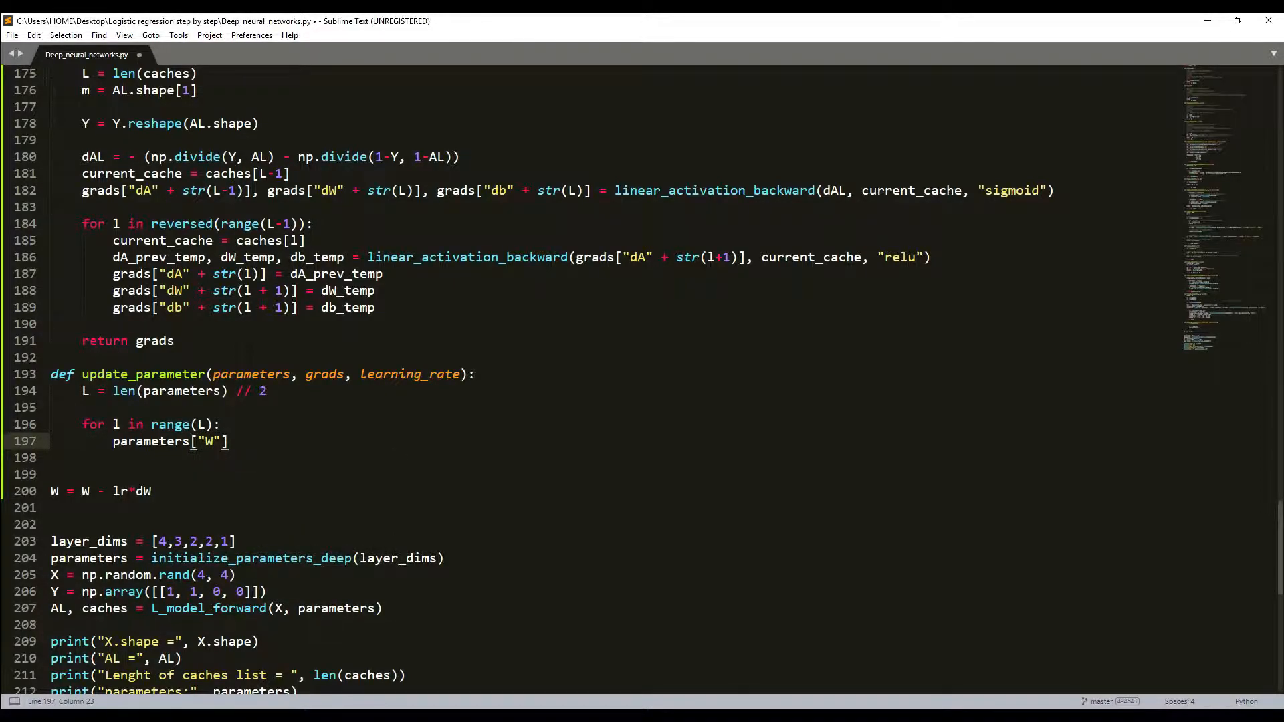
text(+)
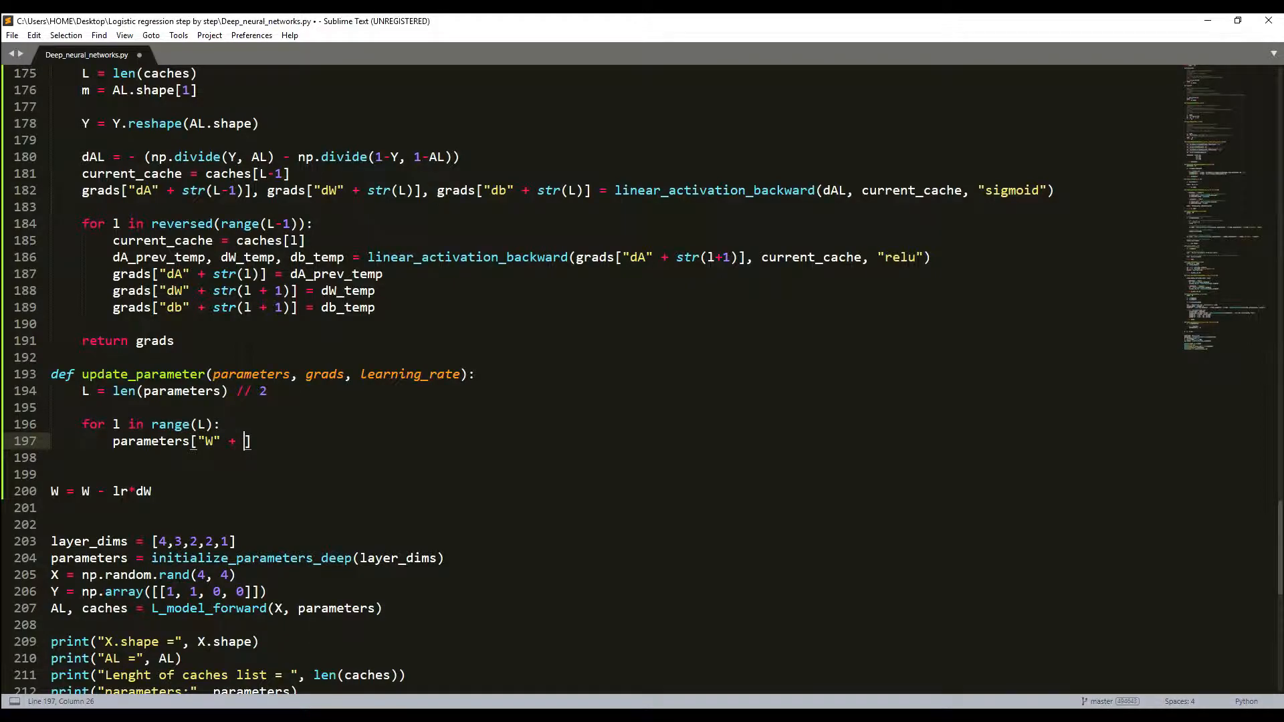
text(str(l)])
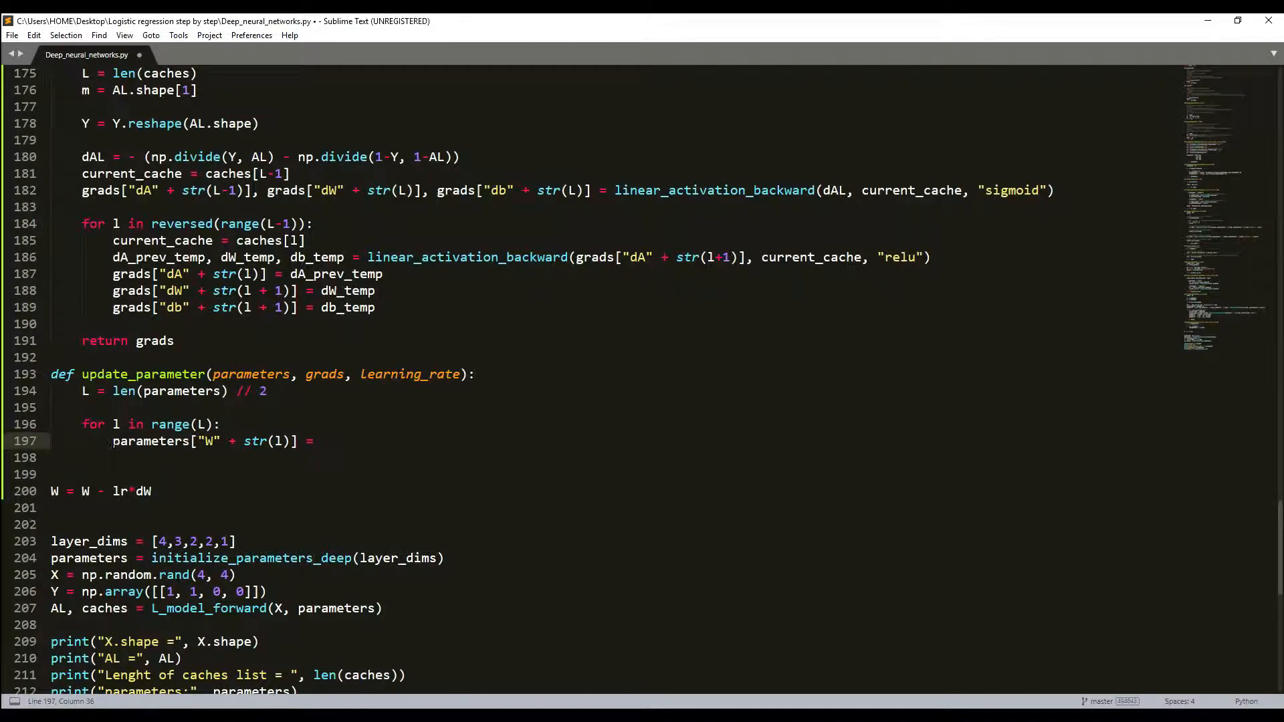
Complete the W update subtracting parameters["dW" + str(l+1)], using l+1 indices.
key(ctrl+c)
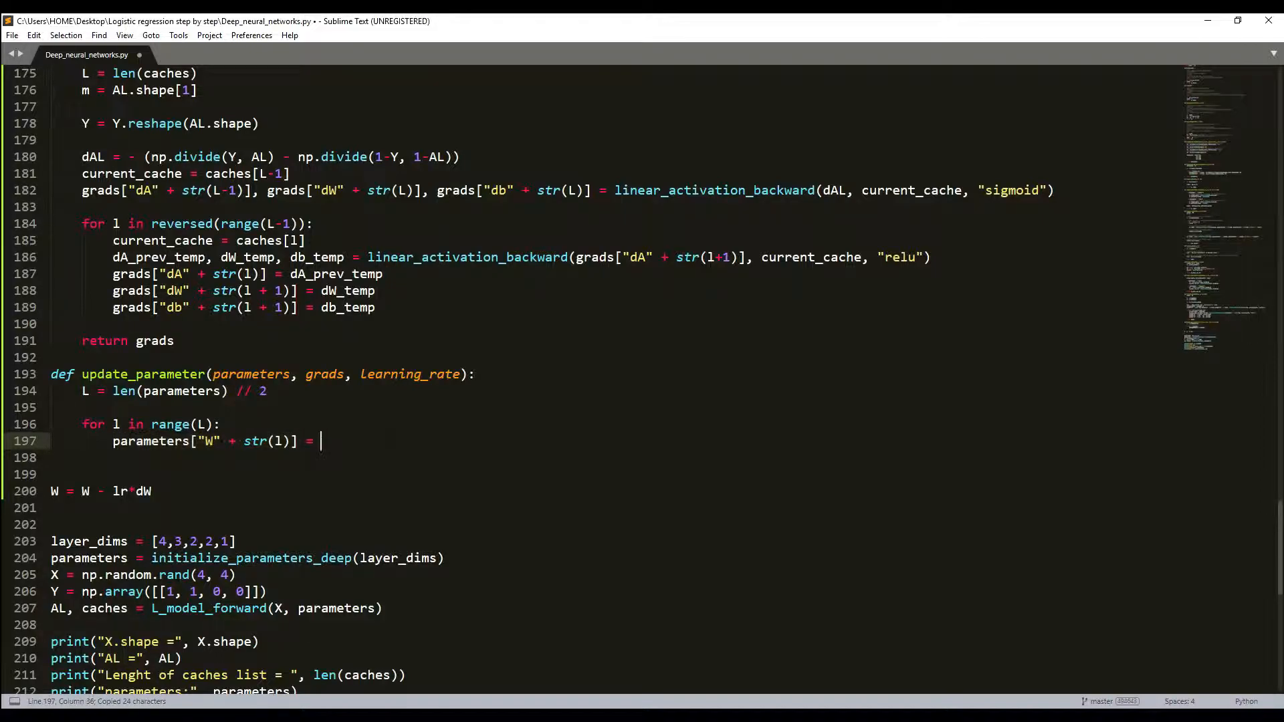
text(parameters["W" + str(l)] - parameters["W" + str(l)
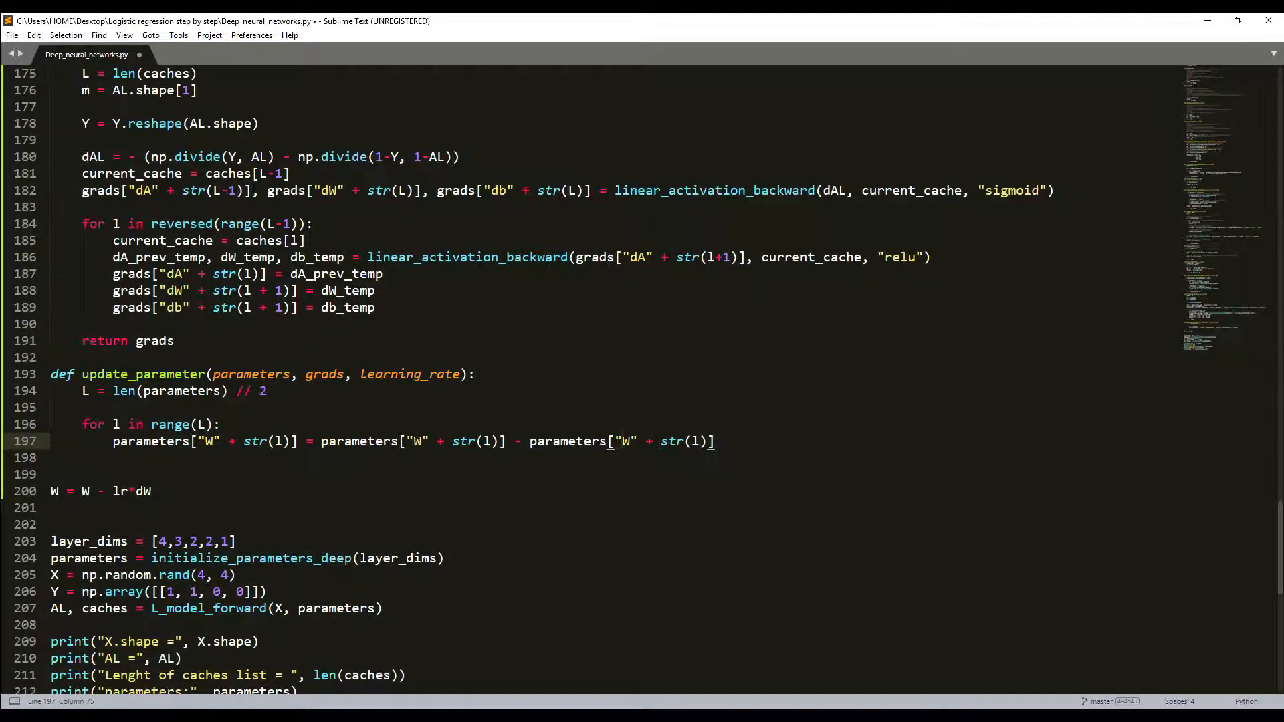
text(dW)
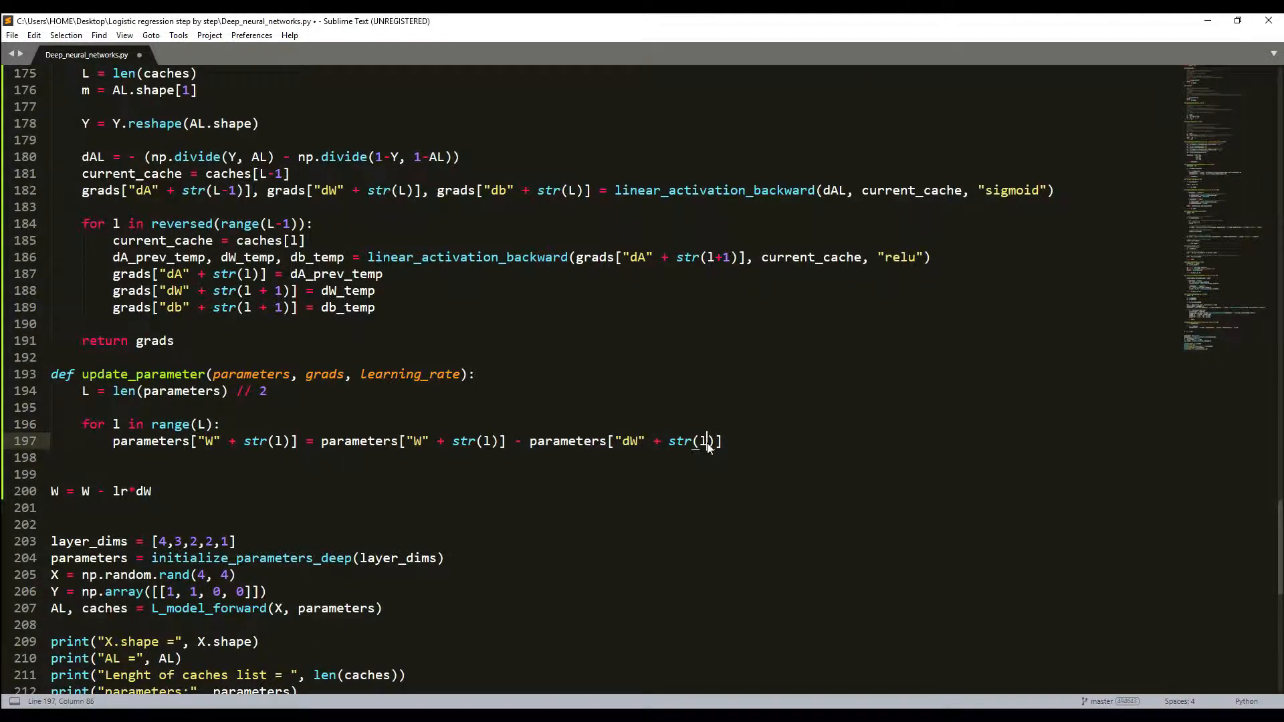
text(+1)
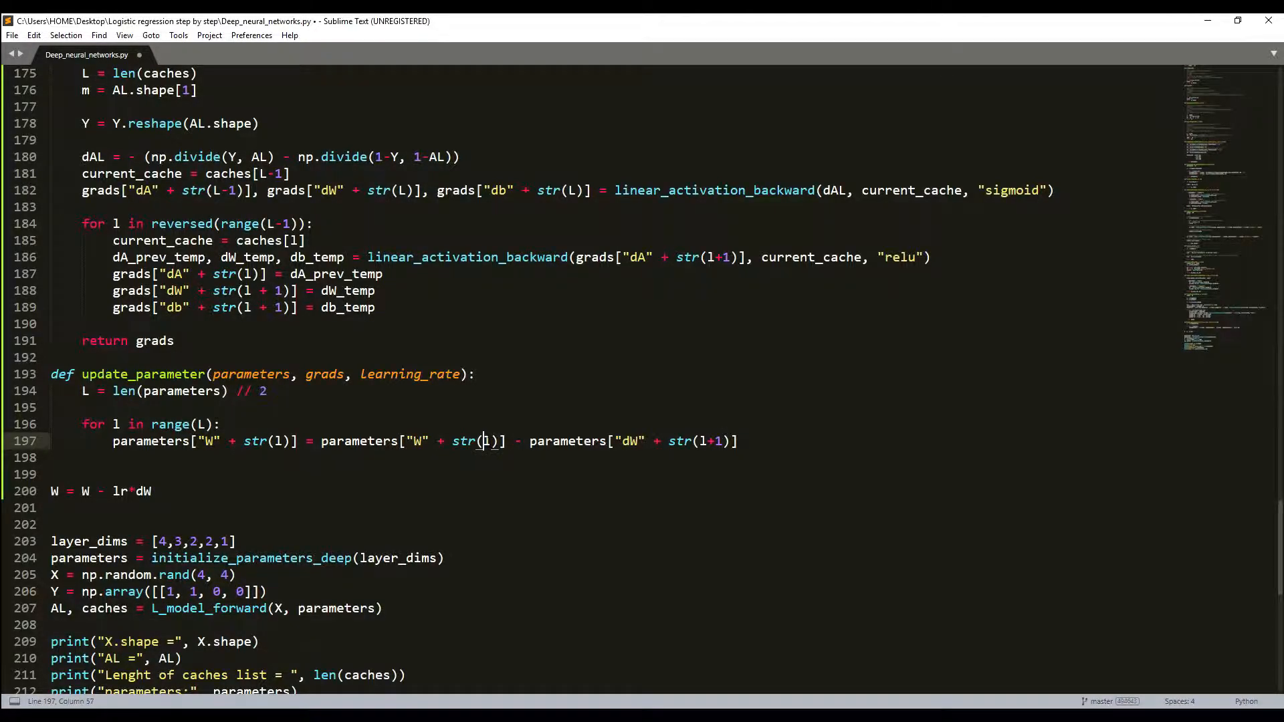
text(+1)
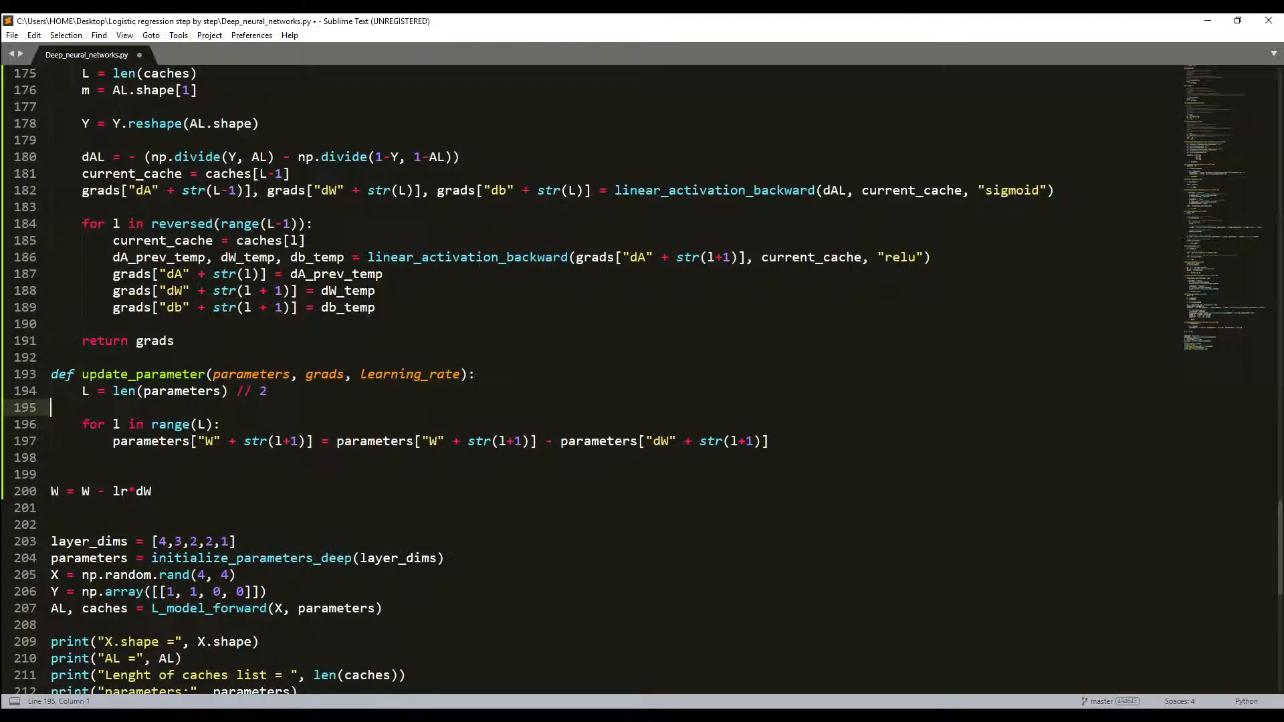
click(559, 442)
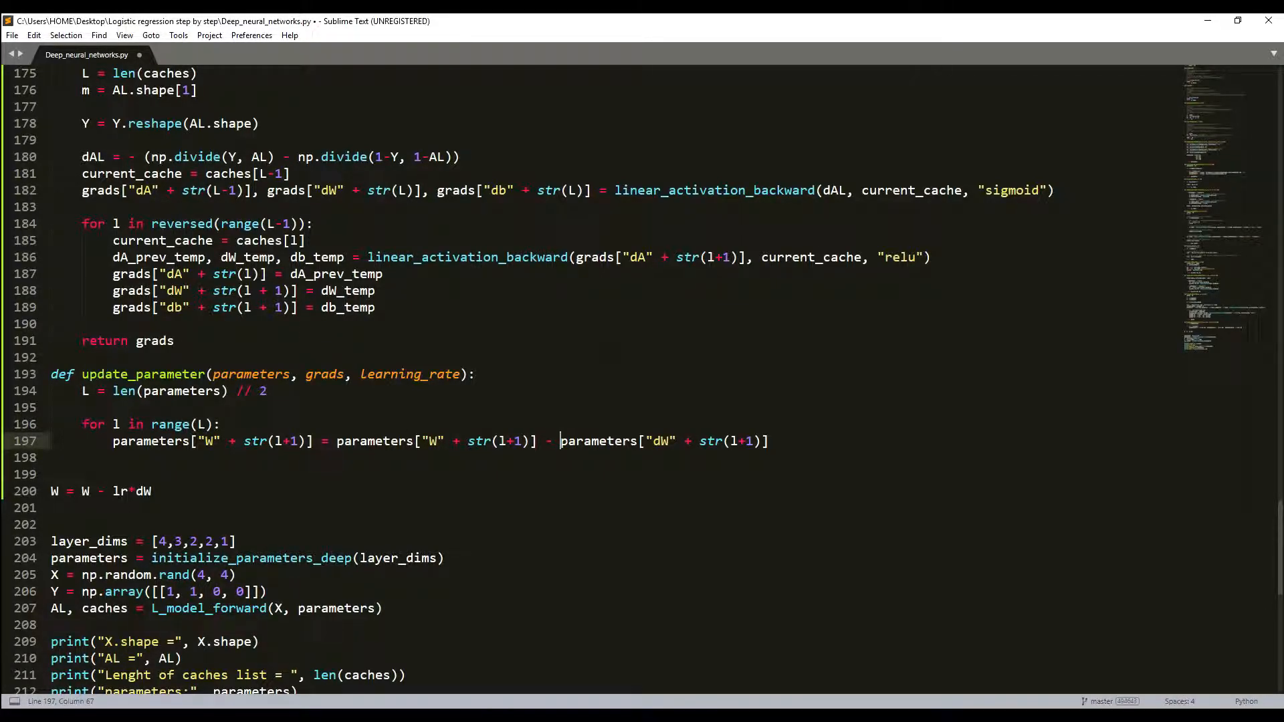
Scale dW by learning_rate and duplicate the update line for b using db.
double_click(410, 375)
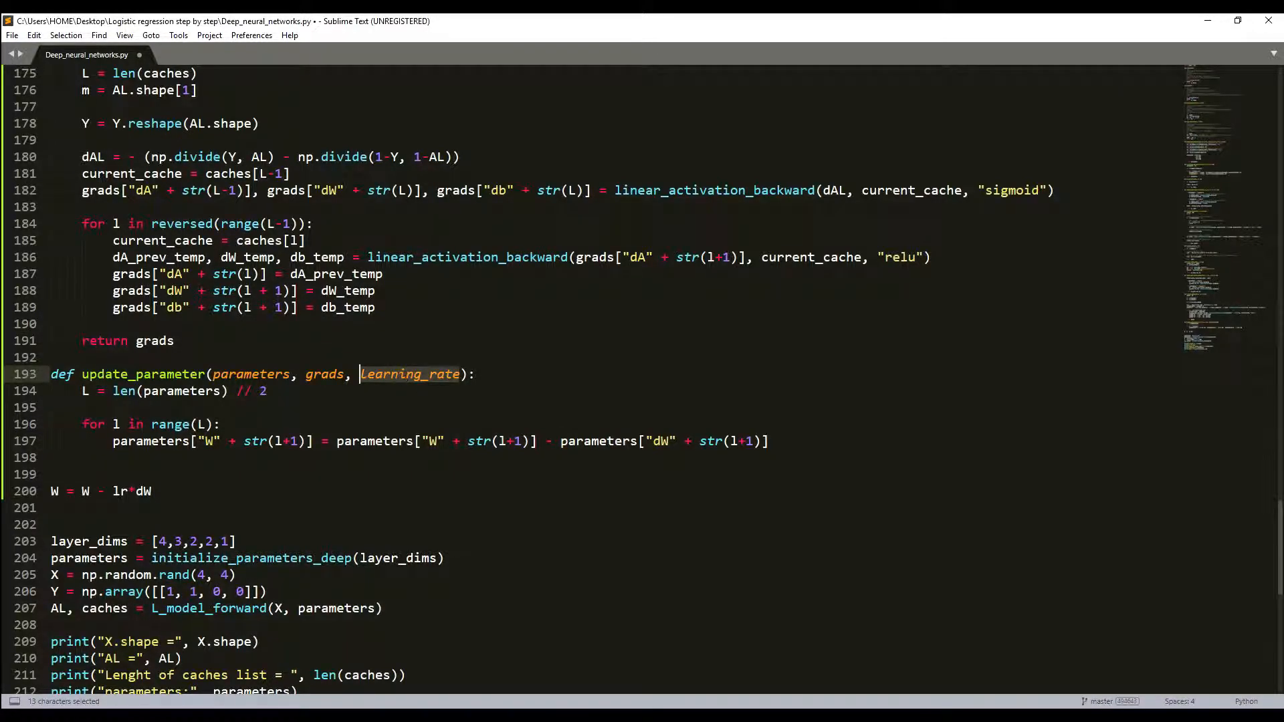
key(ctrl+v)
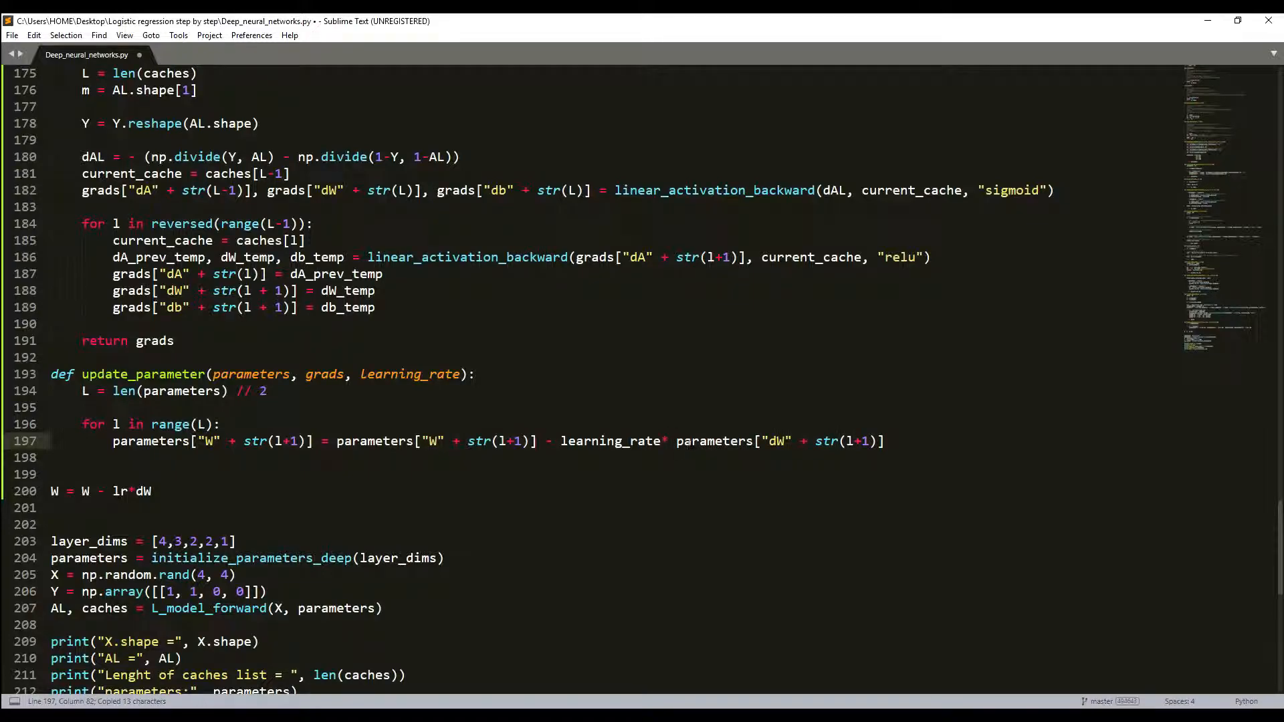
key(Backspace)
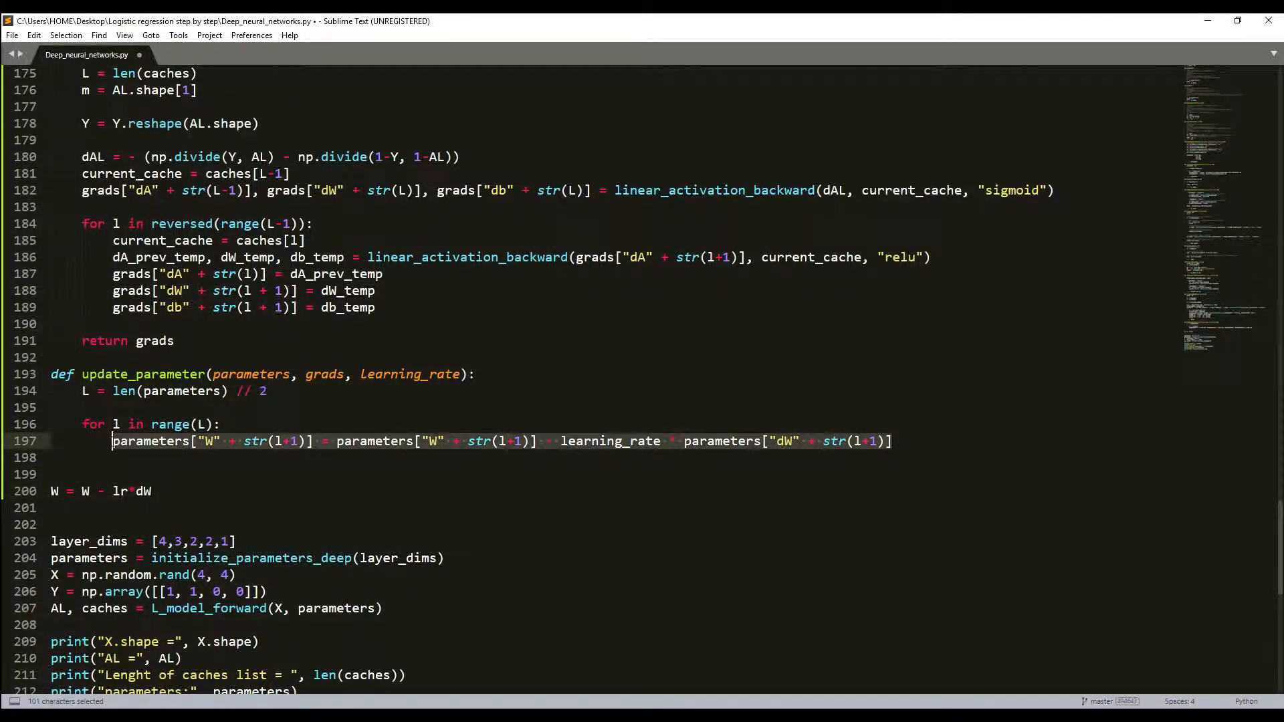
key(ctrl+v)
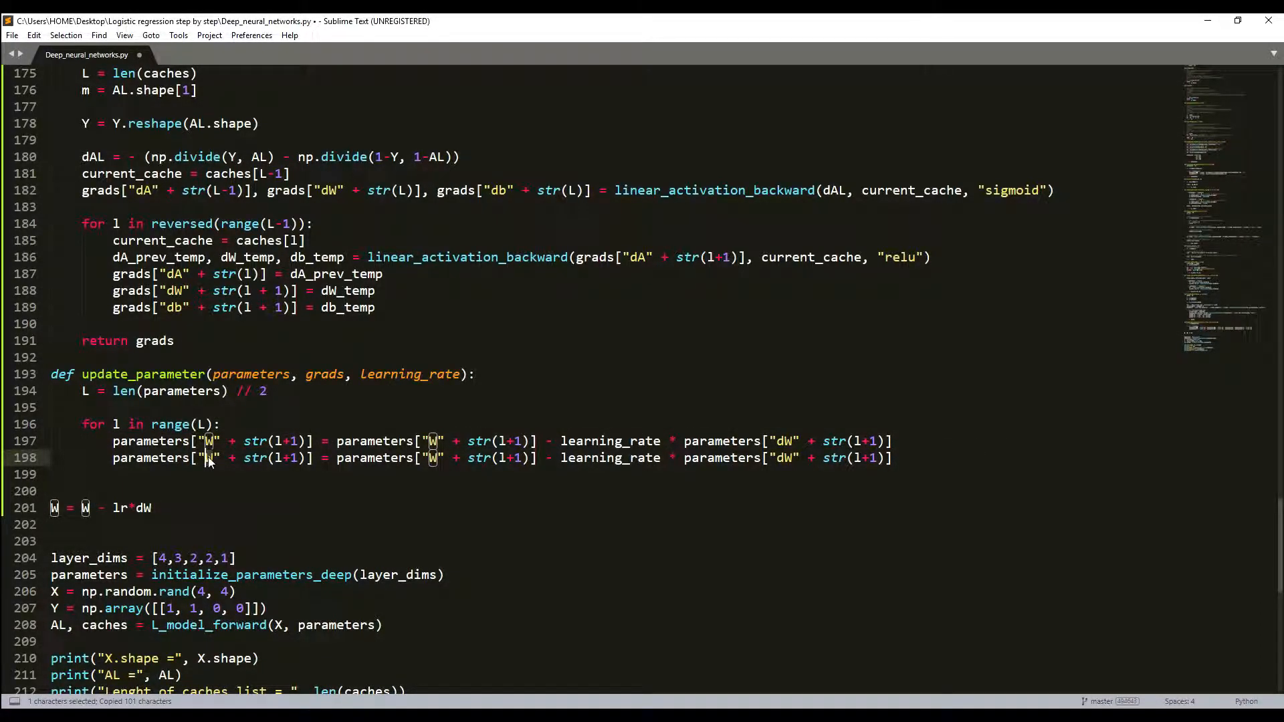
text(db)
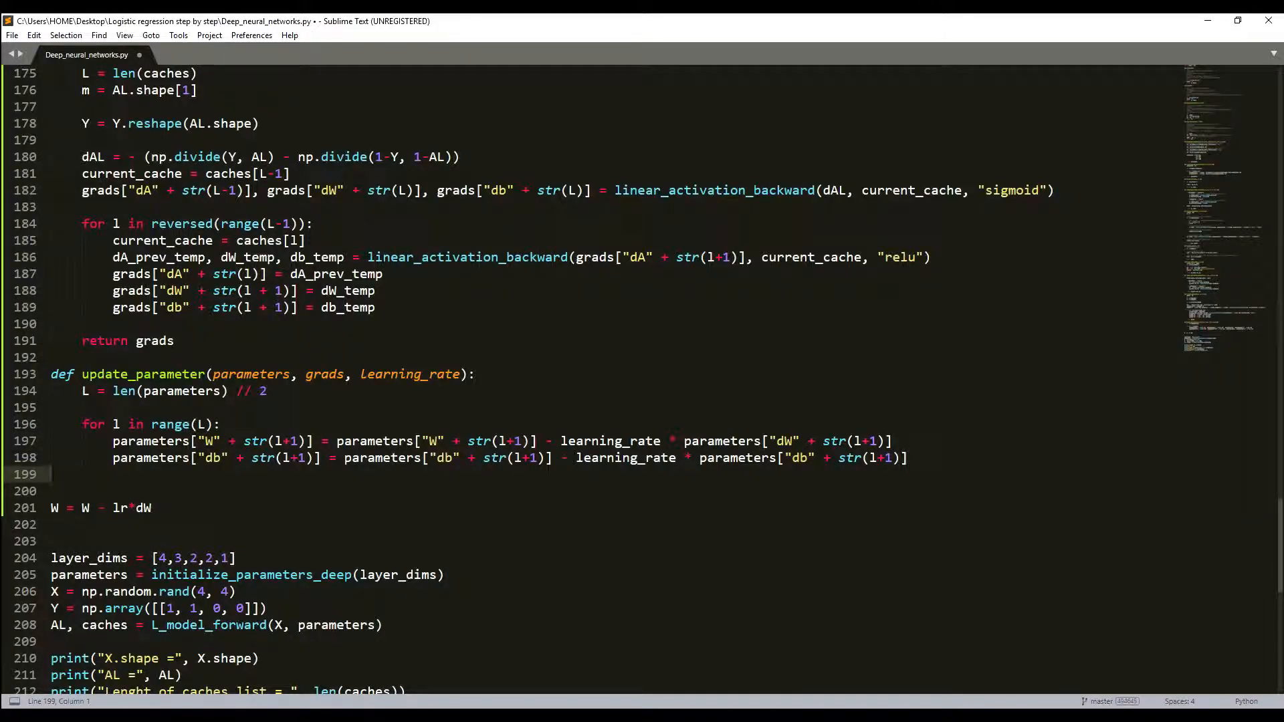
key(enter)
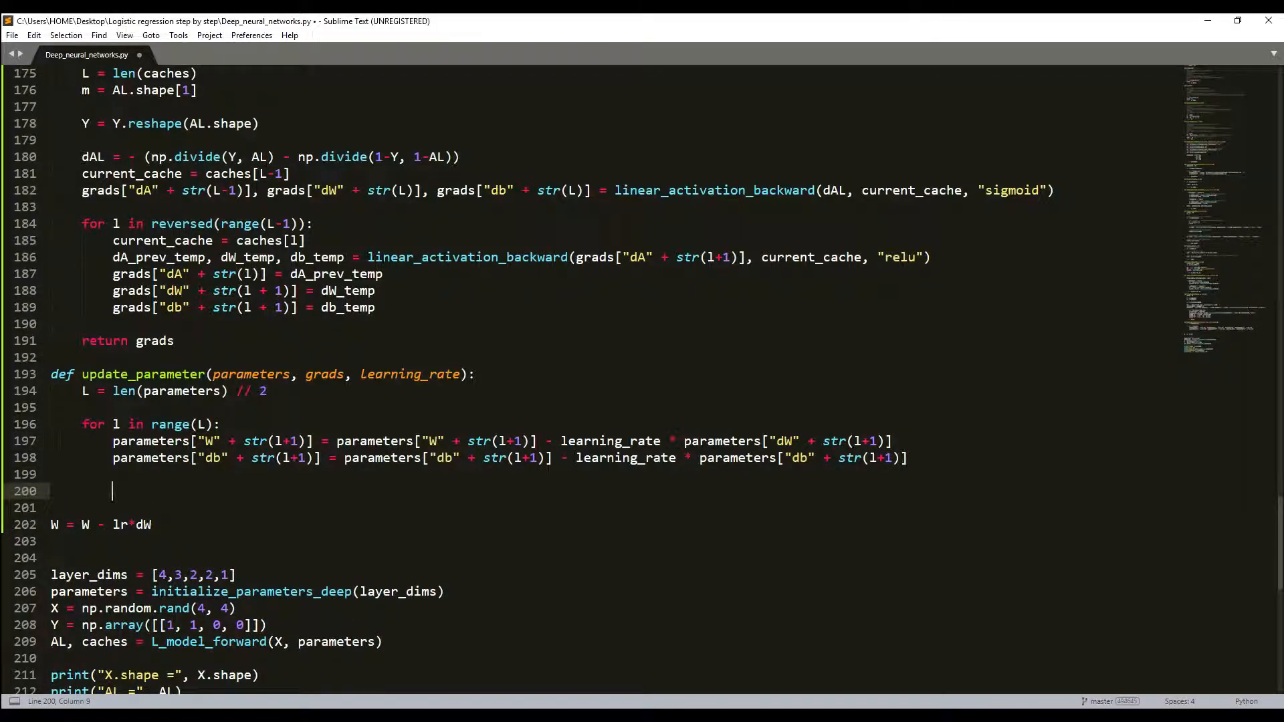
Add 'return parameters' after the loop and save Deep_neural_networks.py.
text(return)
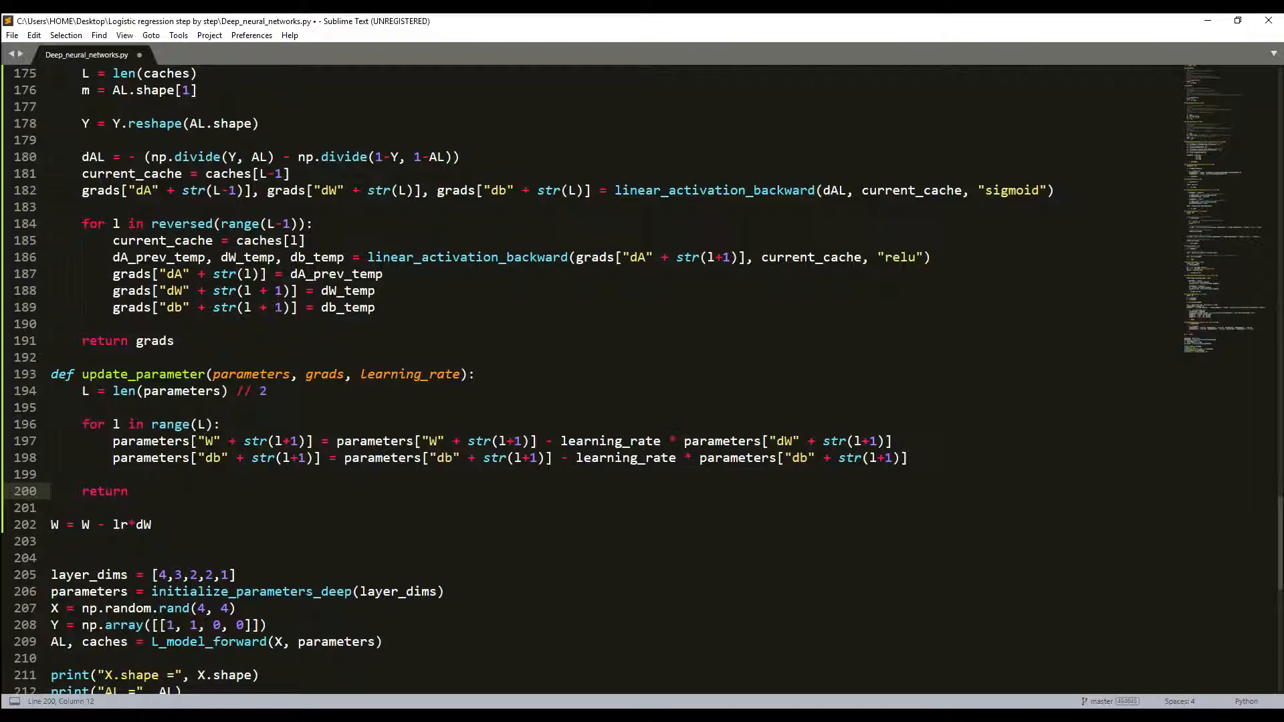
text(parameters)
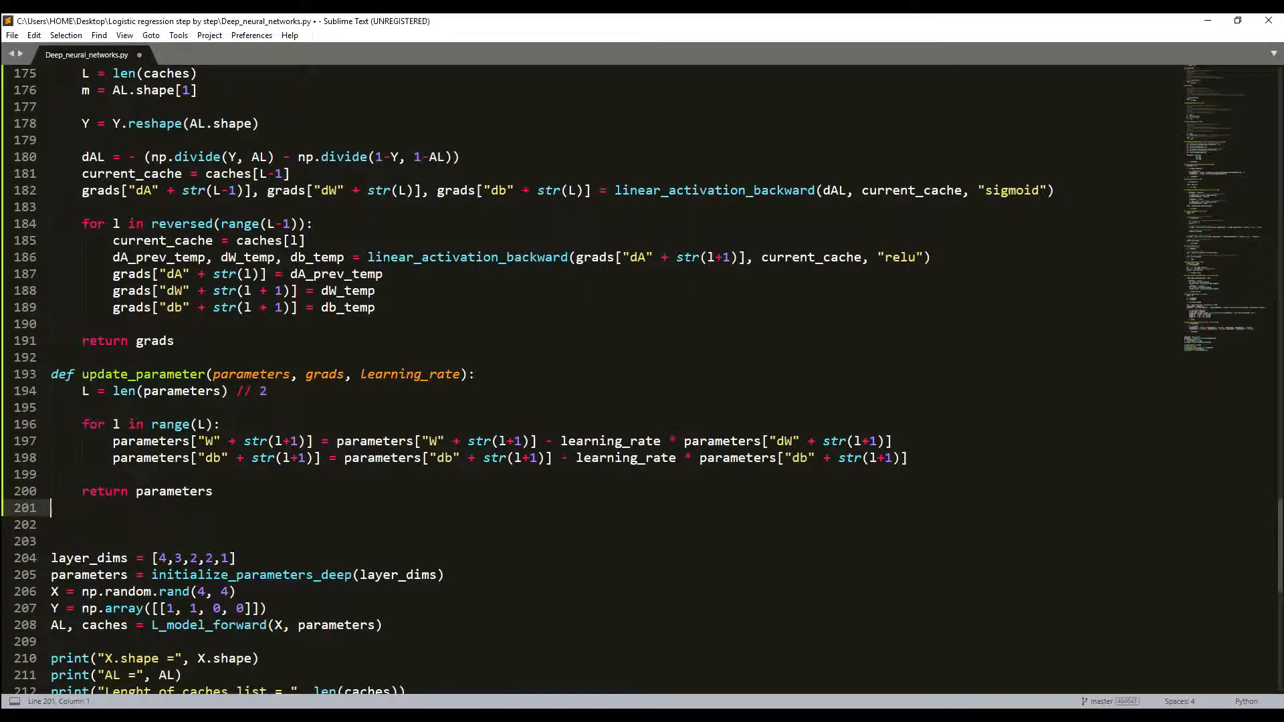
scroll(up, 3)
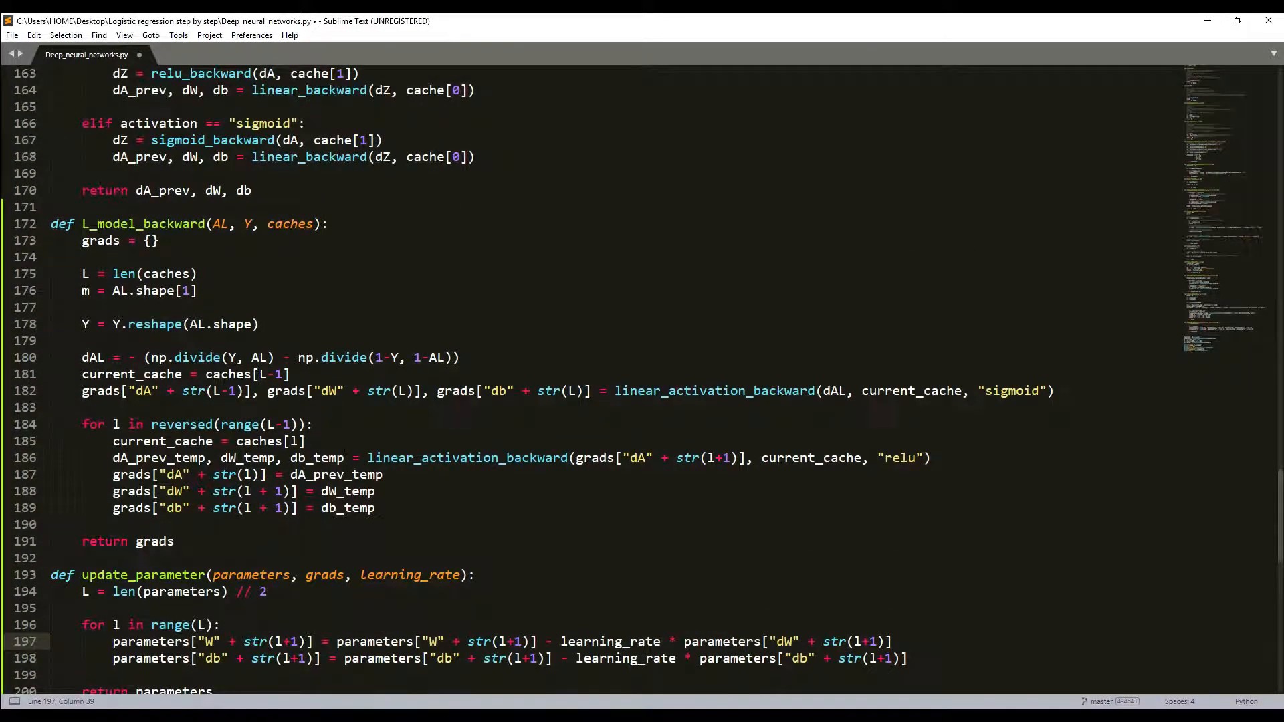
scroll(down, 3)
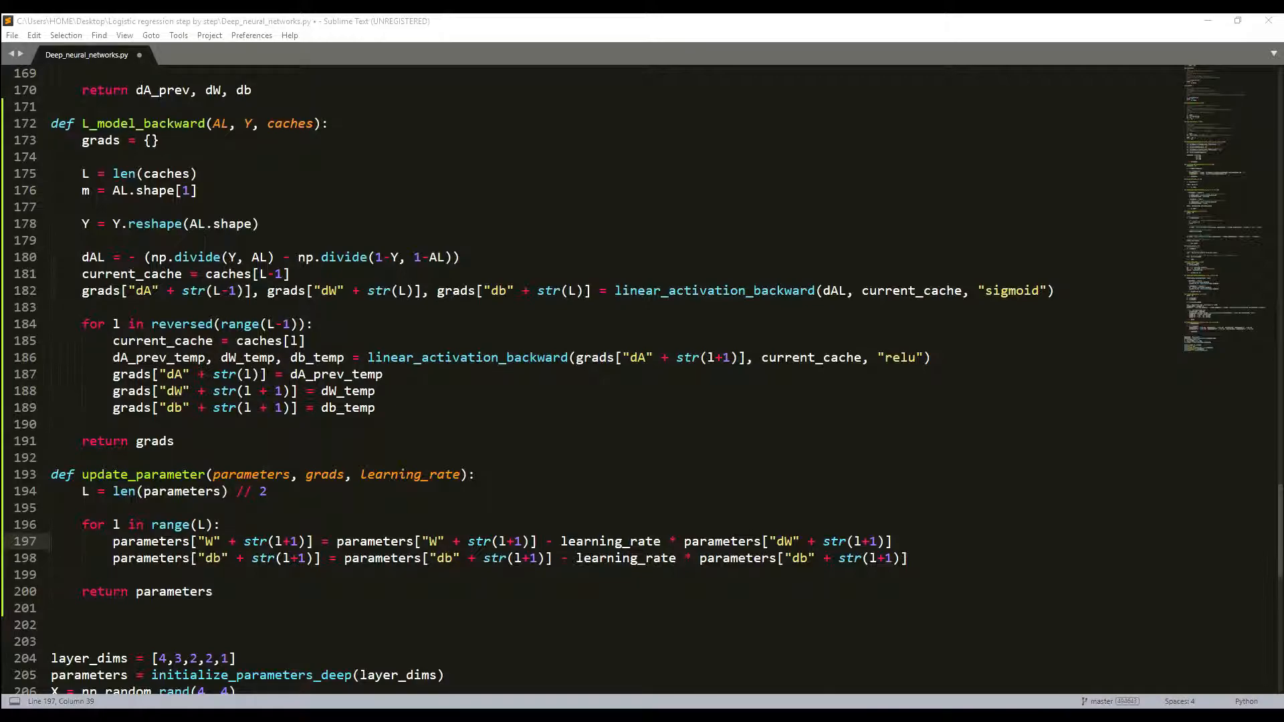
key(ctrl+s)
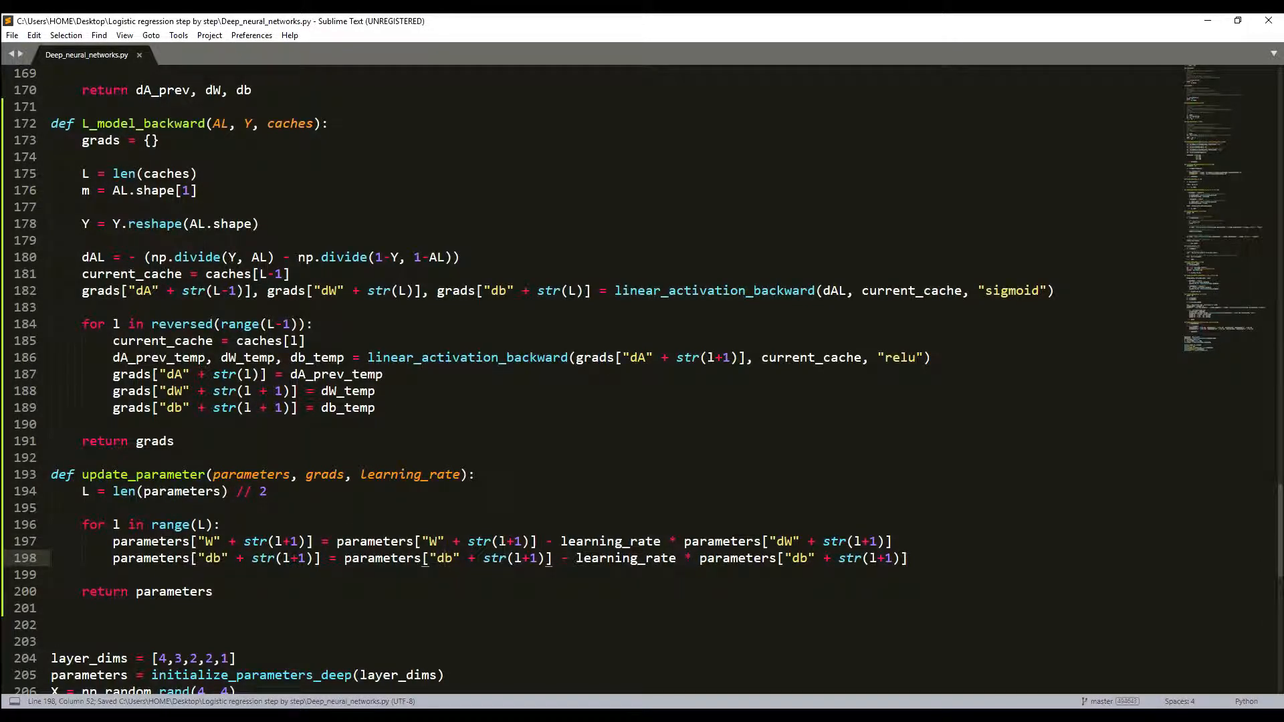